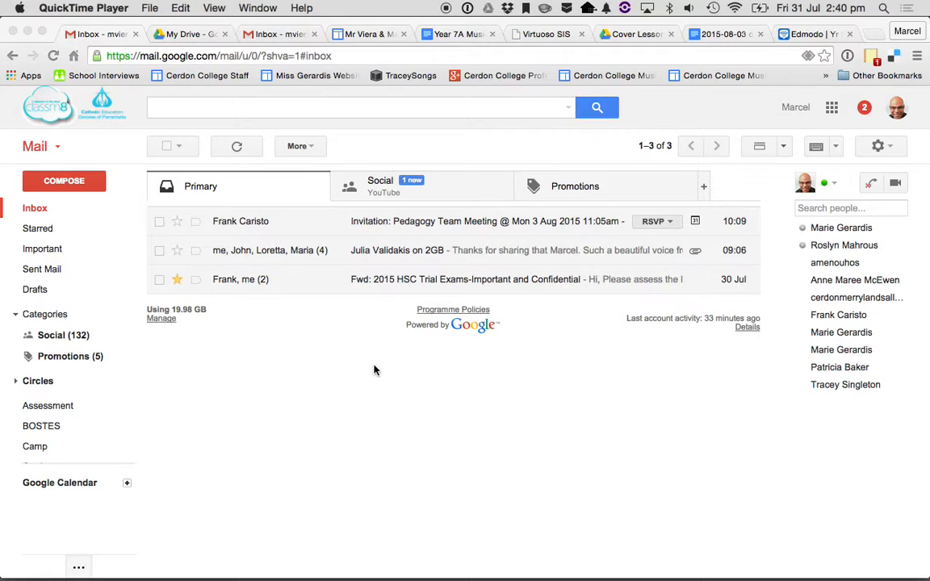
pyautogui.moveTo(318, 480)
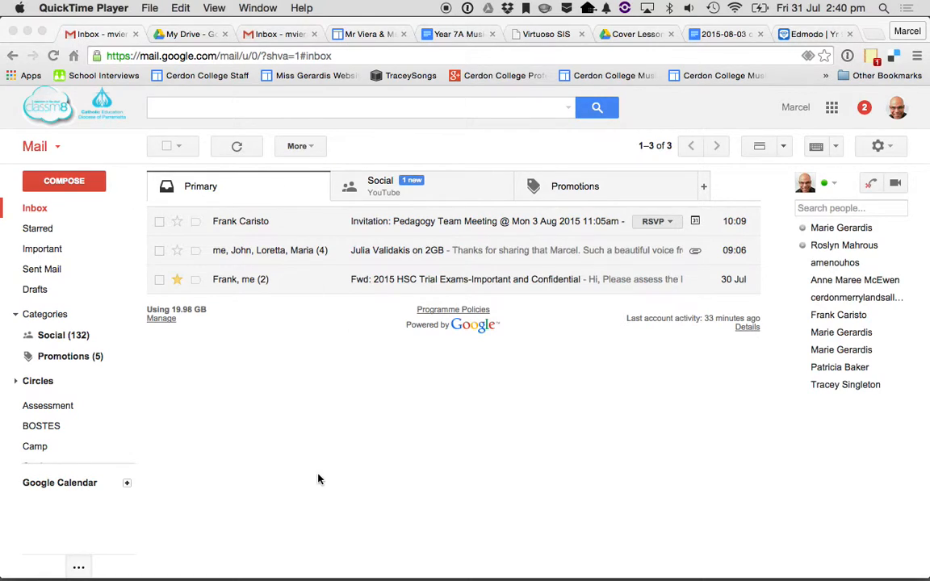
pyautogui.moveTo(307, 533)
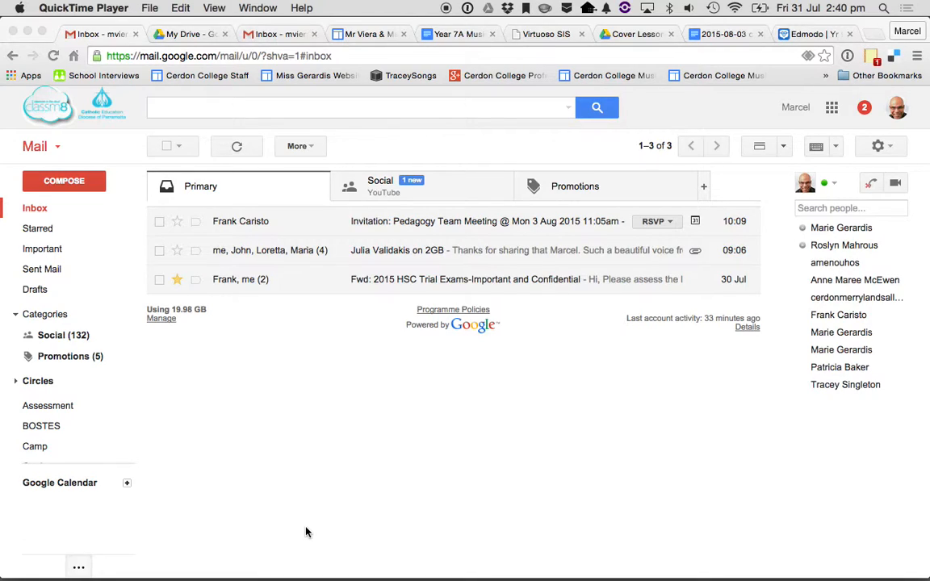
pyautogui.moveTo(88, 148)
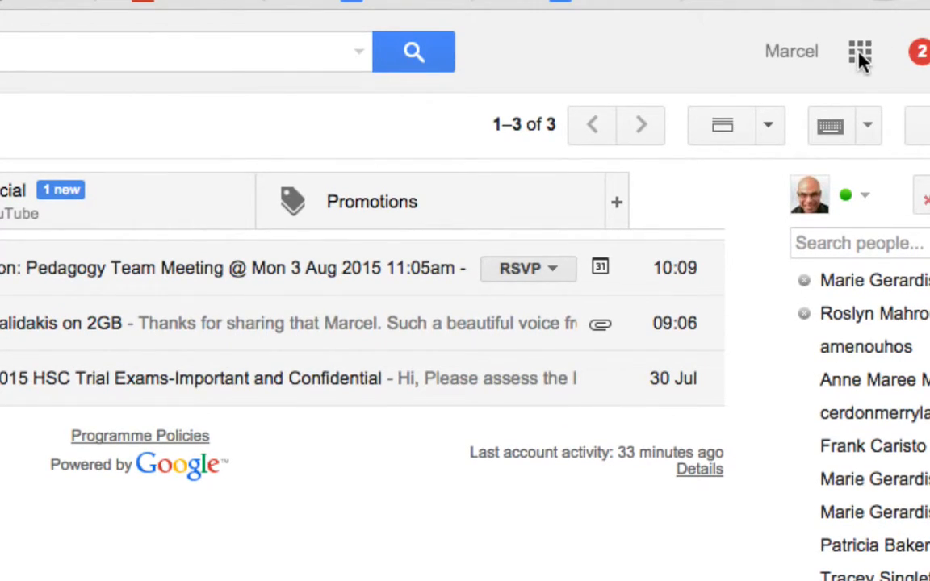
# Bring up the Google apps launcher grid from the Gmail inbox.
pyautogui.click(859, 51)
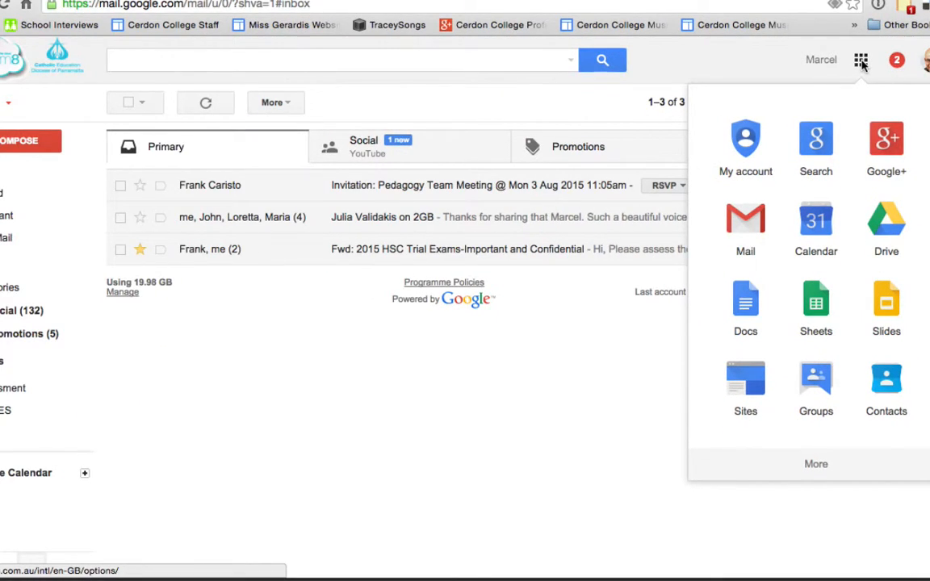
pyautogui.moveTo(735, 385)
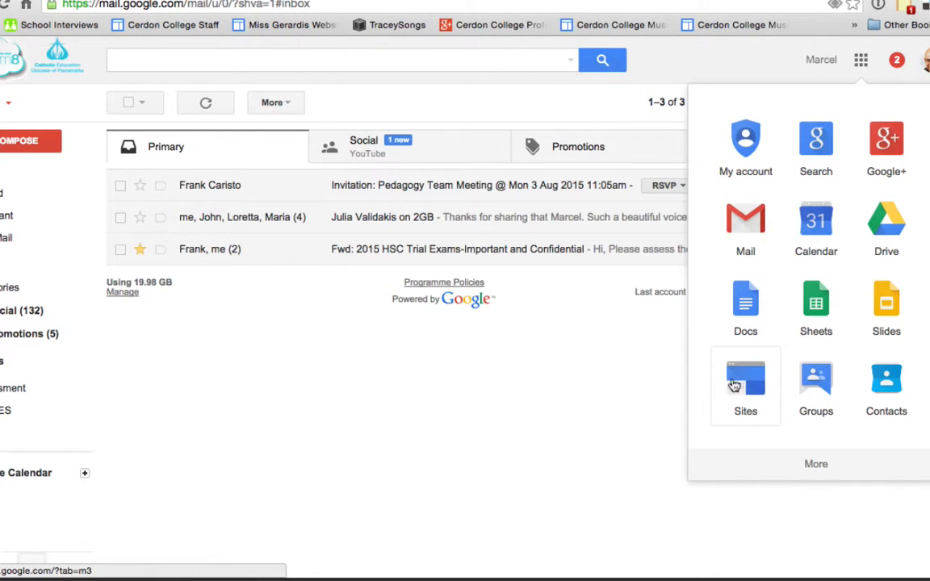
pyautogui.moveTo(756, 373)
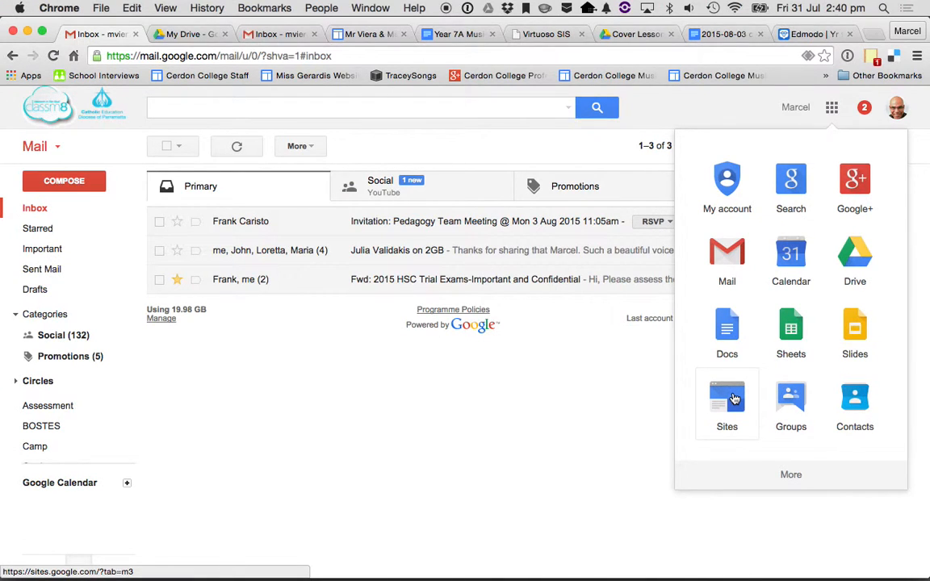
# Go to Google Sites and look through the My Sites list for the school domain.
pyautogui.click(727, 401)
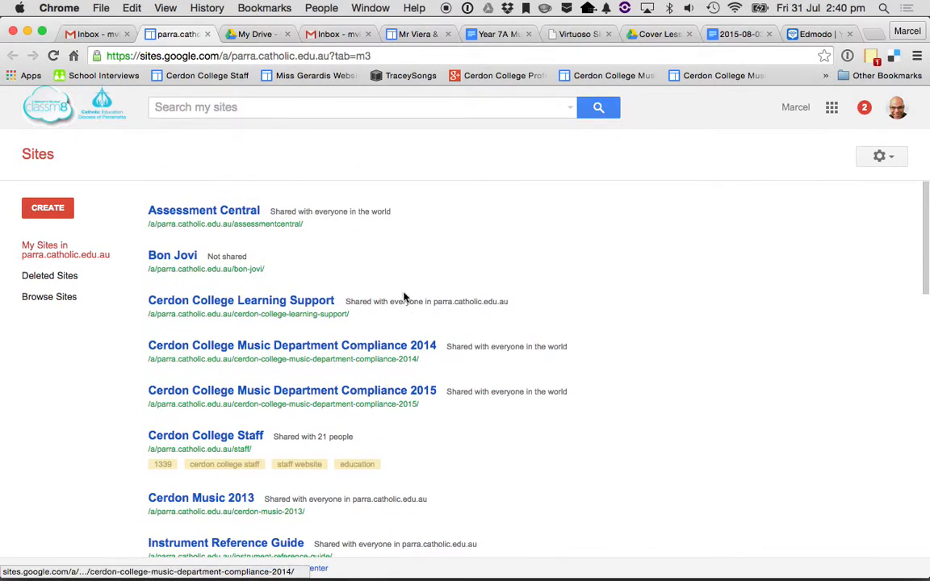
pyautogui.scroll(-3)
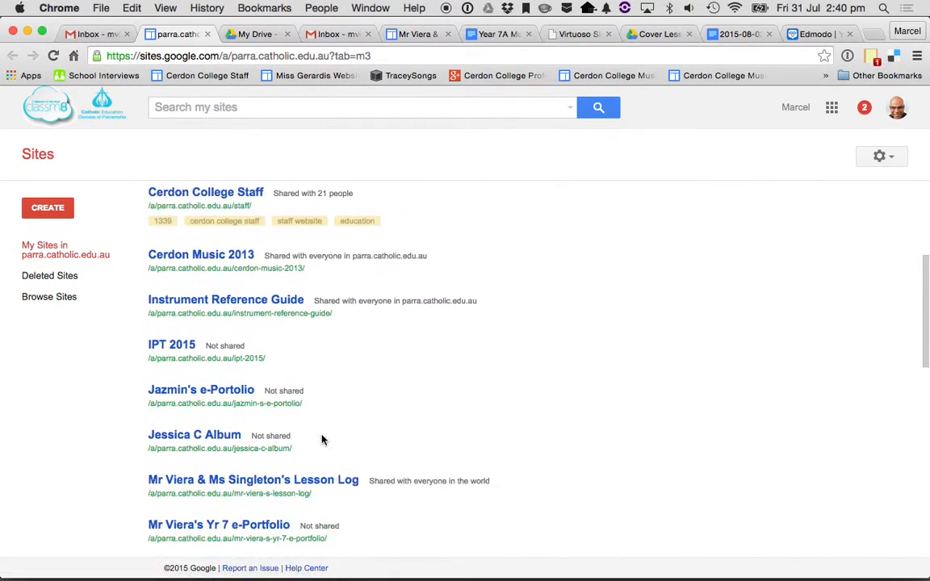
pyautogui.scroll(-3)
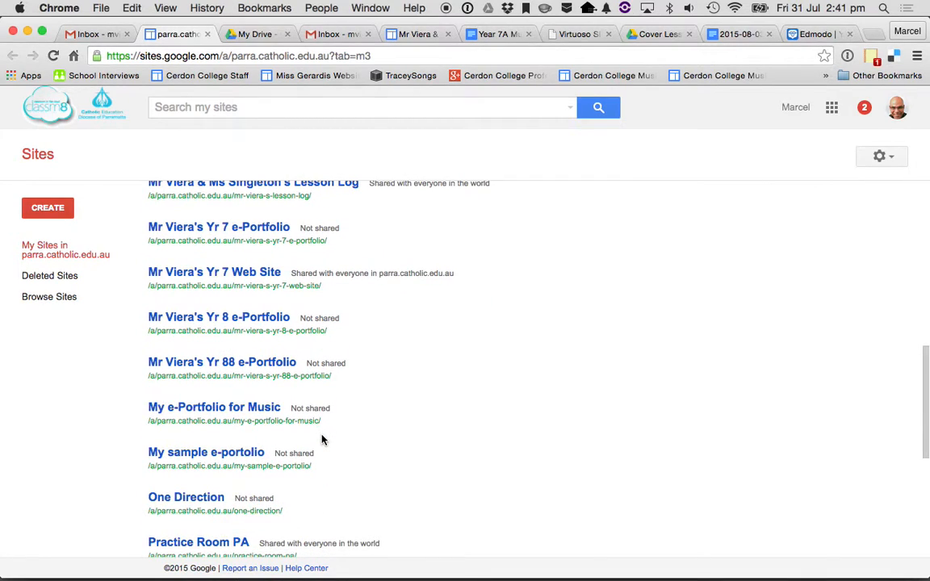
pyautogui.scroll(3)
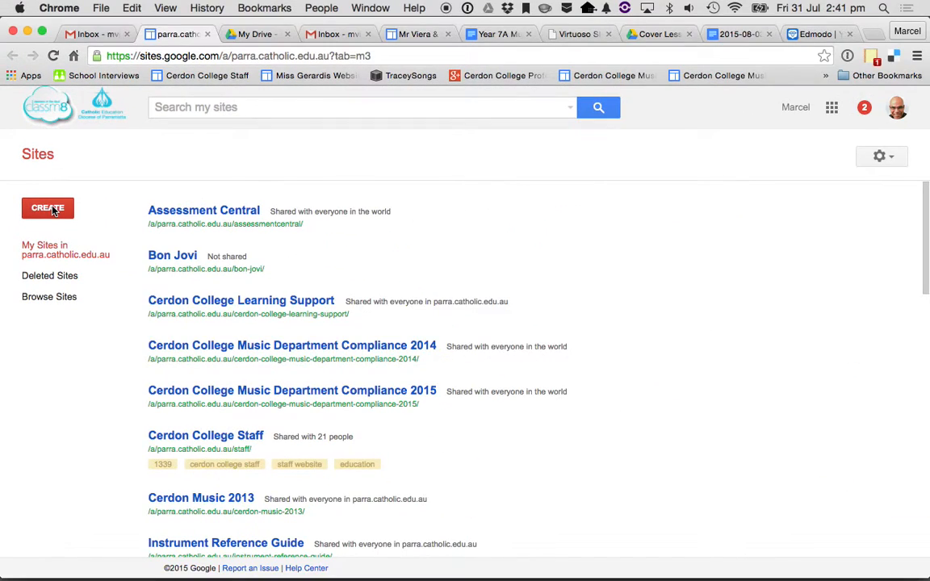
# Start a new site named "Mr Viera's Yr 7 e-Portfolio" and reach the theme chooser.
pyautogui.click(47, 207)
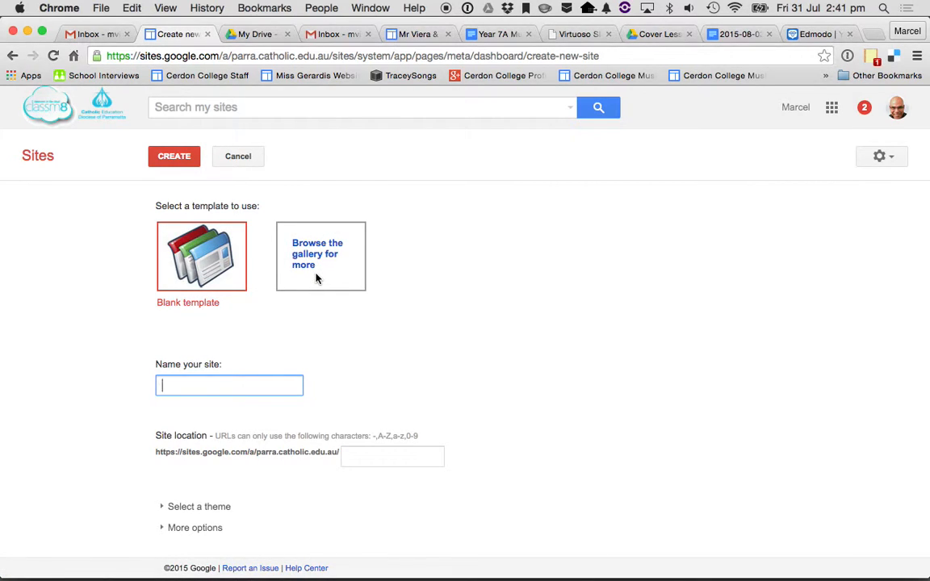
pyautogui.moveTo(117, 304)
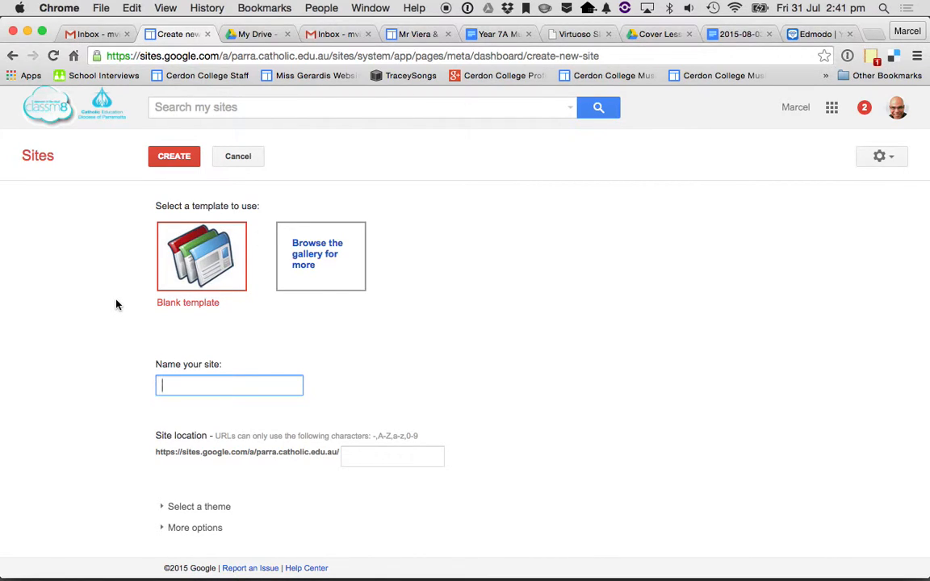
pyautogui.moveTo(194, 329)
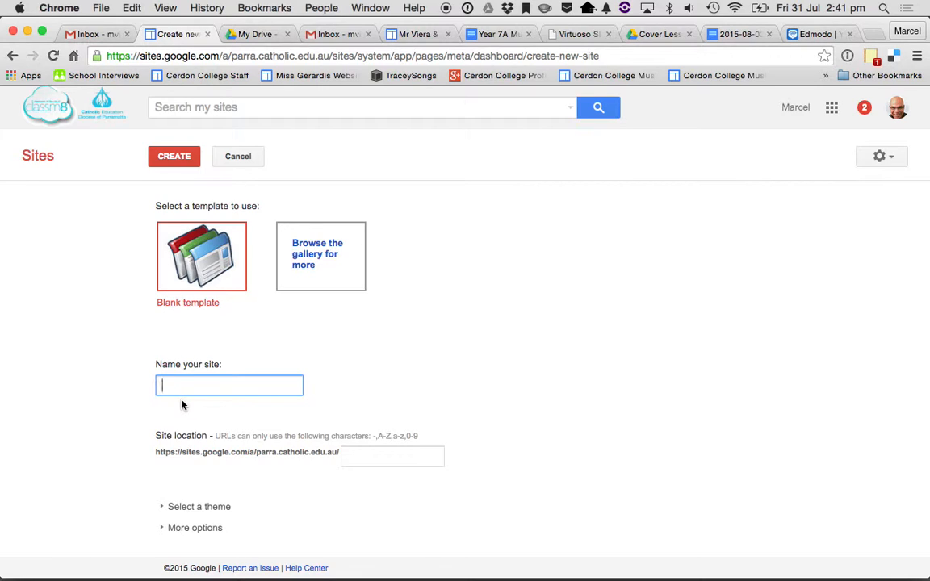
pyautogui.write('Mr')
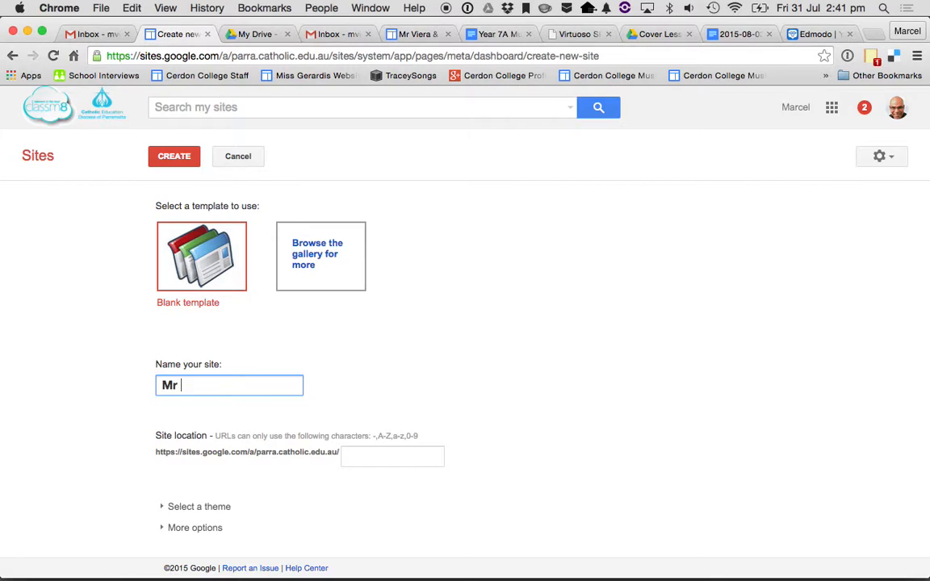
pyautogui.write("Viera's")
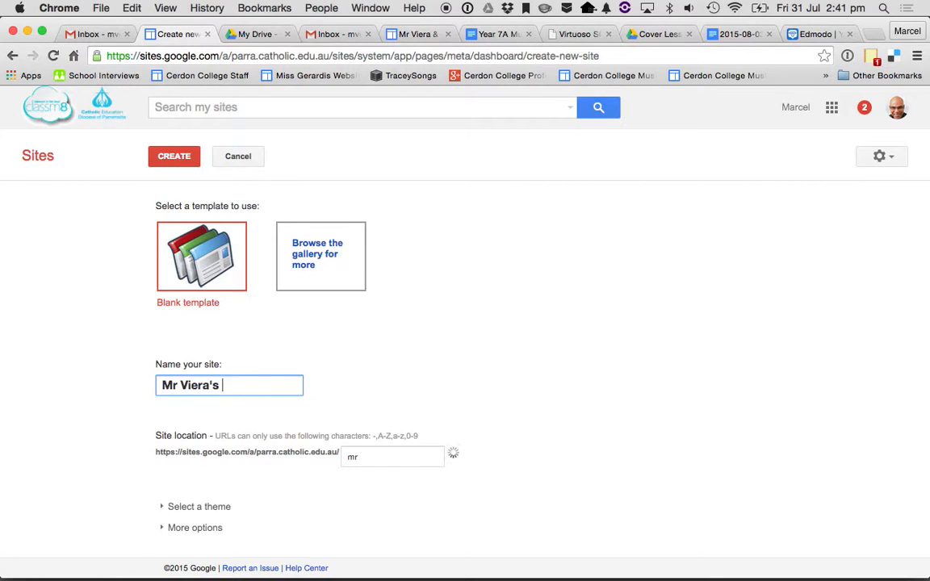
pyautogui.write('Yr 7 e')
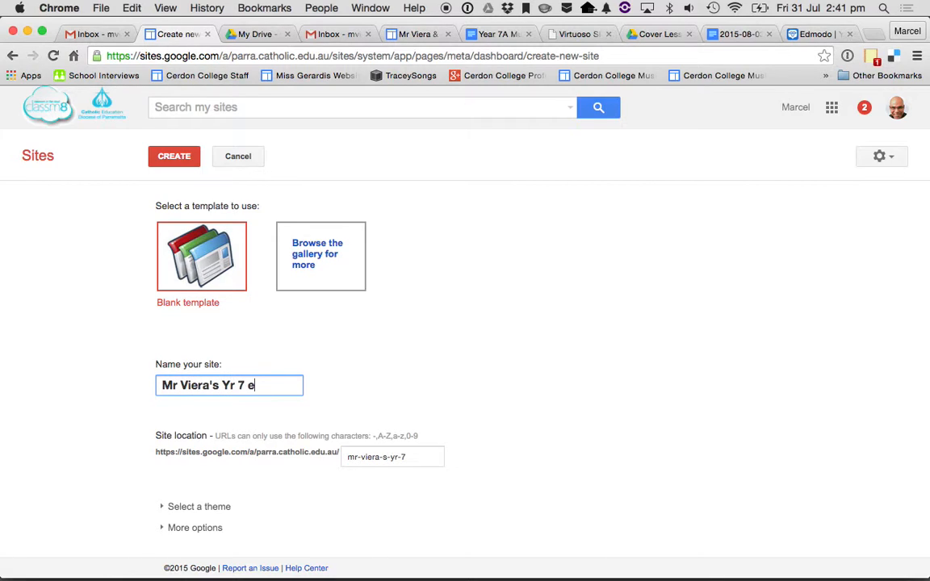
pyautogui.write('-Portfolio')
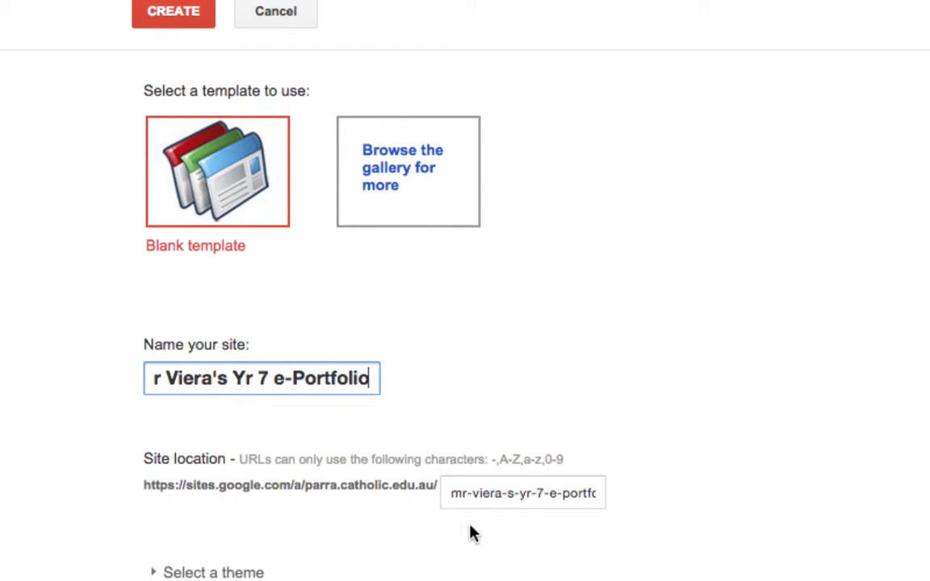
pyautogui.scroll(-3)
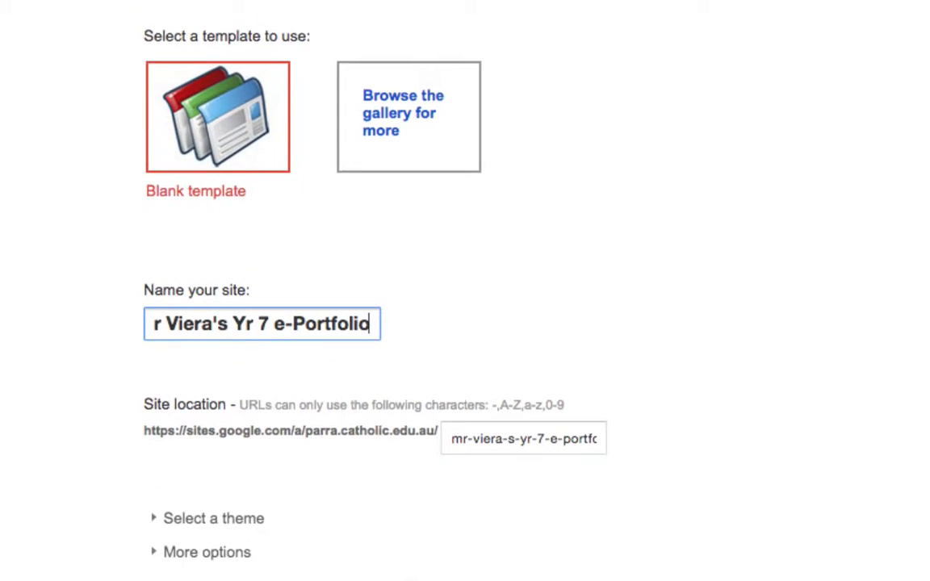
pyautogui.scroll(-3)
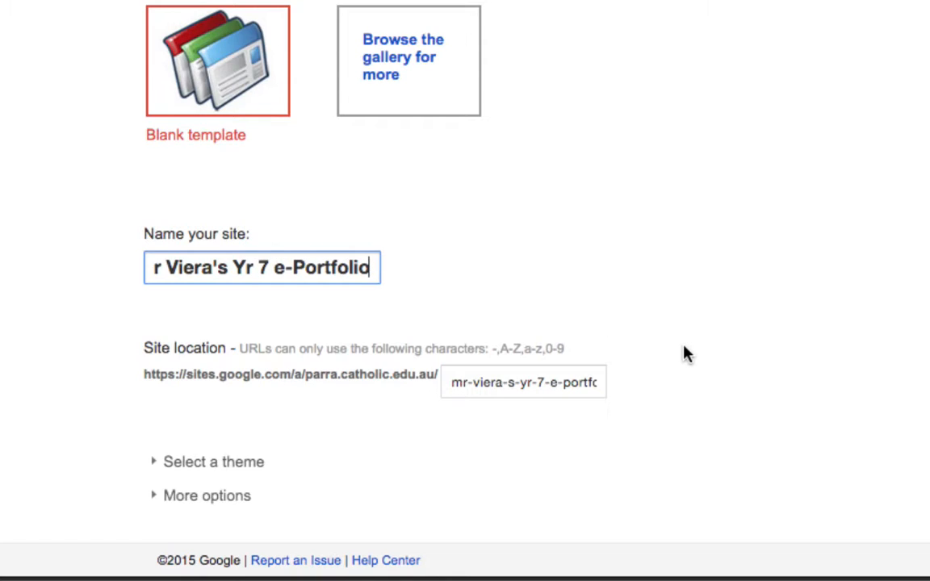
pyautogui.moveTo(436, 369)
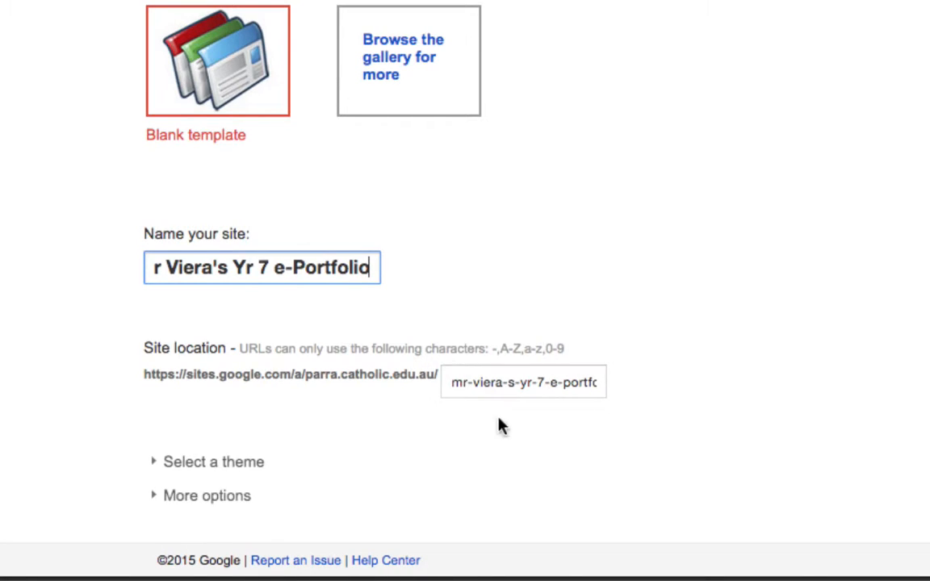
pyautogui.moveTo(557, 444)
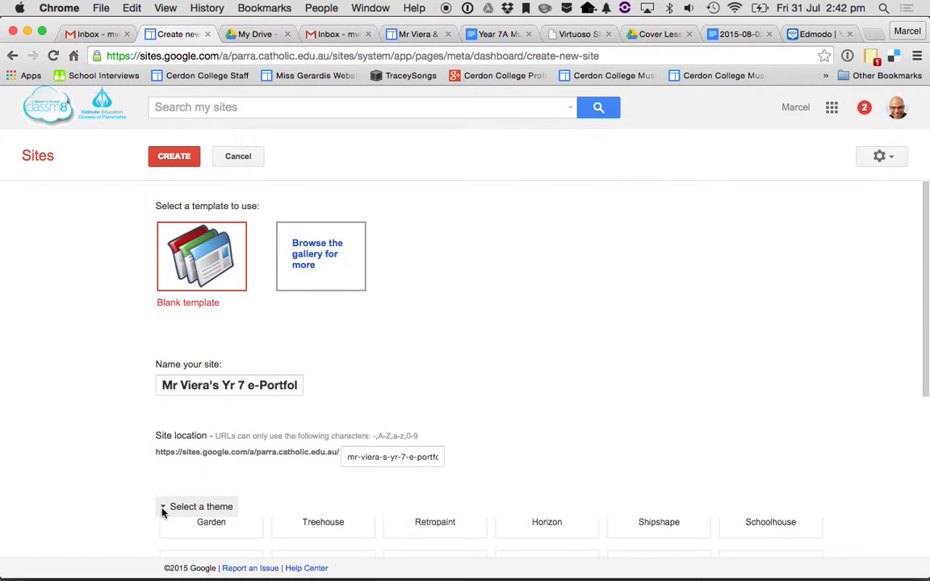
# Browse the theme gallery and pick a theme, keeping the blank template, name and web address.
pyautogui.scroll(-3)
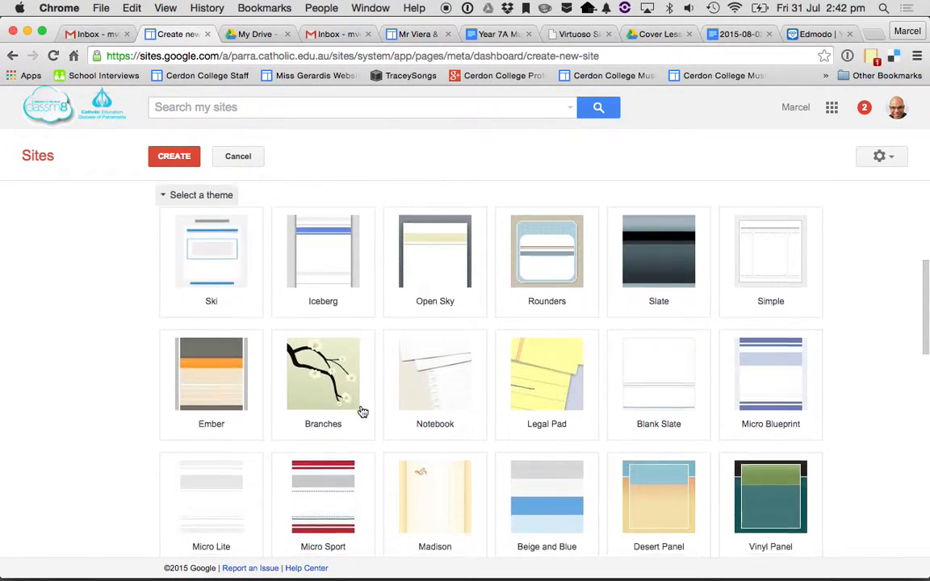
pyautogui.scroll(-3)
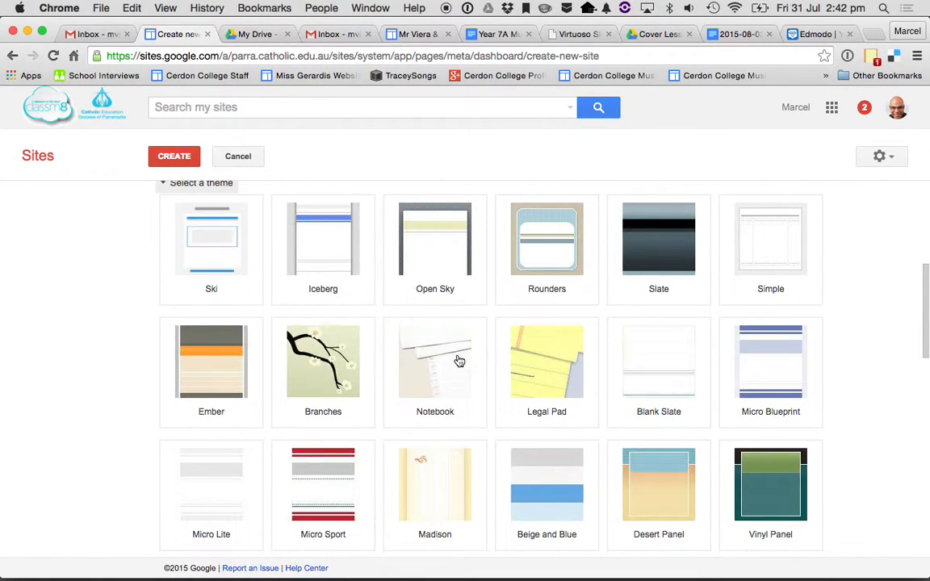
pyautogui.scroll(-3)
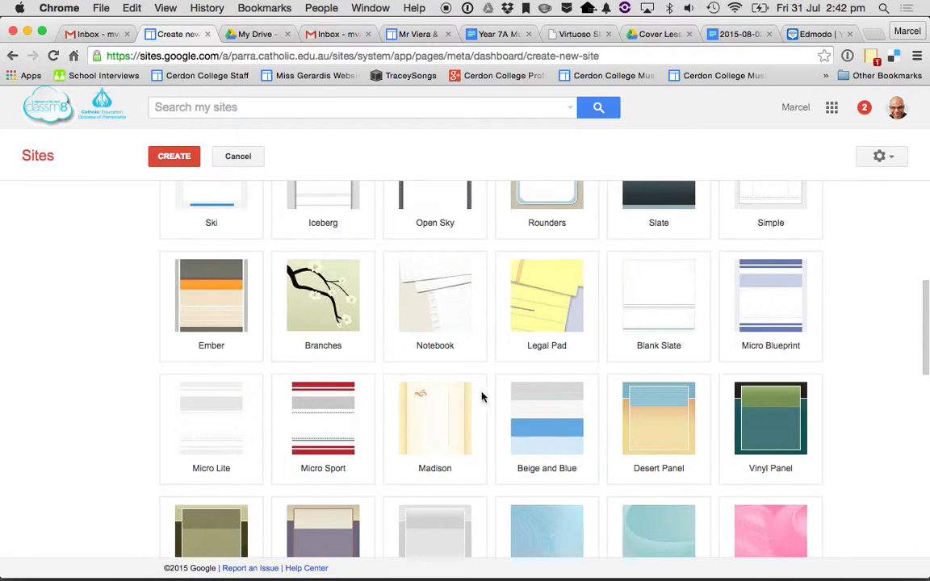
pyautogui.scroll(-3)
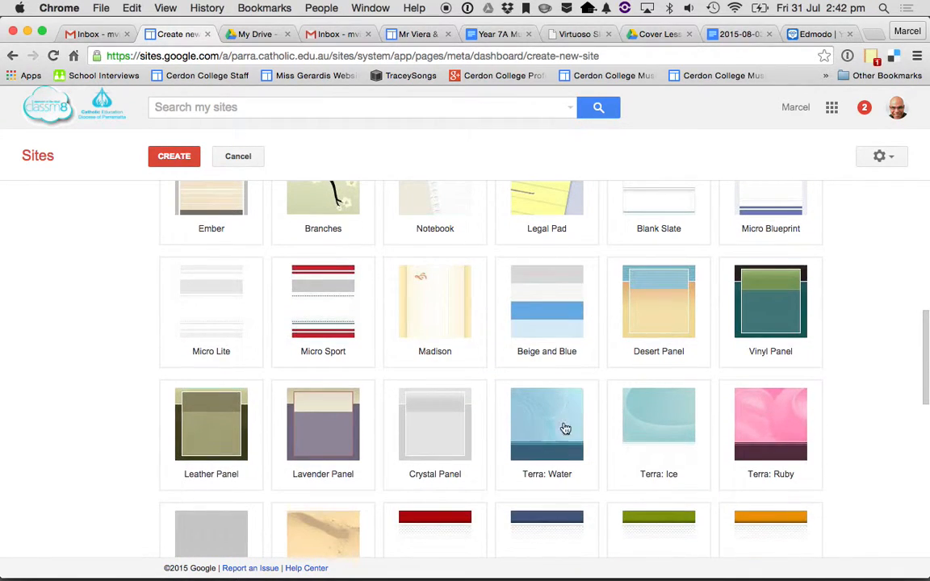
pyautogui.moveTo(698, 364)
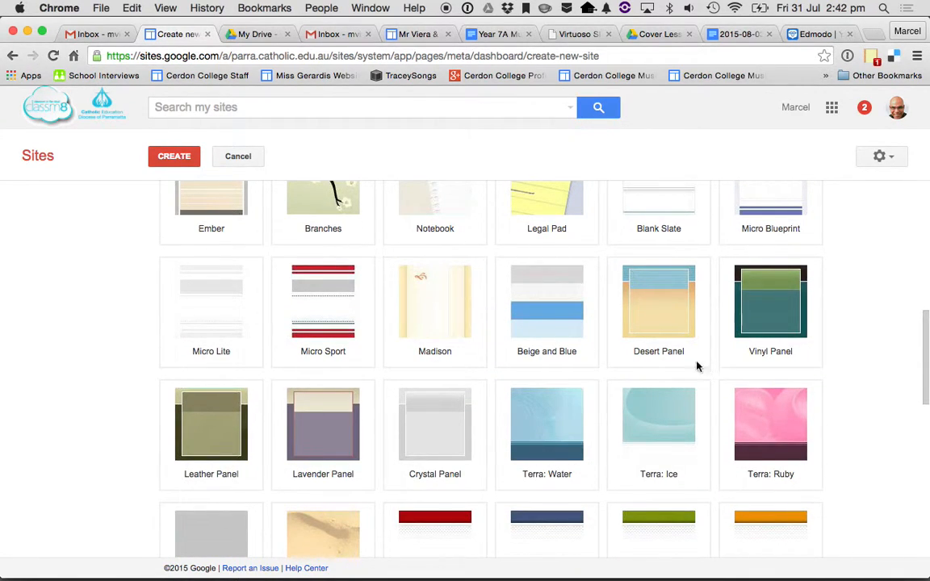
pyautogui.click(546, 304)
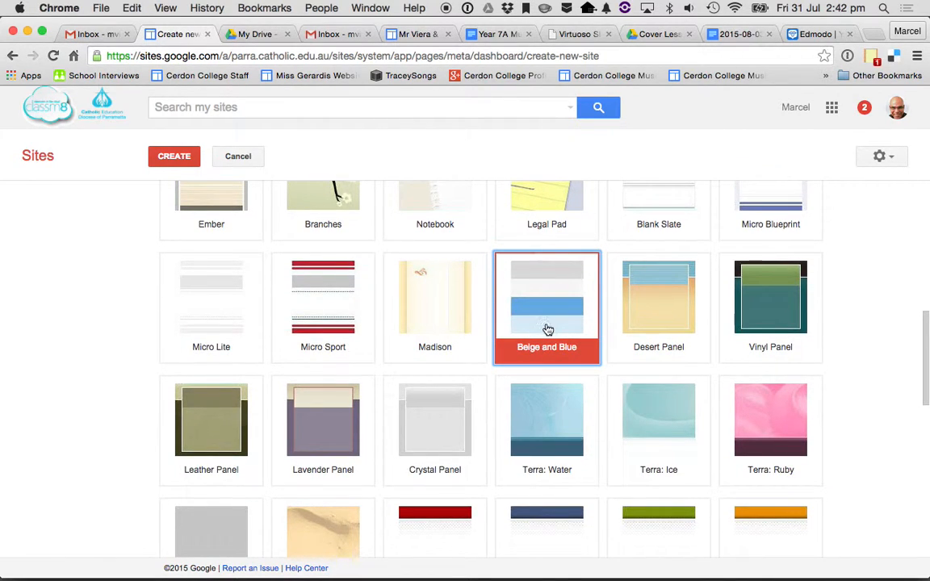
pyautogui.scroll(-3)
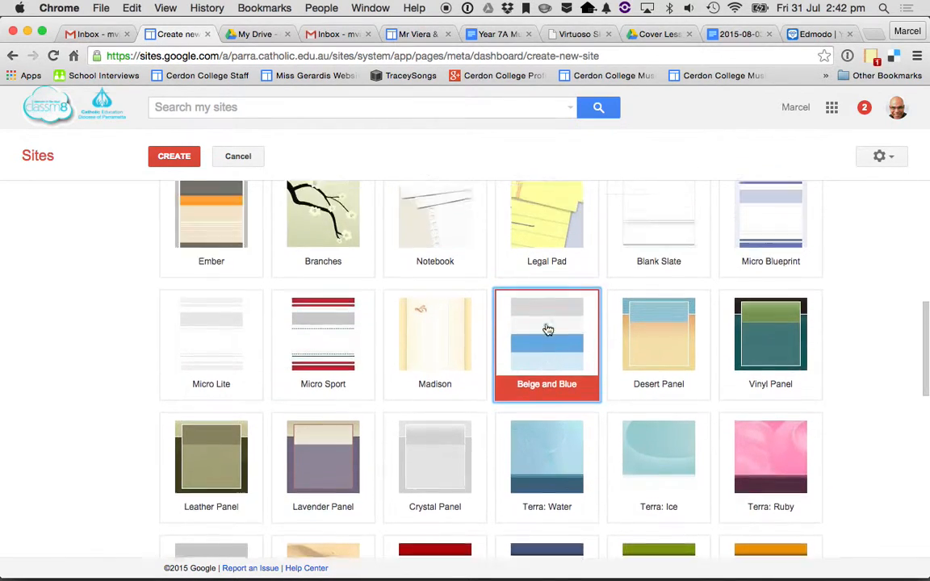
pyautogui.scroll(3)
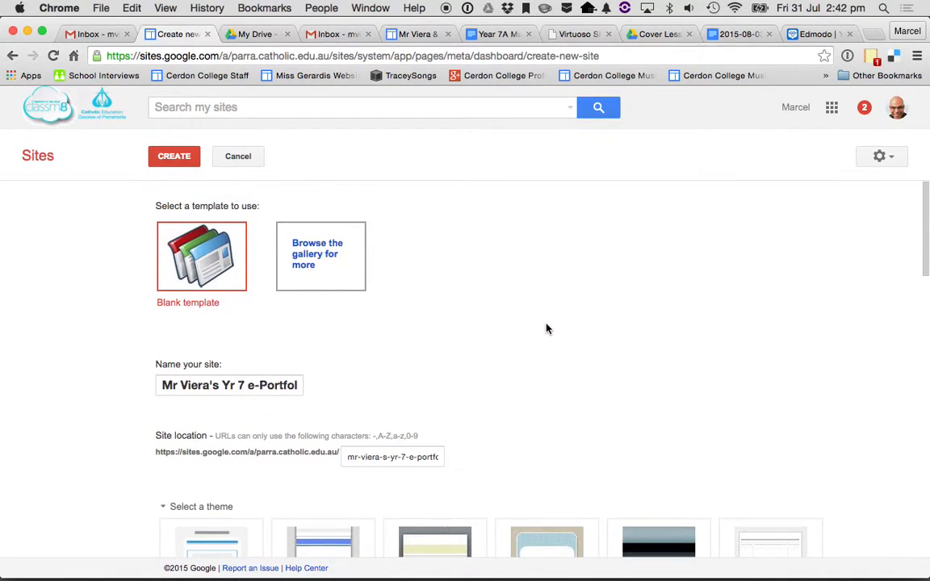
# After the location-taken warning, change the name to "Yr 77 e-Portfolio" and create the site.
pyautogui.click(174, 155)
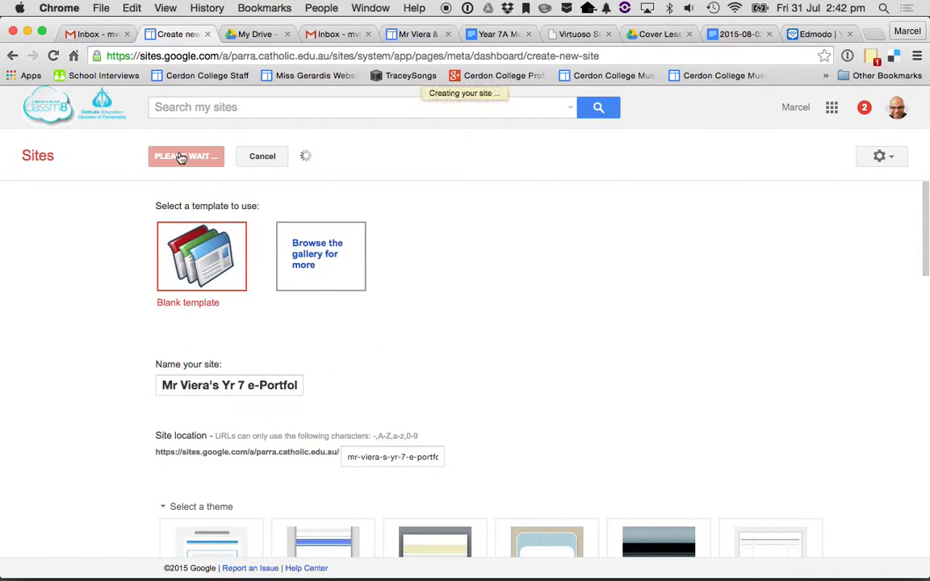
pyautogui.click(186, 155)
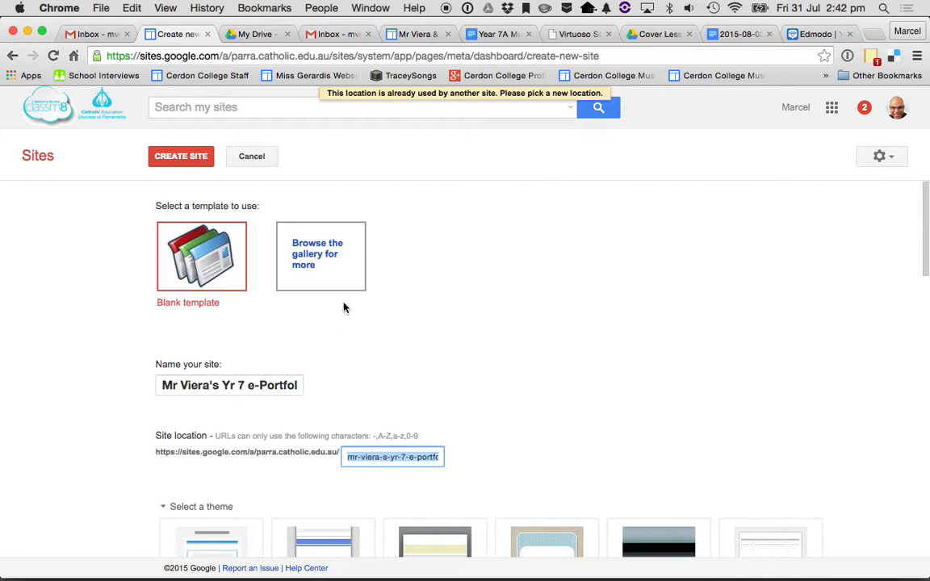
pyautogui.click(363, 107)
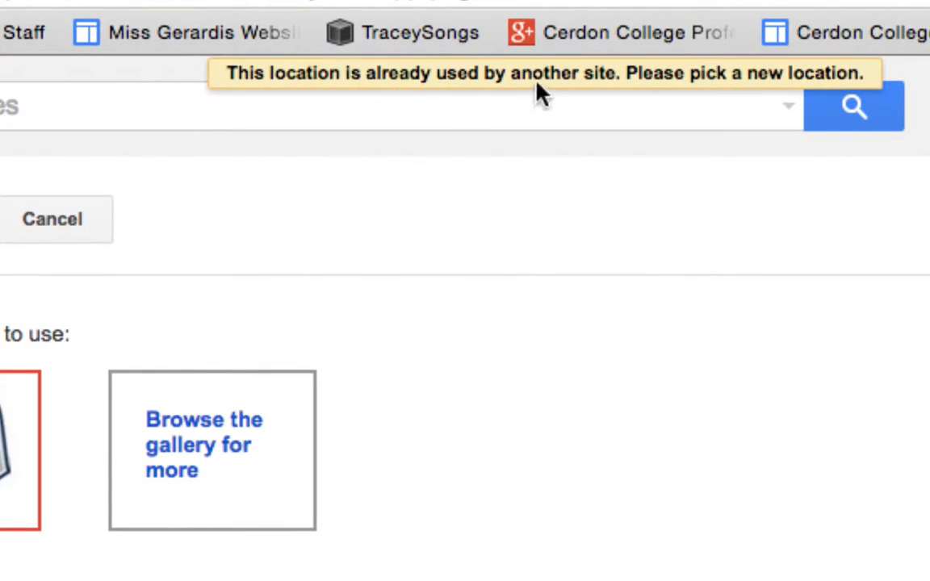
pyautogui.scroll(3)
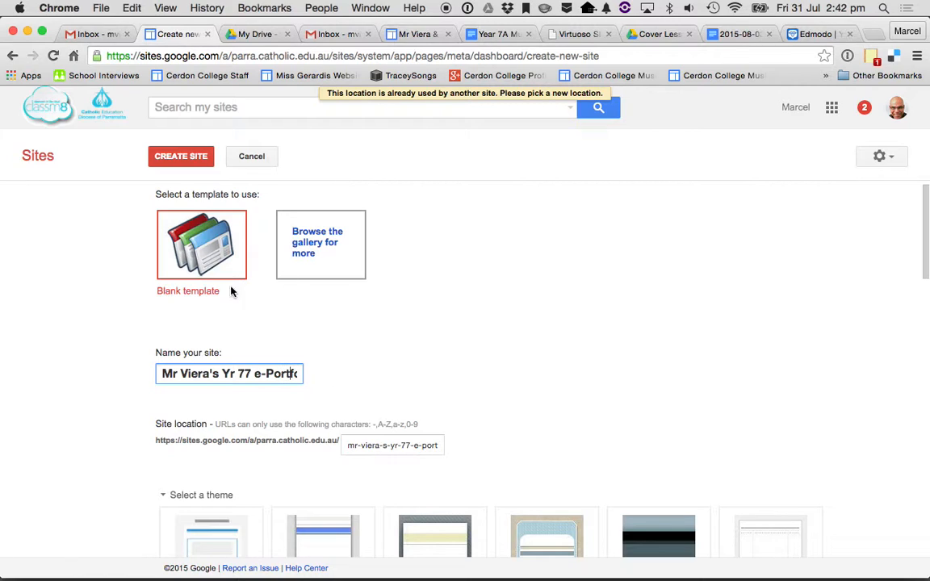
pyautogui.moveTo(239, 365)
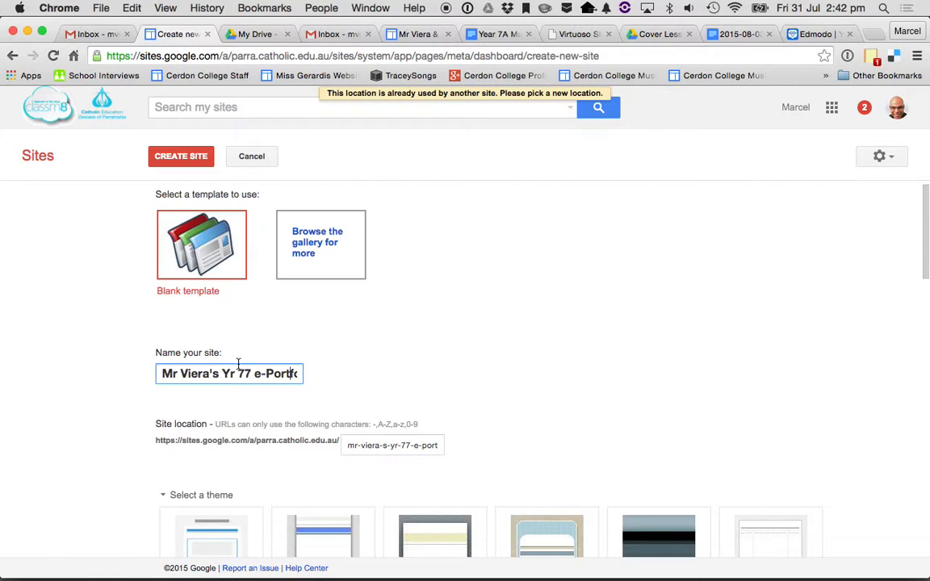
pyautogui.click(181, 155)
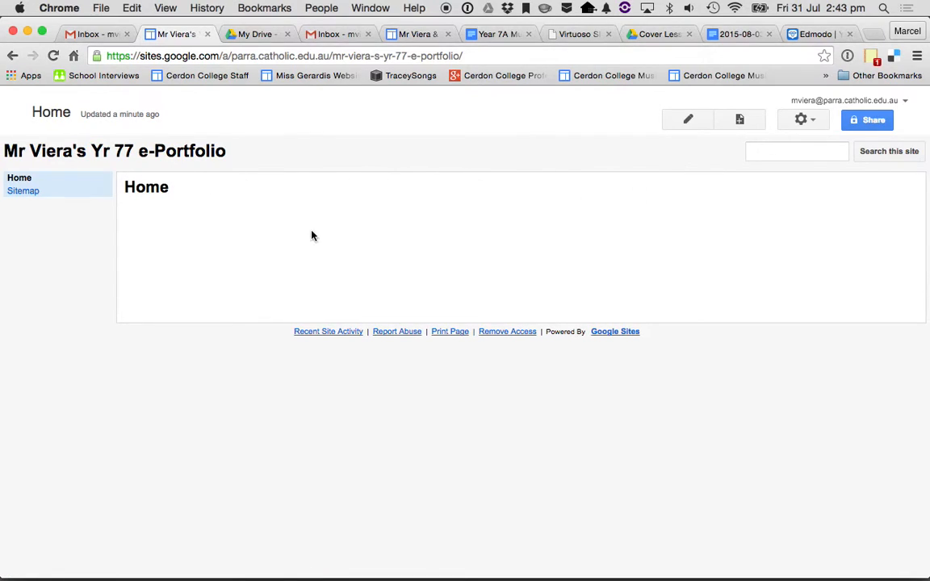
pyautogui.moveTo(537, 329)
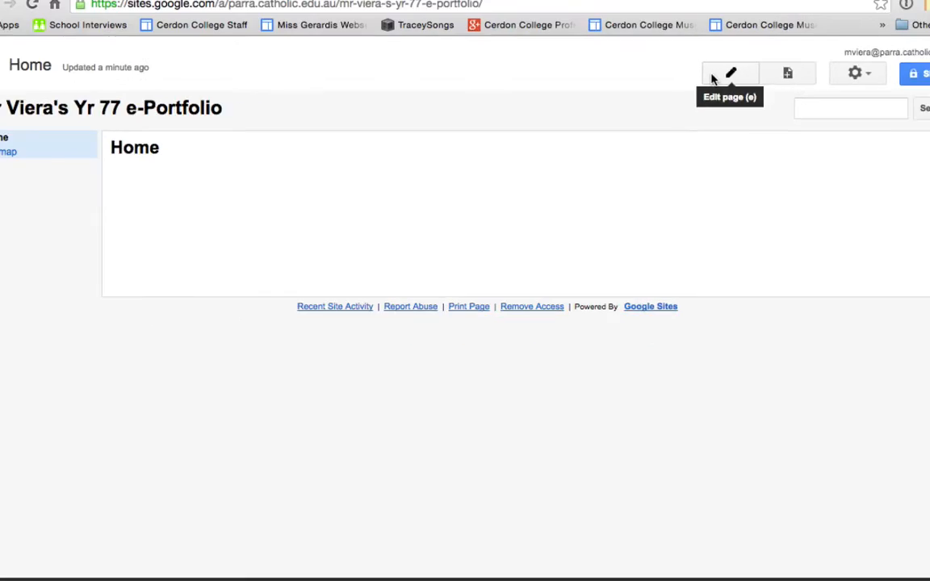
# Begin editing the new site's empty Home page.
pyautogui.click(730, 72)
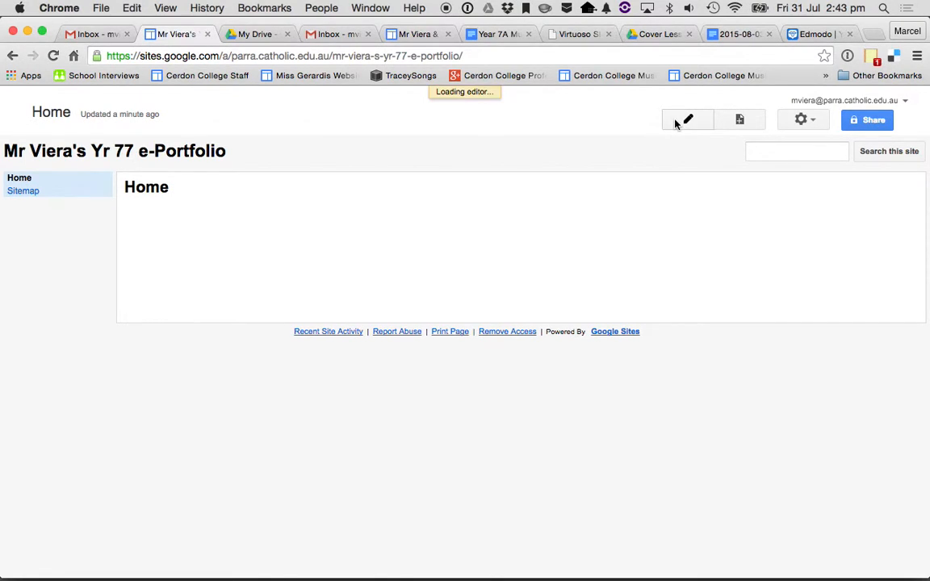
# Write "Welcome to Mr Viera's Yr 77 e-Portfolio" in the Home page body and save it.
pyautogui.click(688, 119)
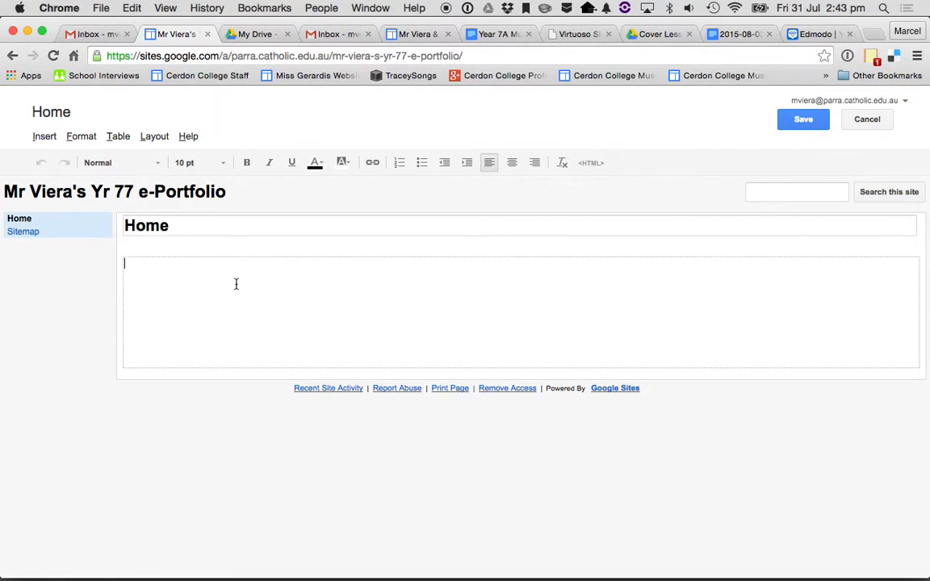
pyautogui.write('Hi')
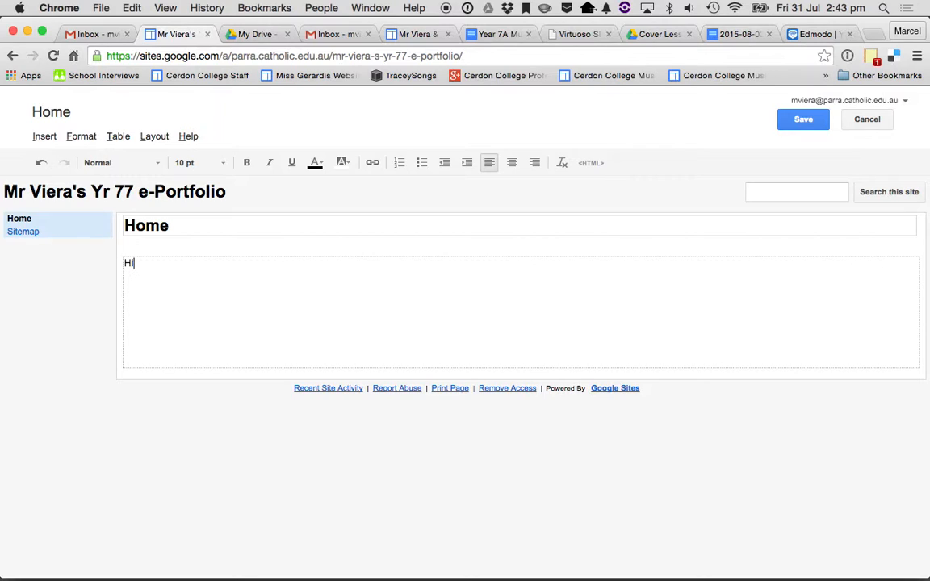
pyautogui.write(', my')
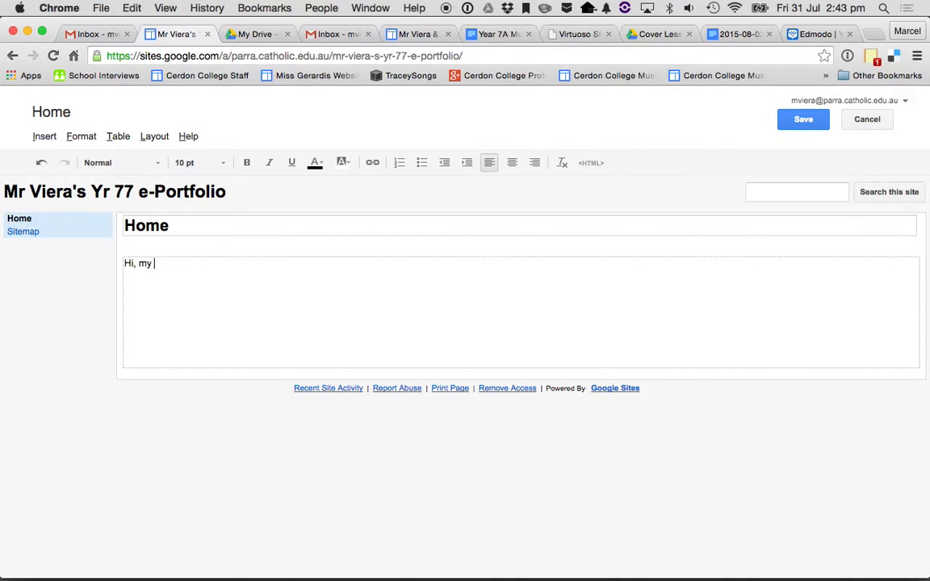
pyautogui.write('name is')
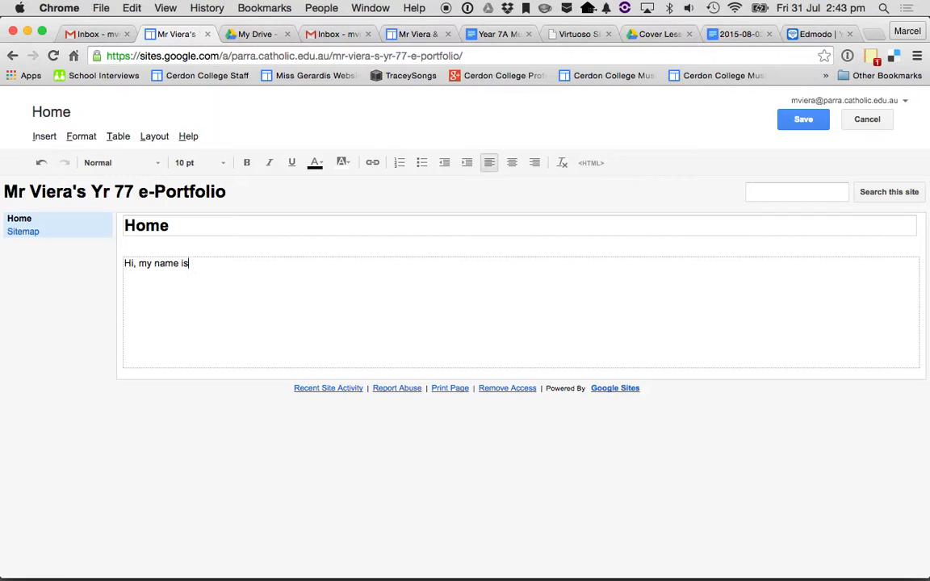
pyautogui.write('We')
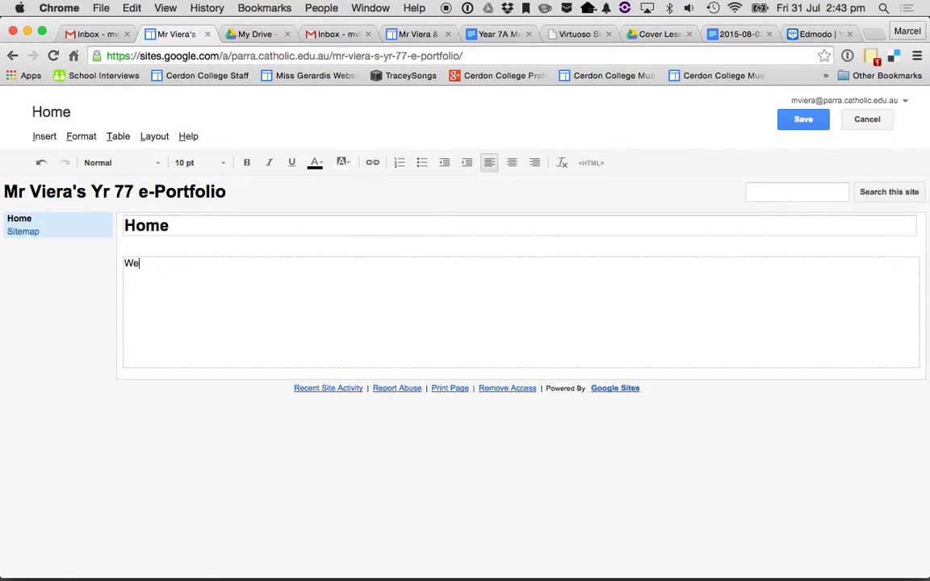
pyautogui.write('lcome')
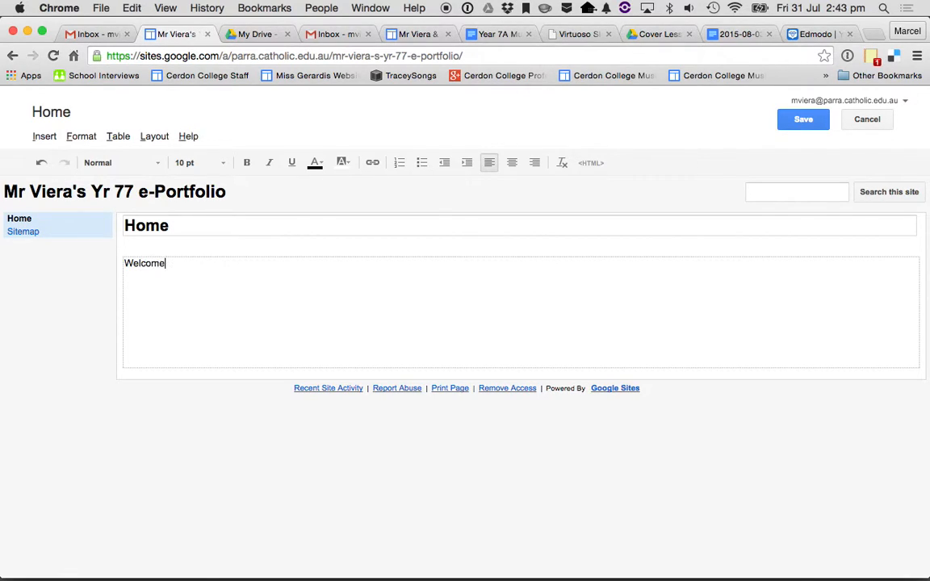
pyautogui.write('to Mr Viera')
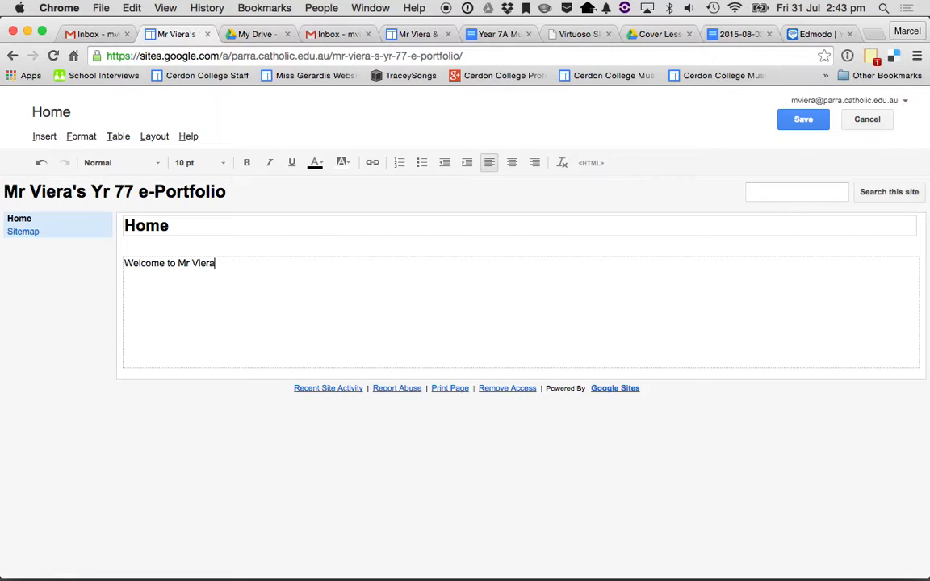
pyautogui.write("'s Yr 77 e-Por")
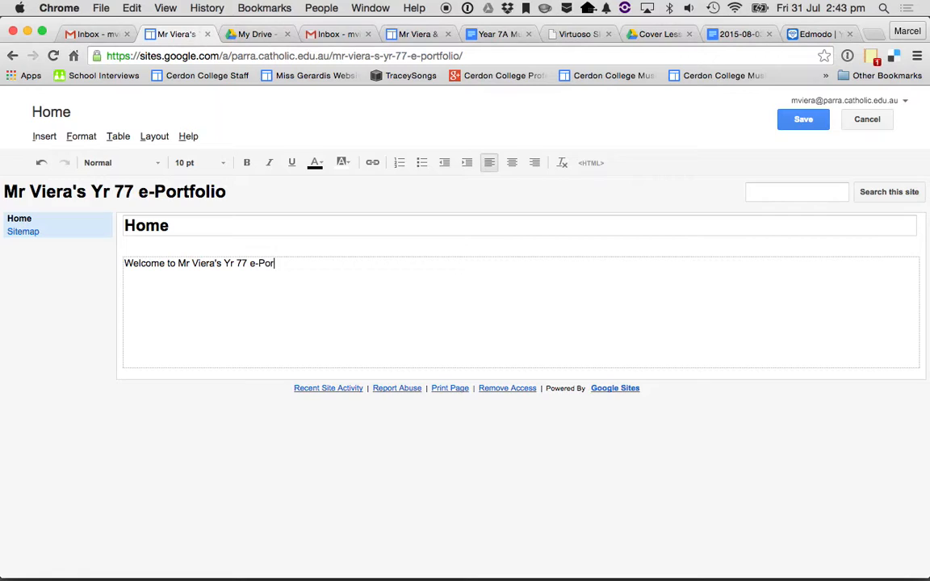
pyautogui.write('tfolio')
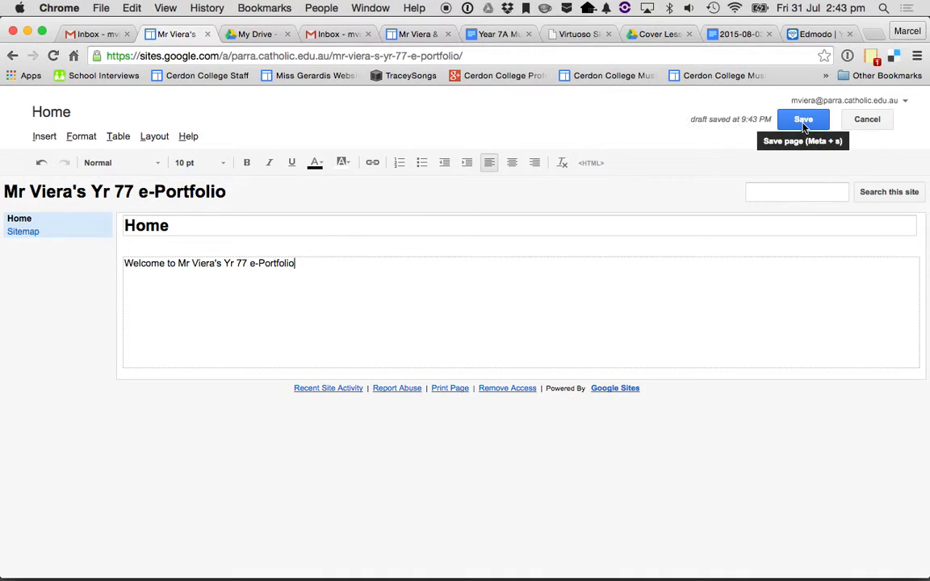
pyautogui.click(803, 120)
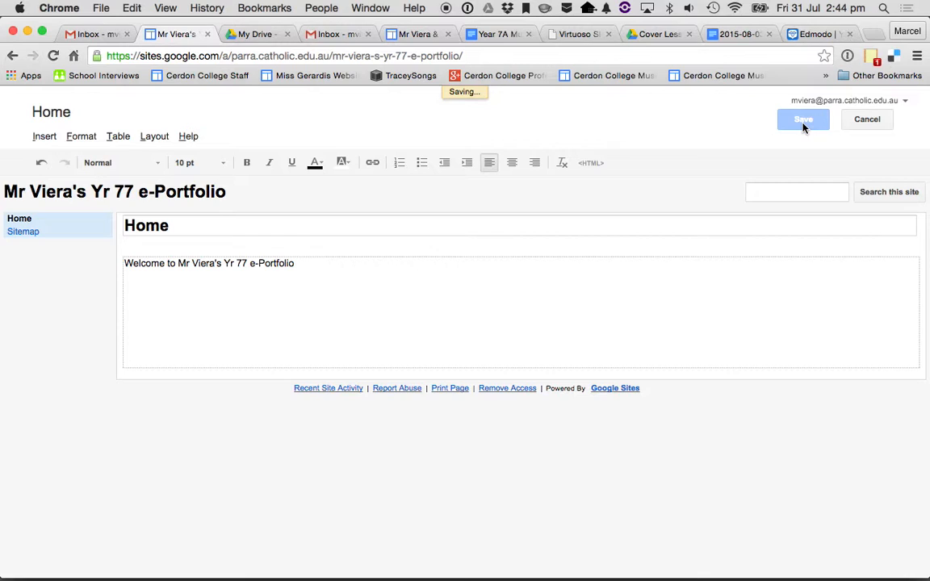
pyautogui.click(803, 120)
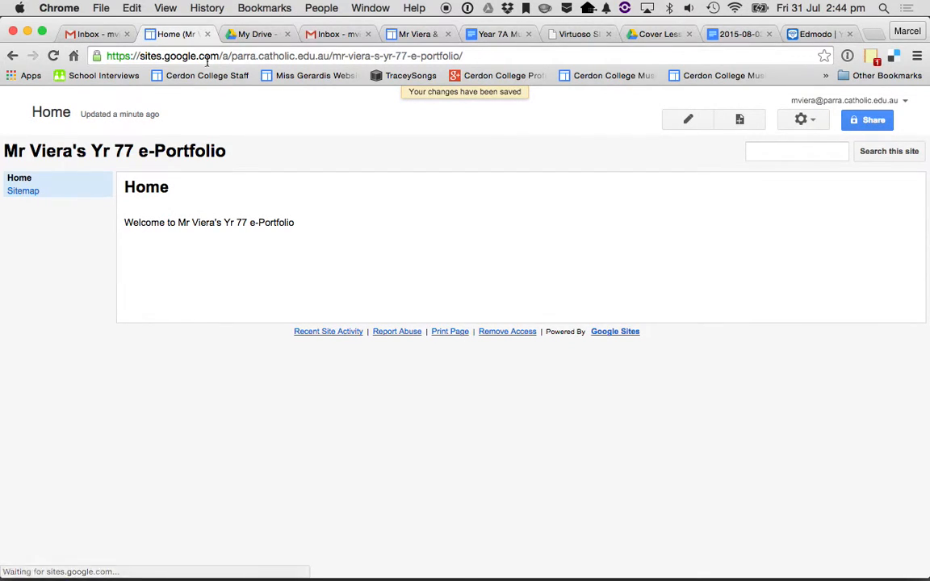
pyautogui.moveTo(207, 76)
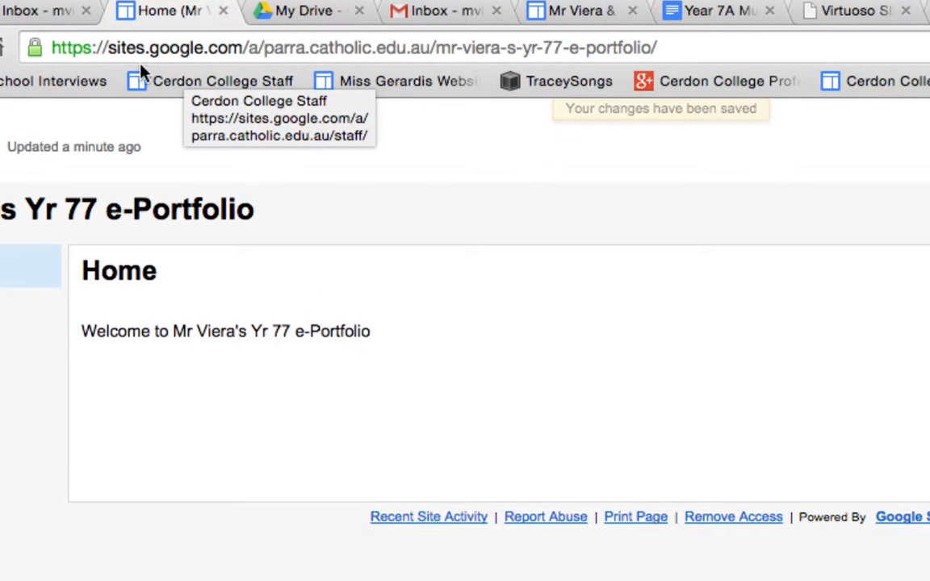
pyautogui.moveTo(691, 49)
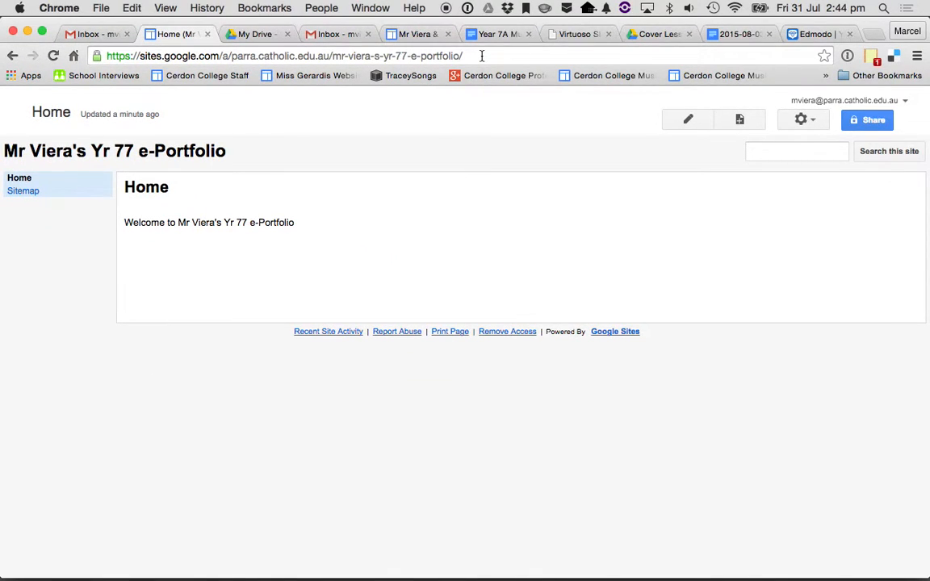
pyautogui.moveTo(606, 168)
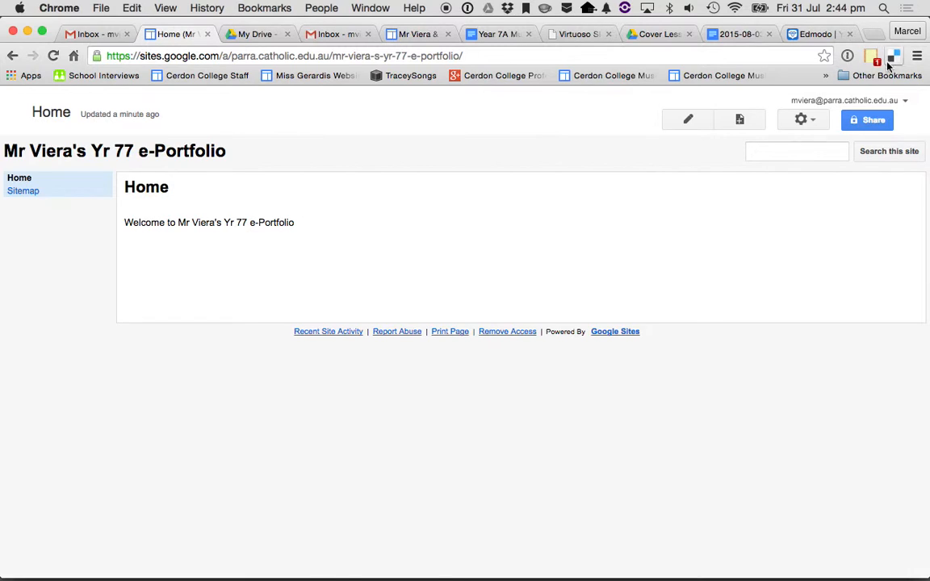
pyautogui.moveTo(888, 152)
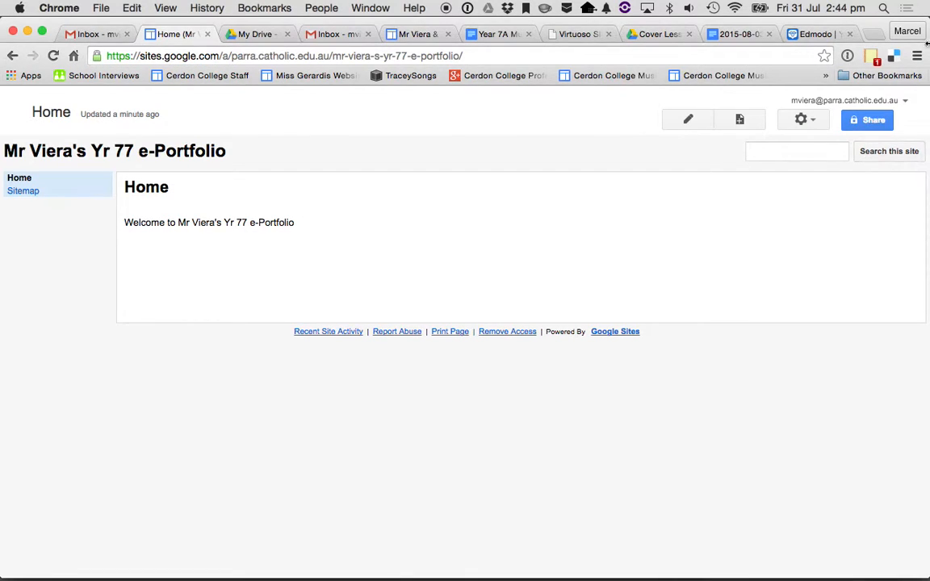
pyautogui.moveTo(303, 215)
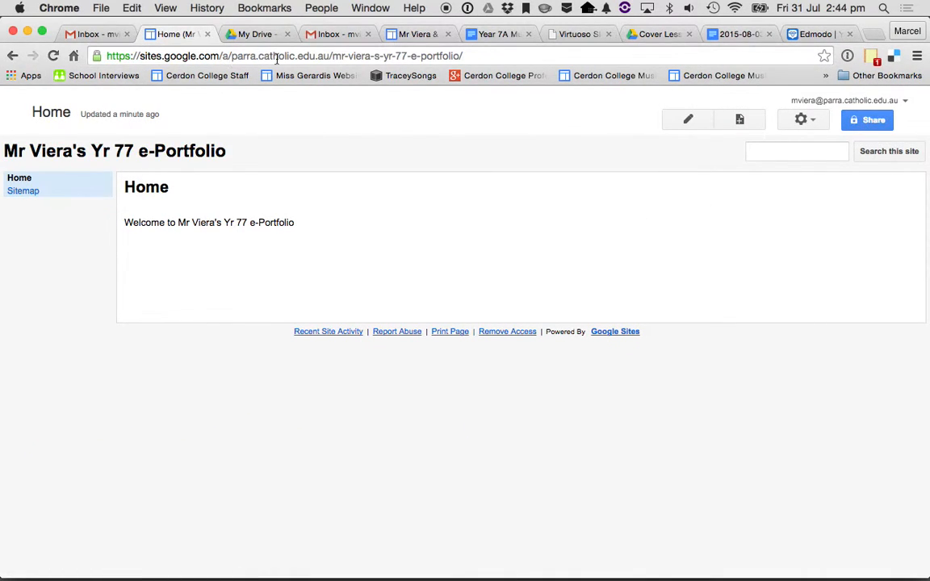
# Reach the site's sharing settings and start changing who can access it.
pyautogui.click(796, 152)
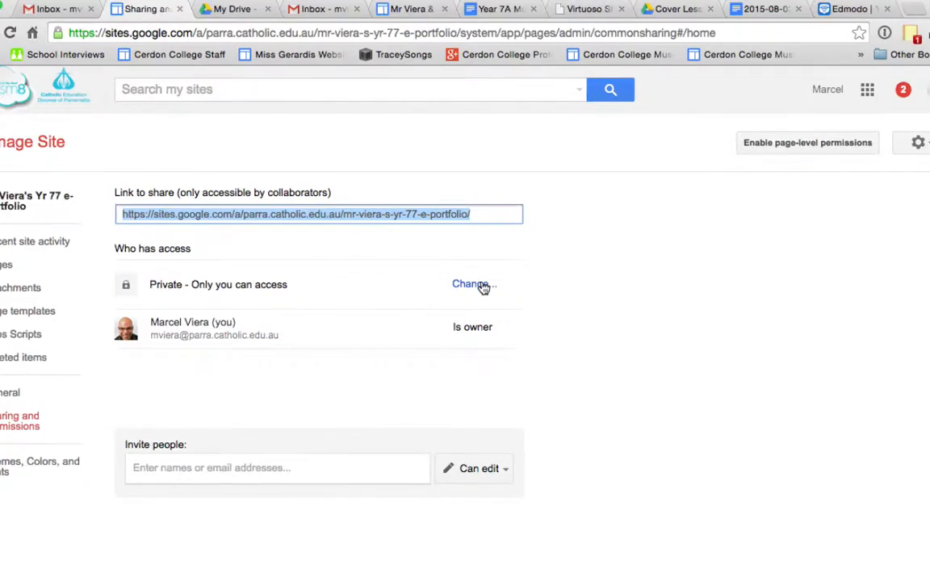
pyautogui.click(472, 284)
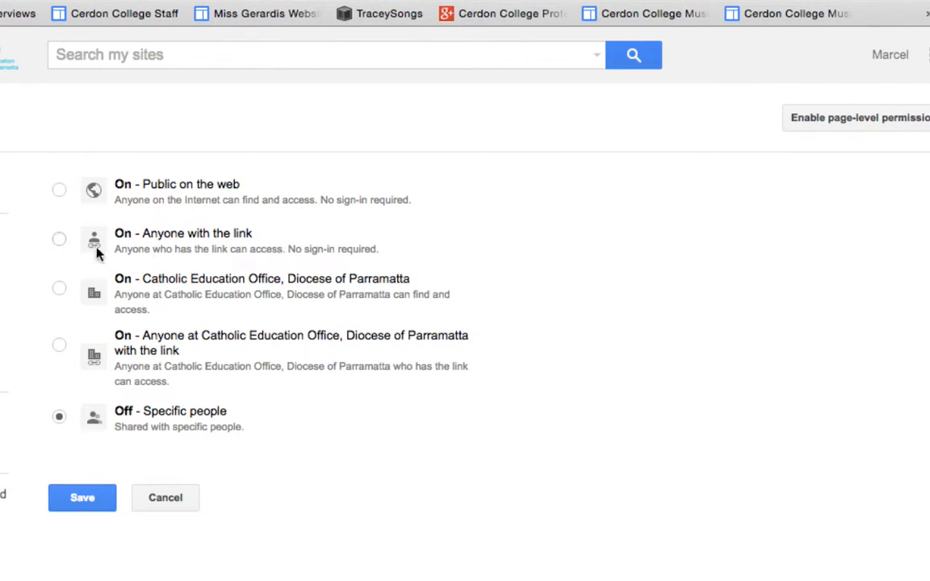
pyautogui.moveTo(250, 194)
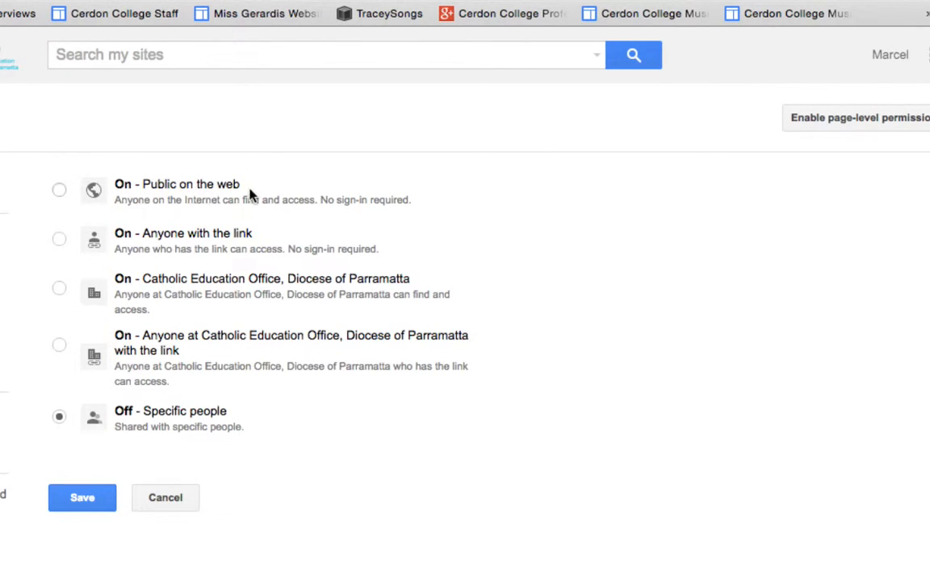
pyautogui.moveTo(236, 212)
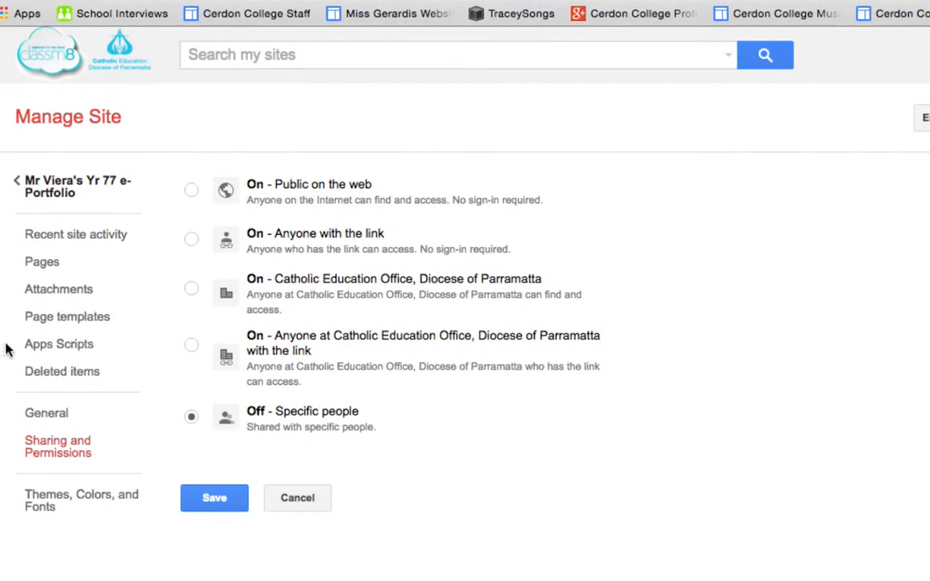
pyautogui.moveTo(255, 446)
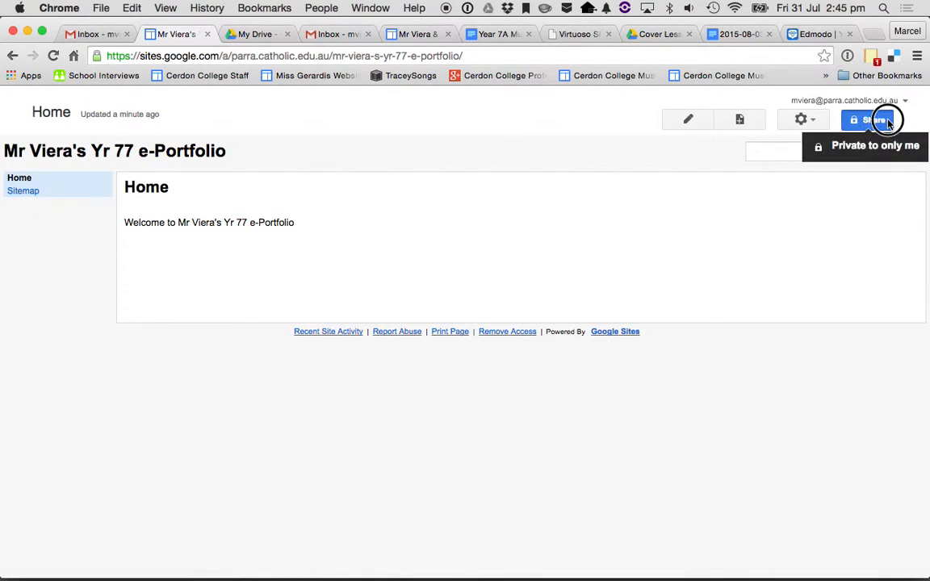
# Reopen the sharing page and expand the Invite people form, leaving access private.
pyautogui.click(864, 120)
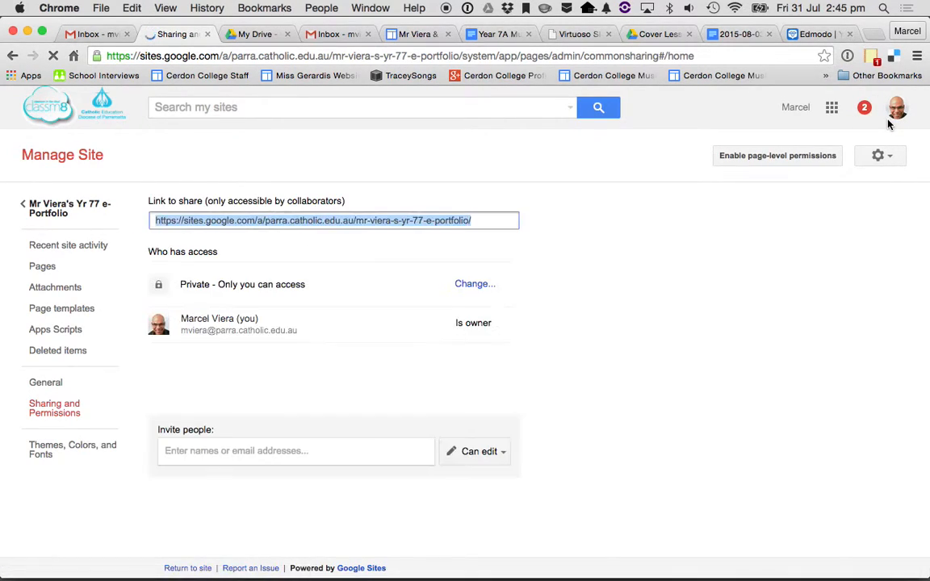
pyautogui.click(296, 451)
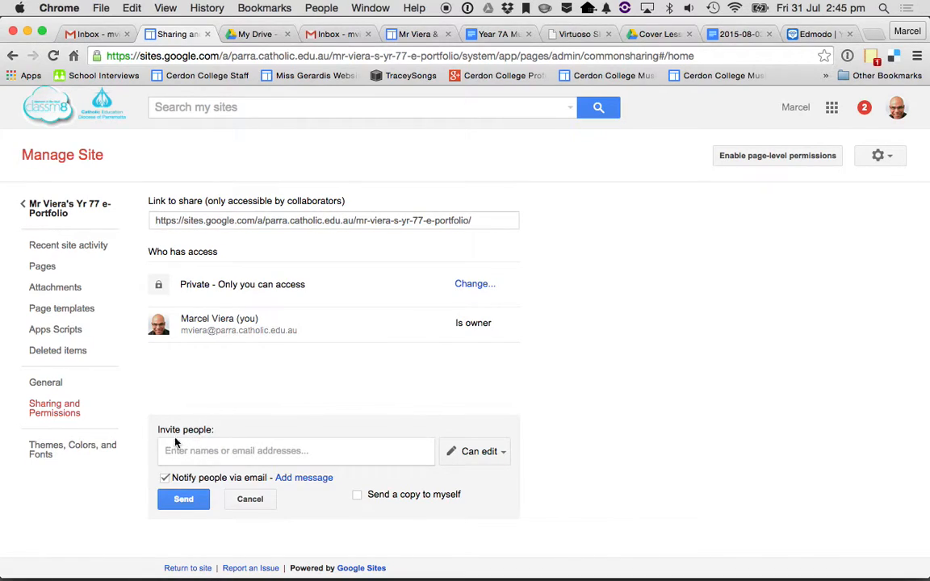
pyautogui.moveTo(299, 469)
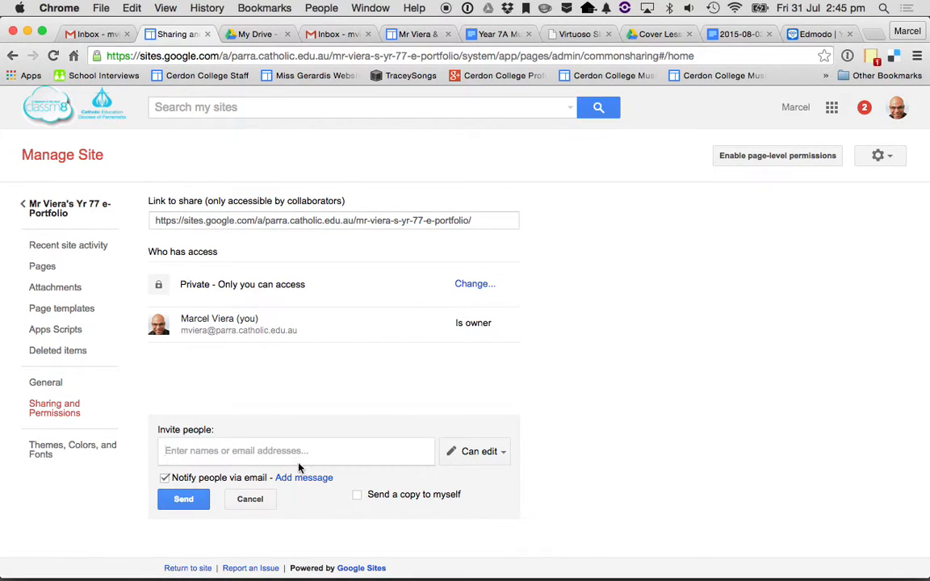
pyautogui.moveTo(189, 472)
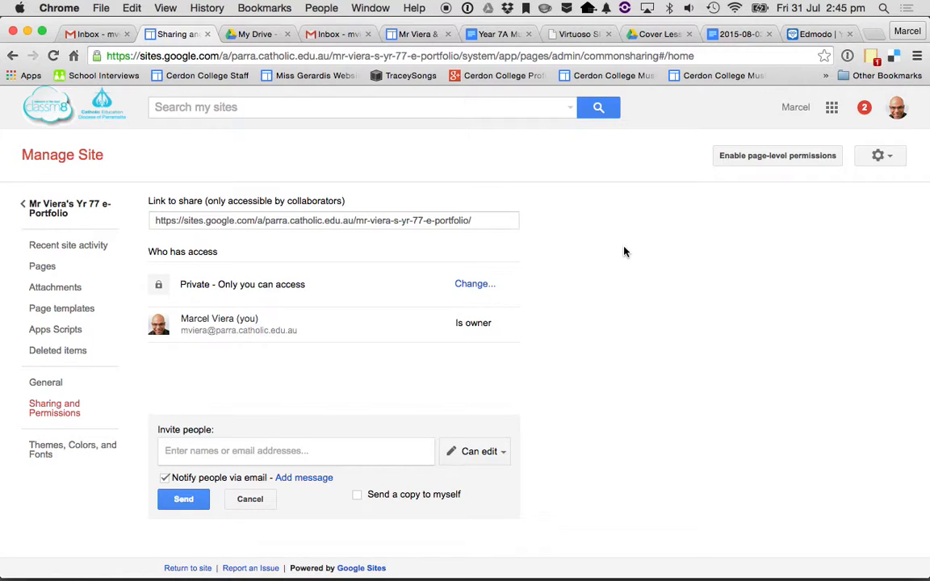
pyautogui.moveTo(129, 209)
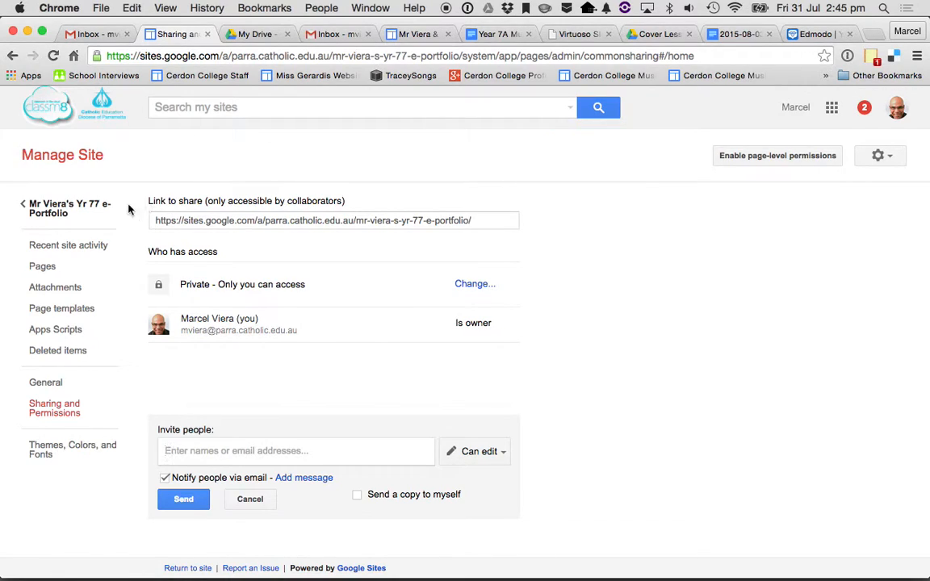
# Return to the e-Portfolio Home page and reopen it in the page editor.
pyautogui.click(188, 568)
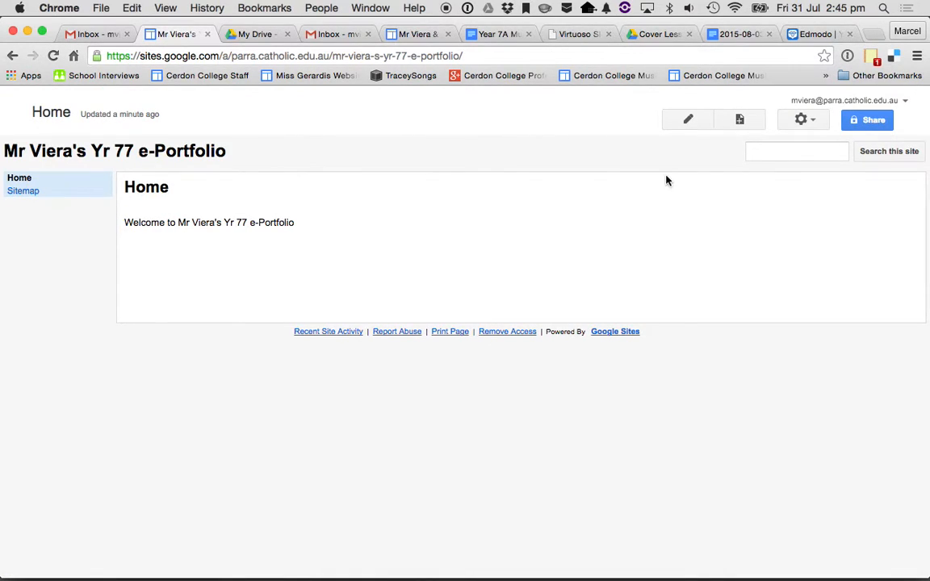
pyautogui.moveTo(740, 120)
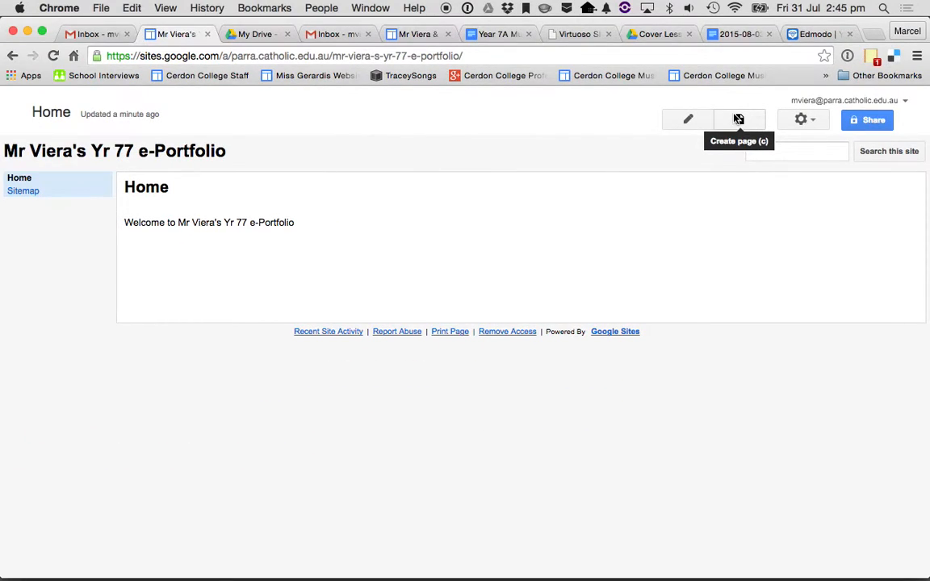
pyautogui.moveTo(19, 233)
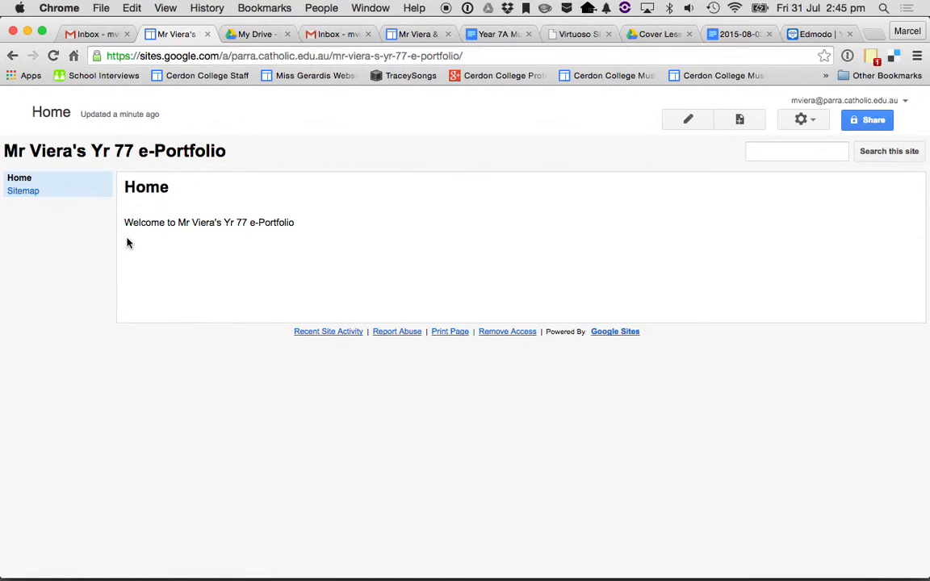
pyautogui.moveTo(410, 142)
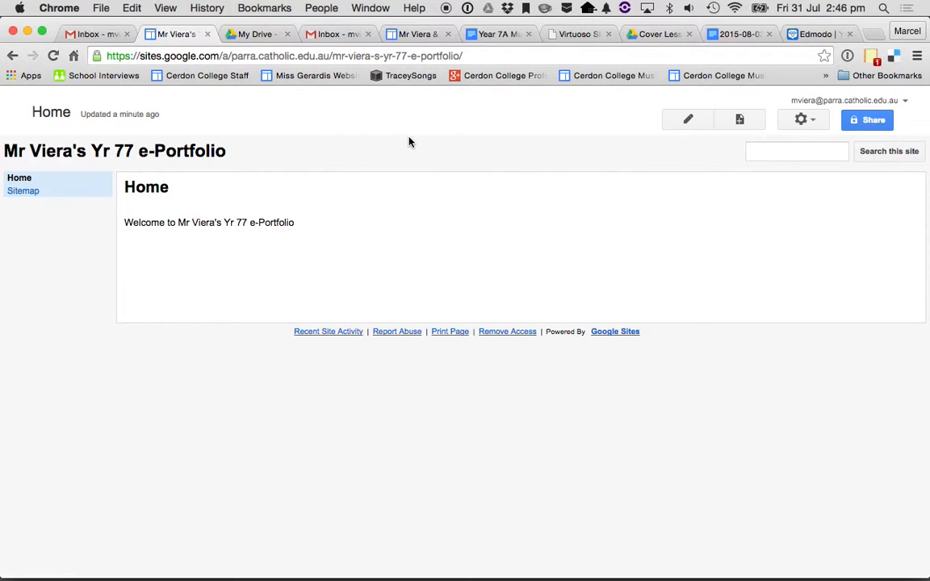
pyautogui.moveTo(249, 233)
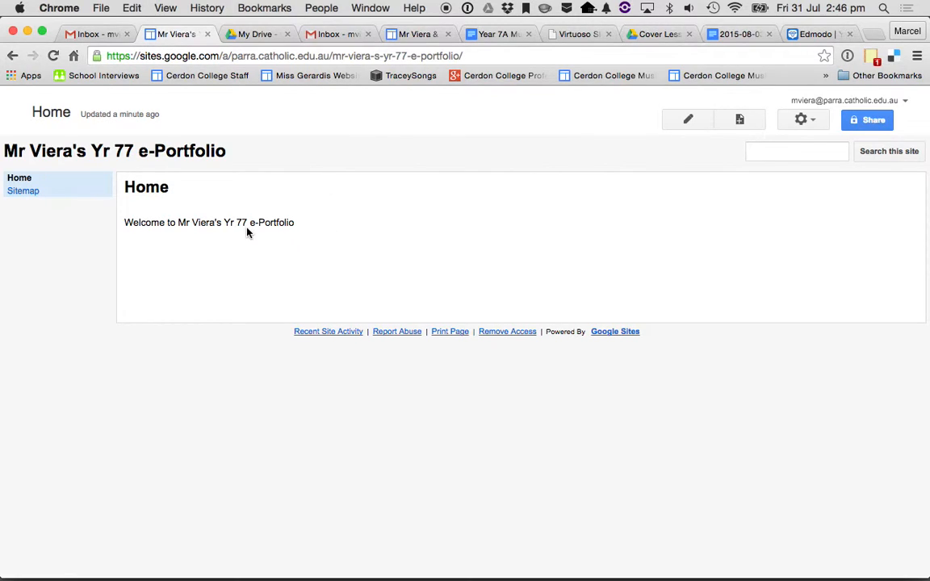
pyautogui.click(687, 120)
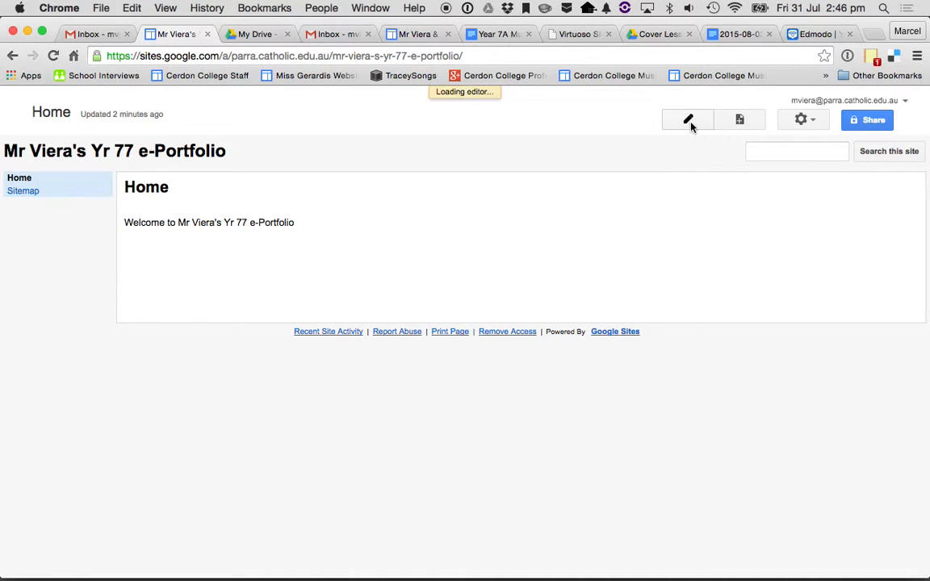
pyautogui.click(688, 120)
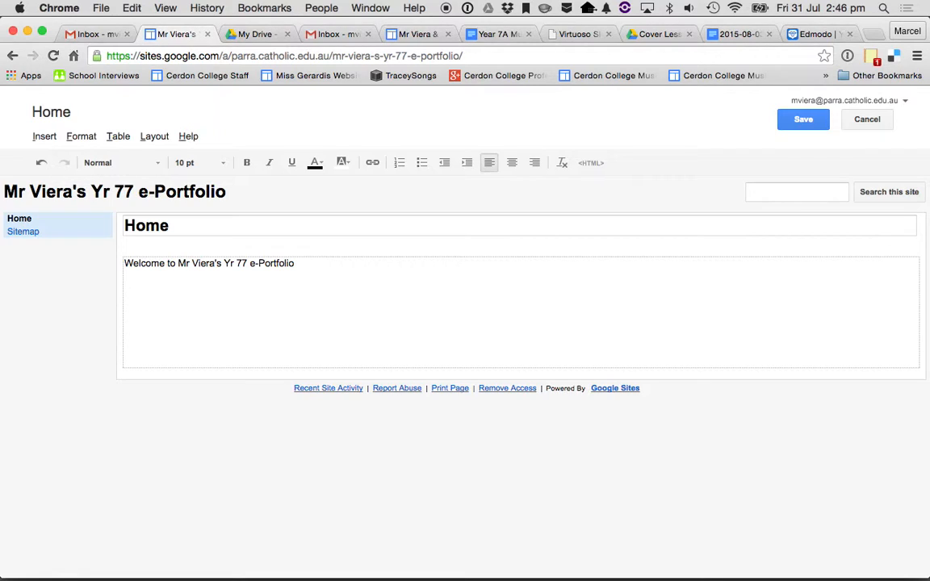
# Launch Photo Booth via Spotlight and snap the printed song worksheet held to the camera.
pyautogui.press('cmd+space')
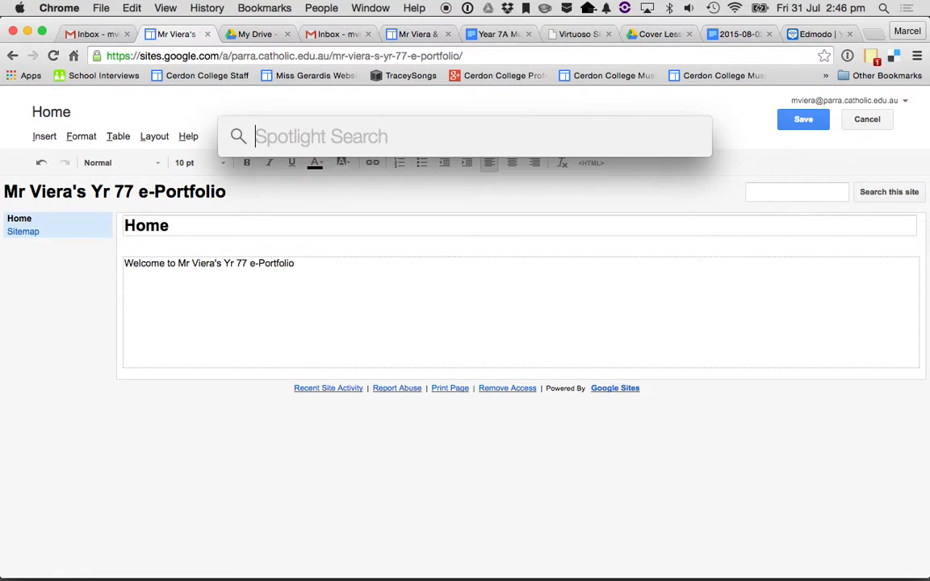
pyautogui.write('photo Booth')
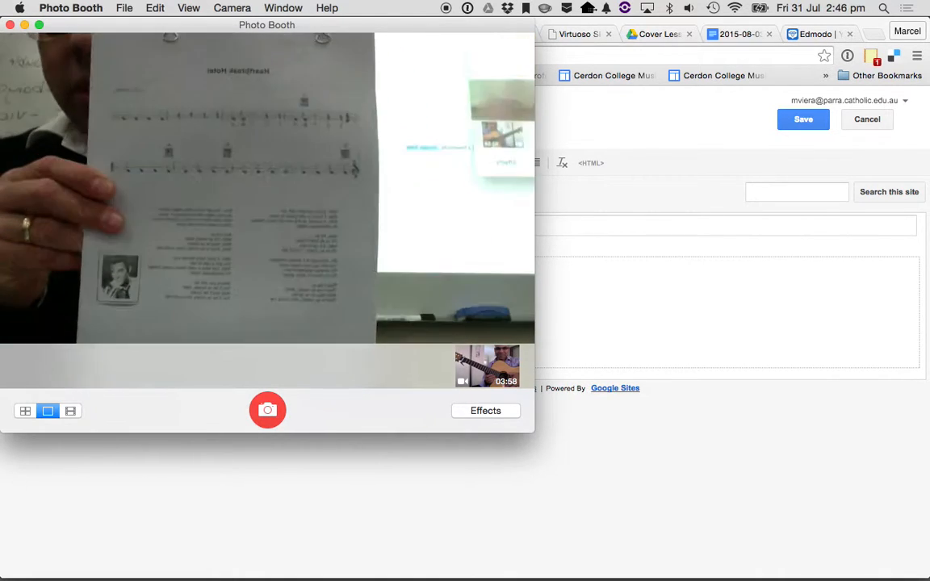
pyautogui.click(268, 410)
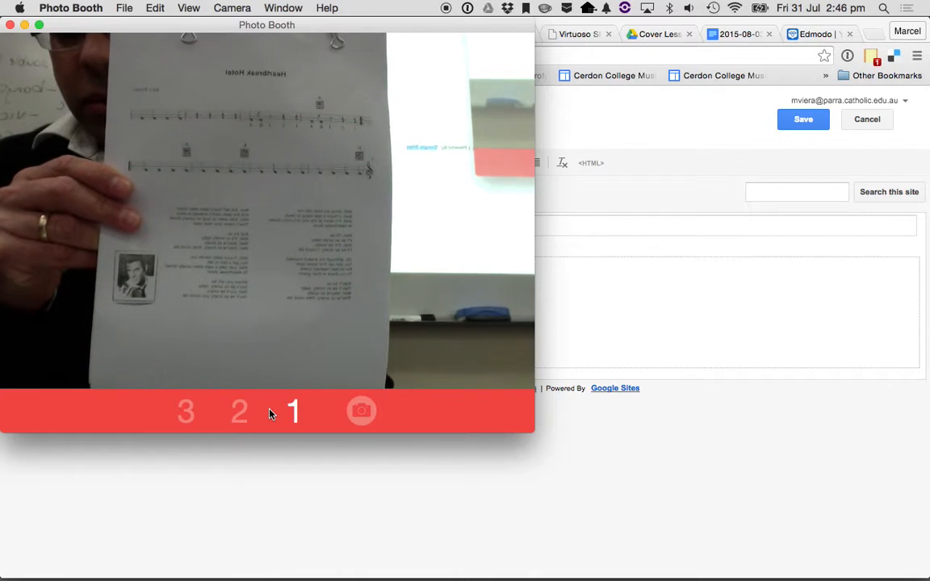
pyautogui.click(361, 412)
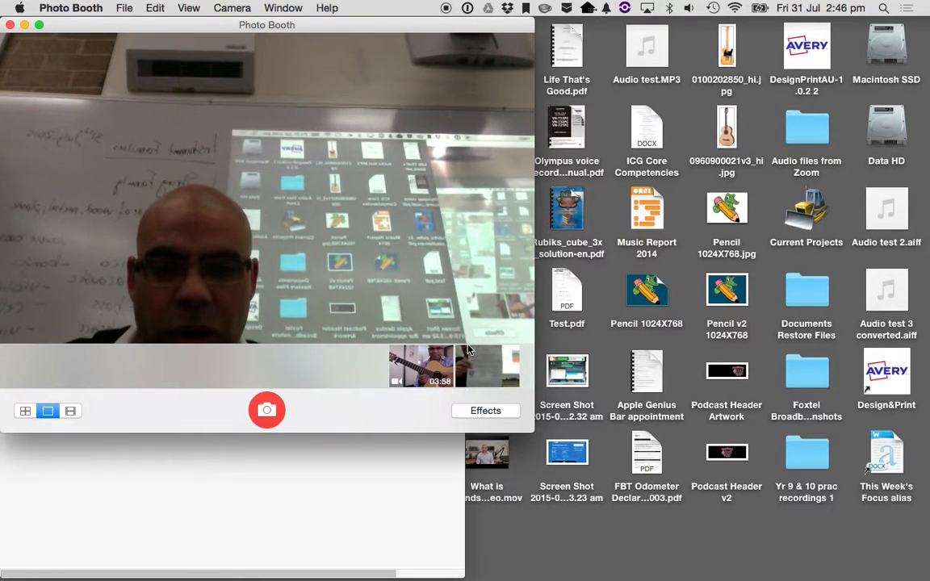
pyautogui.moveTo(485, 371)
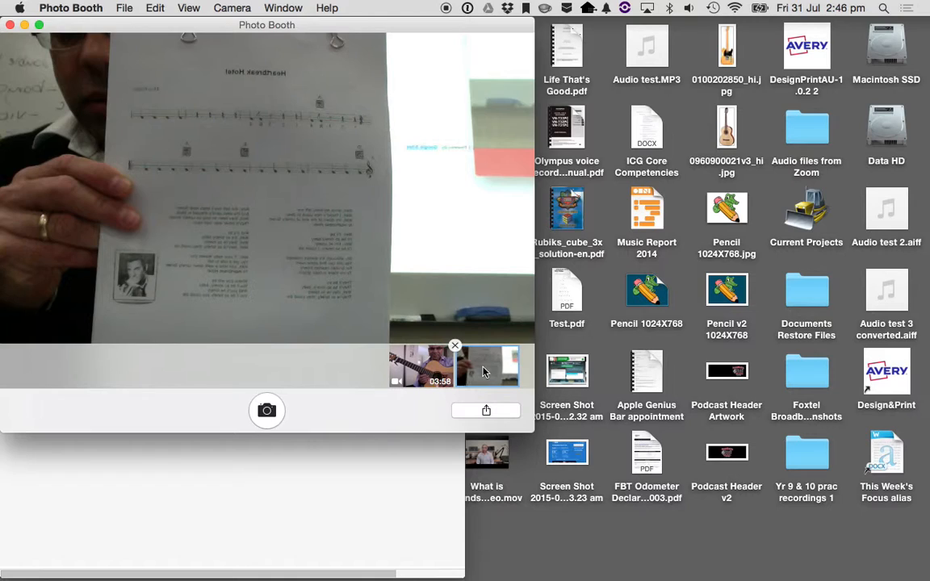
# Browse the Photo Booth and Edit menus for a way to export the photo.
pyautogui.click(71, 8)
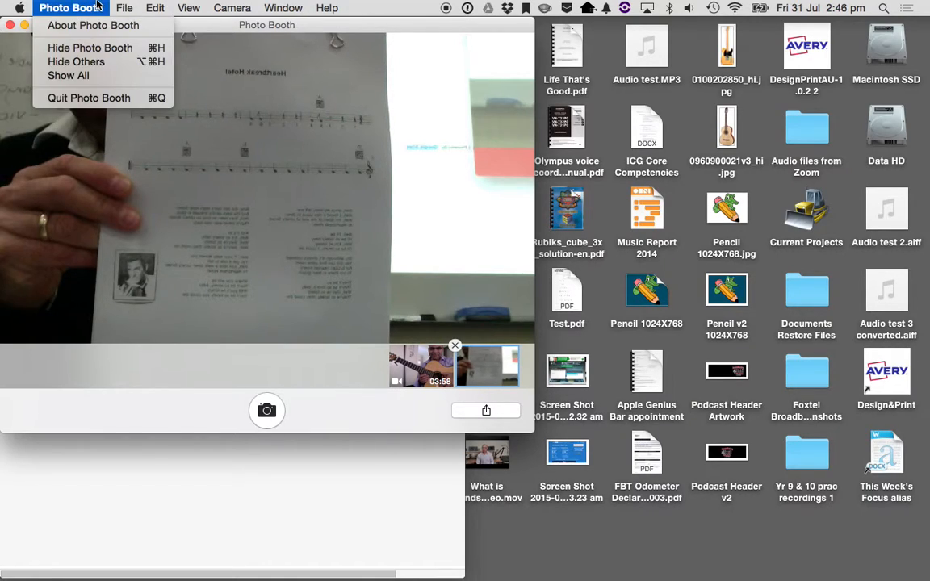
pyautogui.click(155, 7)
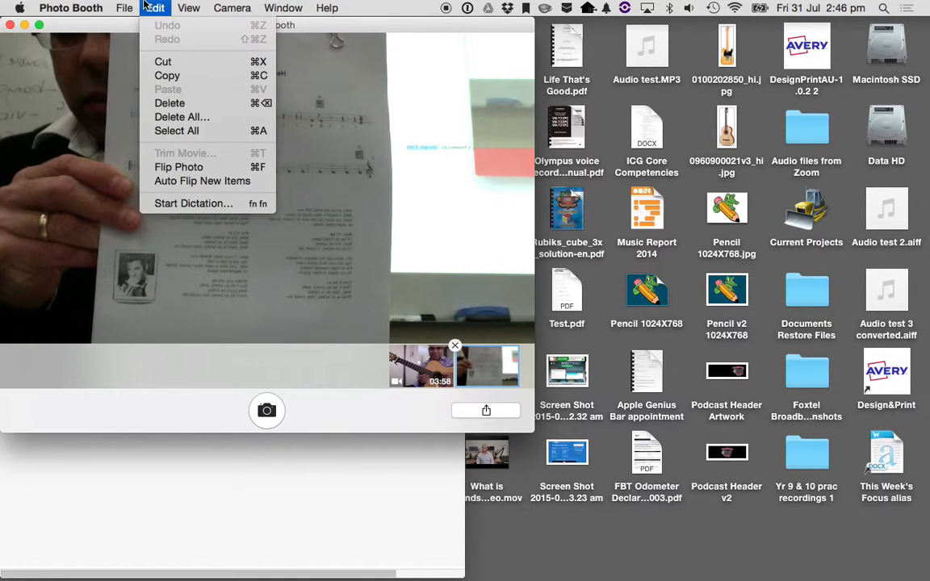
pyautogui.moveTo(168, 76)
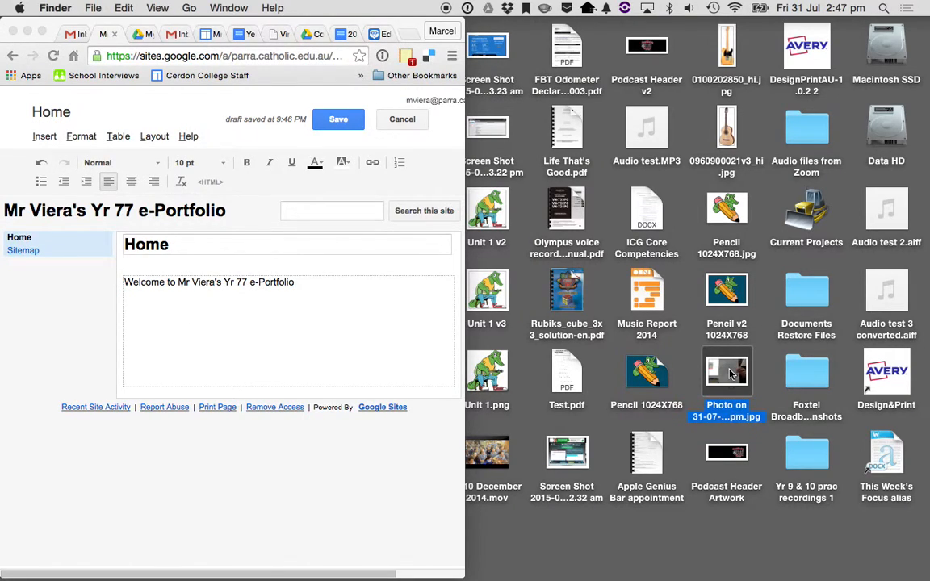
# Crop the worksheet photo in Preview to just the printed sheet using Tools > Crop.
pyautogui.doubleClick(726, 372)
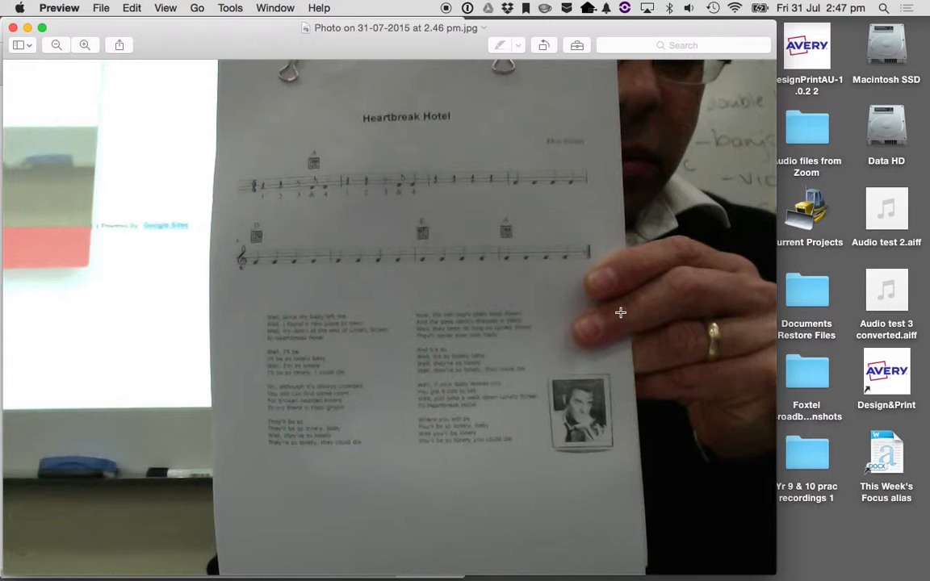
pyautogui.moveTo(227, 68); pyautogui.dragTo(260, 381)
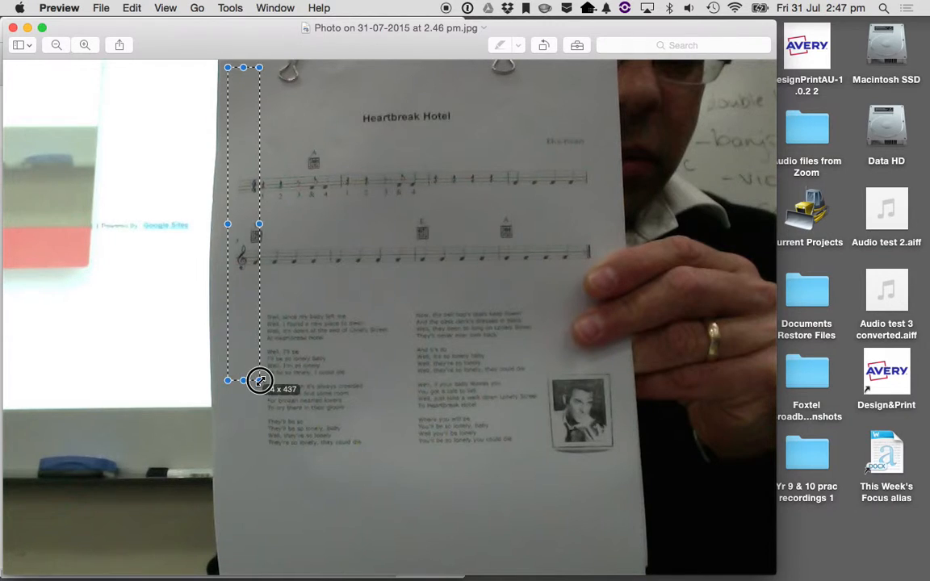
pyautogui.moveTo(259, 381); pyautogui.dragTo(626, 488)
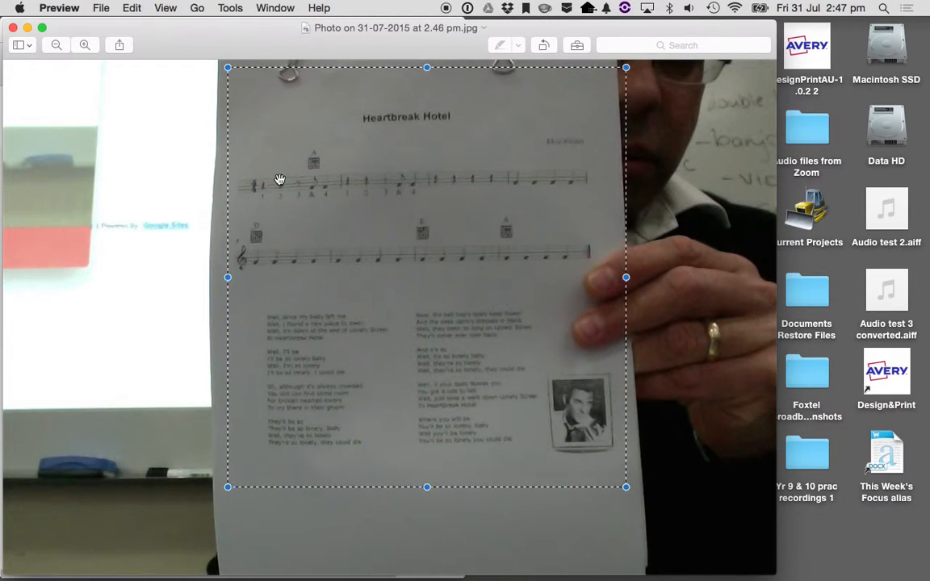
pyautogui.click(229, 6)
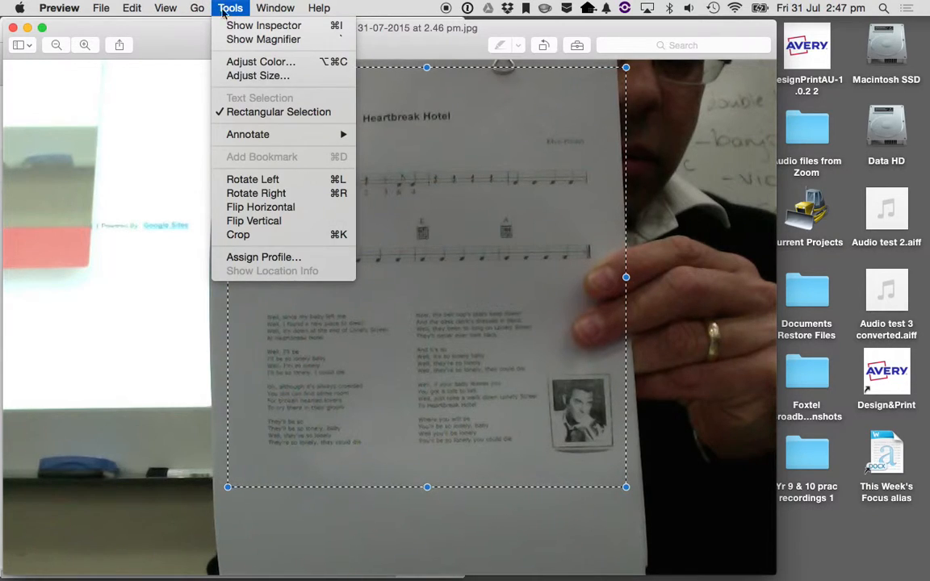
pyautogui.click(237, 234)
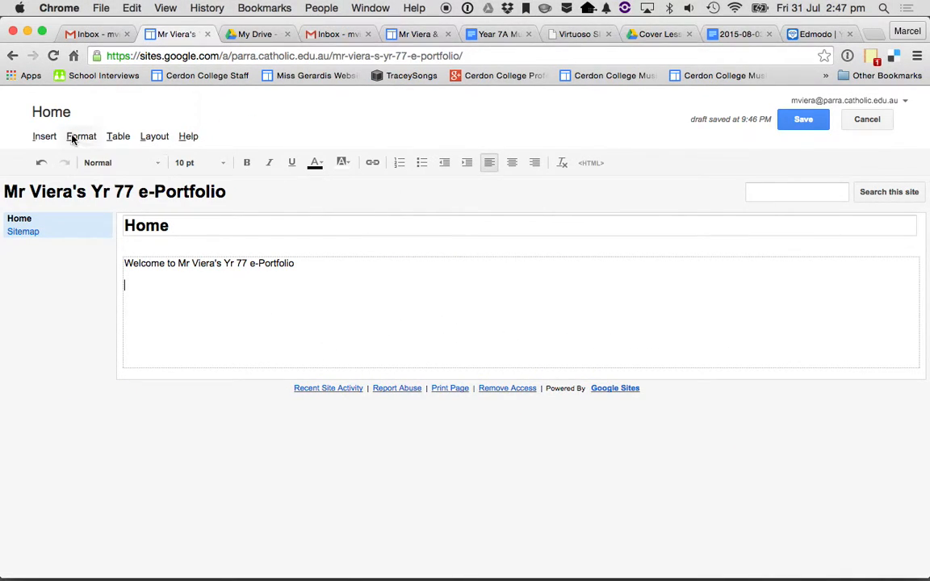
# Start an image insert and choose to upload a picture from the computer's Desktop.
pyautogui.click(45, 136)
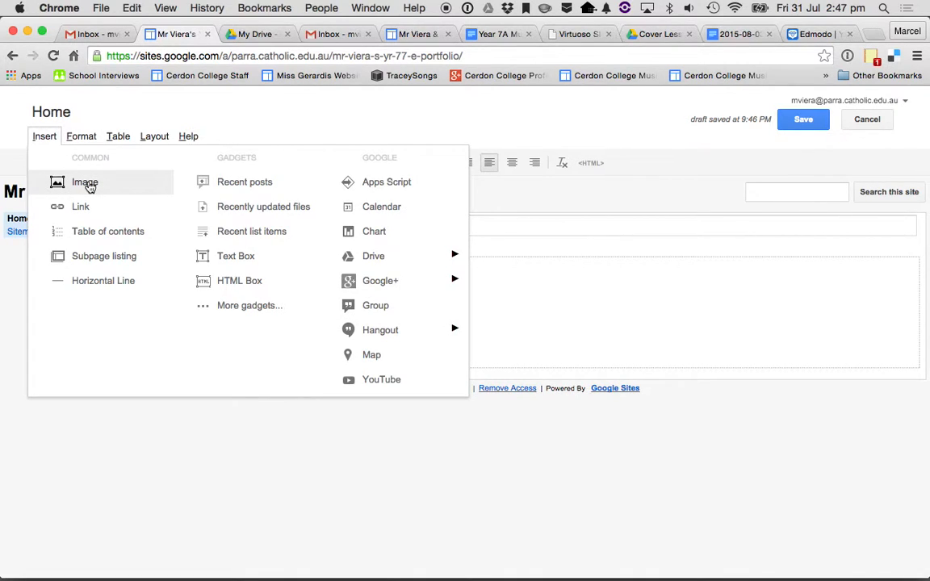
pyautogui.click(84, 181)
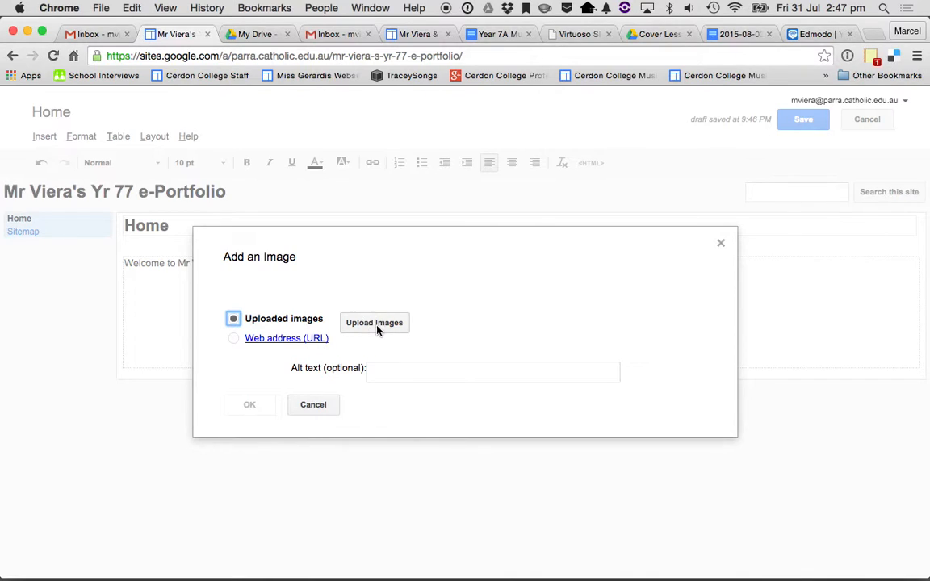
pyautogui.click(375, 323)
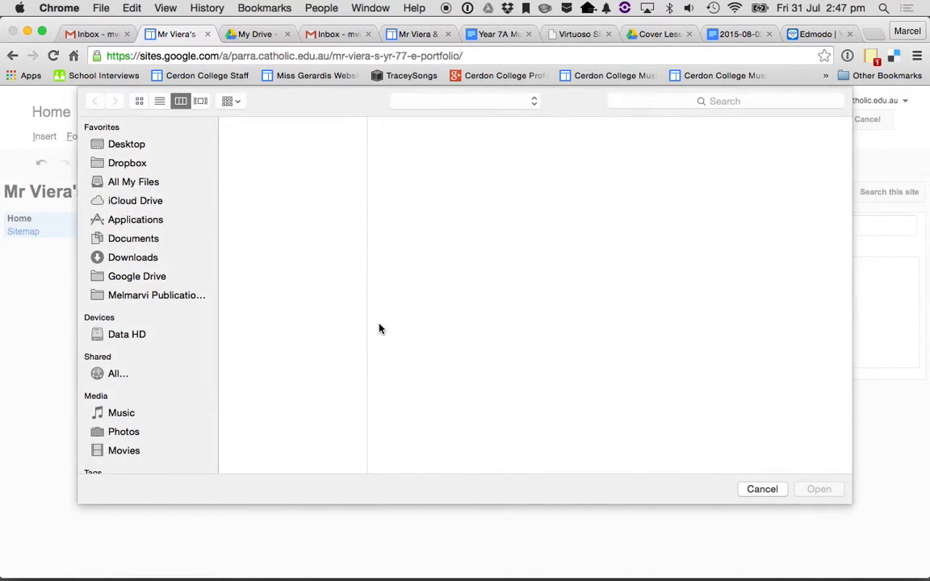
pyautogui.click(126, 144)
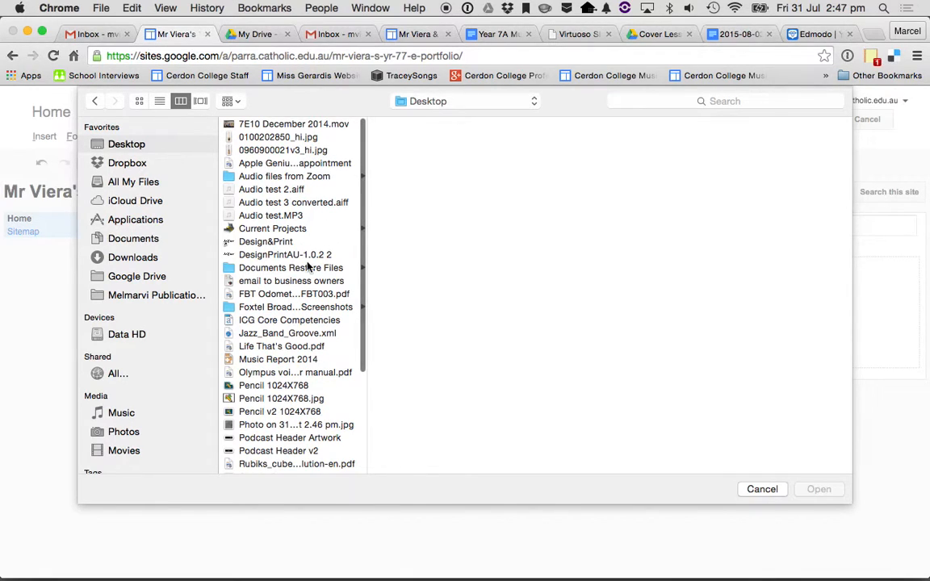
# Browse the Desktop files, checking a screenshot and Test.pdf, and pick the worksheet photo.
pyautogui.scroll(-3)
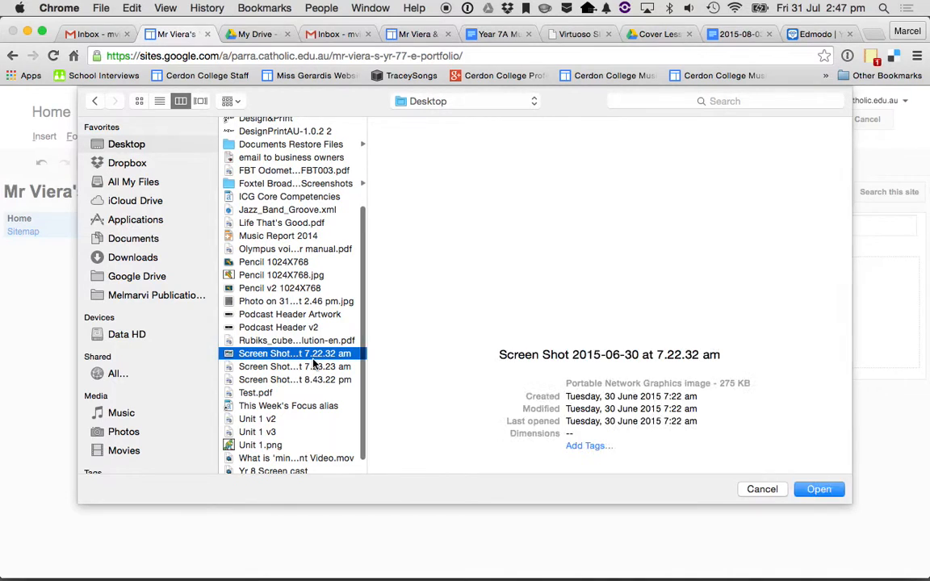
pyautogui.click(294, 380)
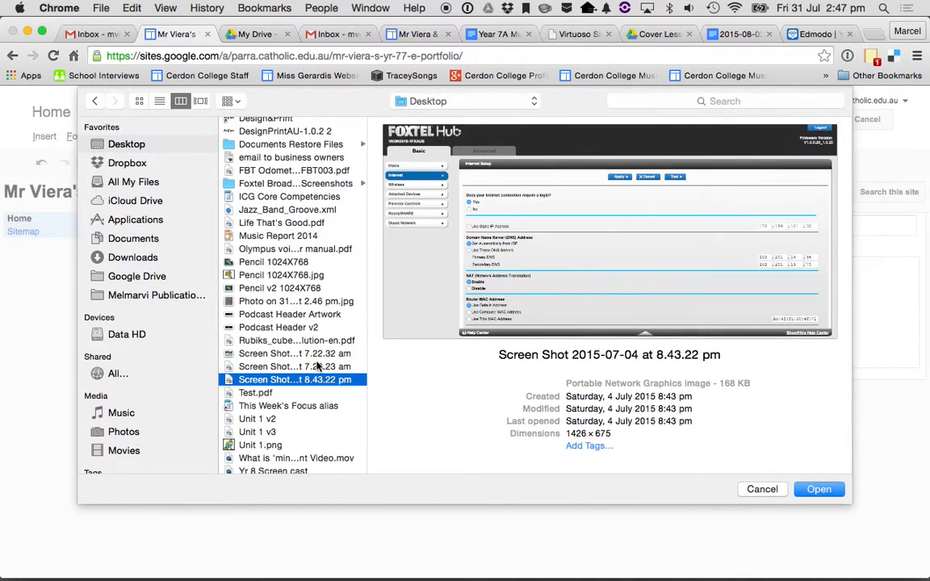
pyautogui.click(255, 392)
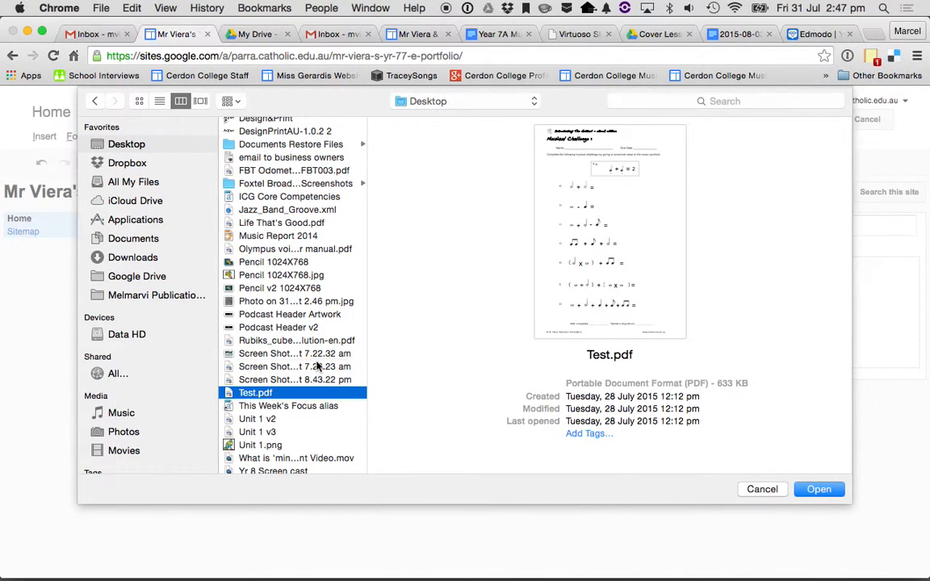
pyautogui.scroll(-3)
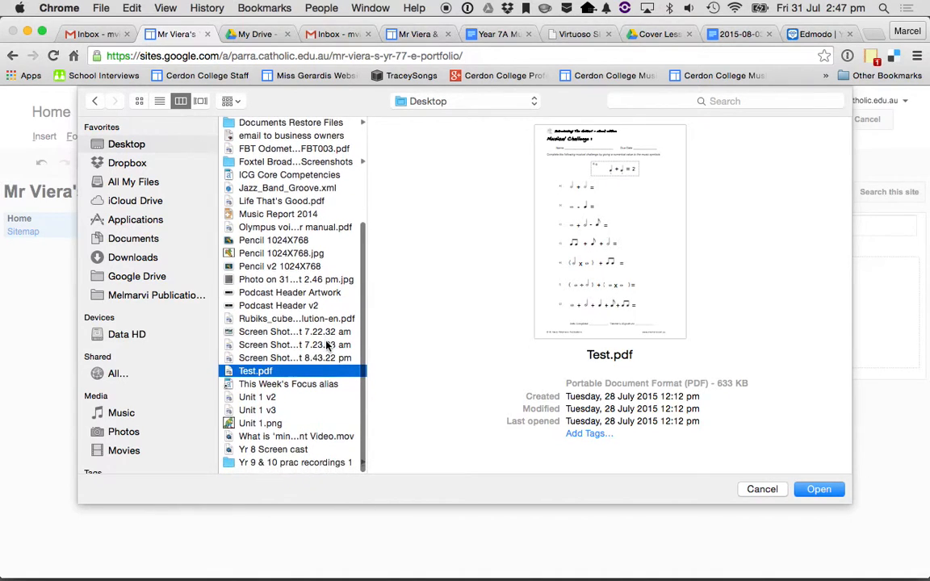
pyautogui.scroll(3)
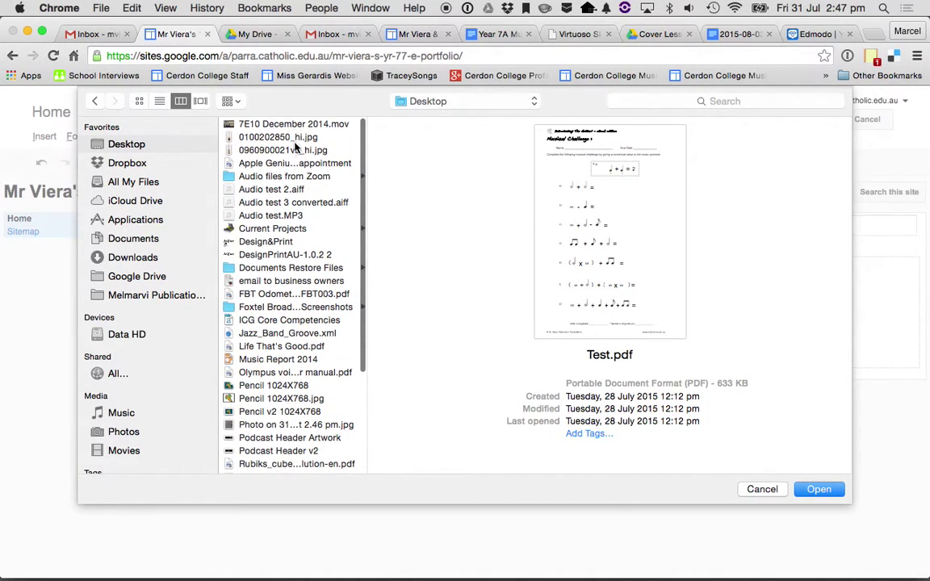
pyautogui.moveTo(277, 281)
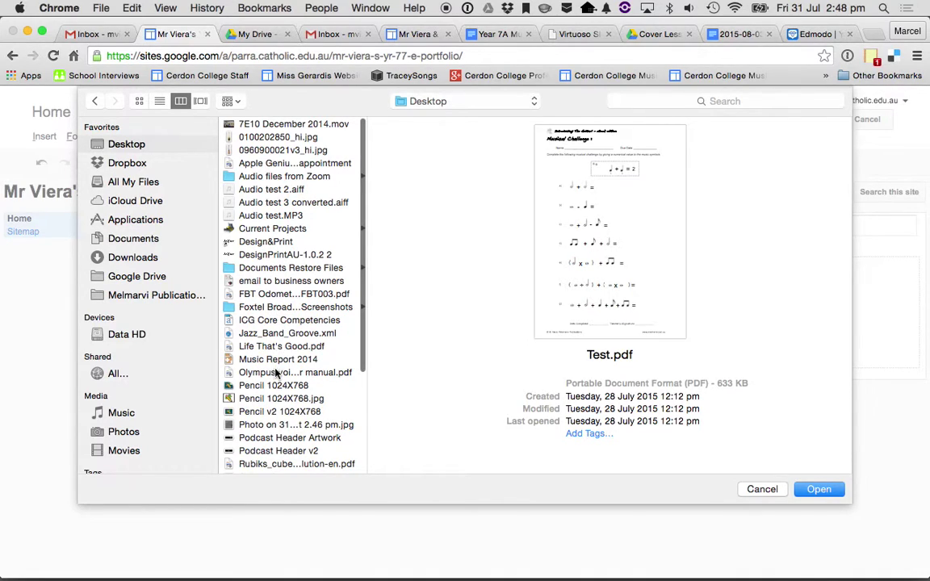
pyautogui.moveTo(273, 436)
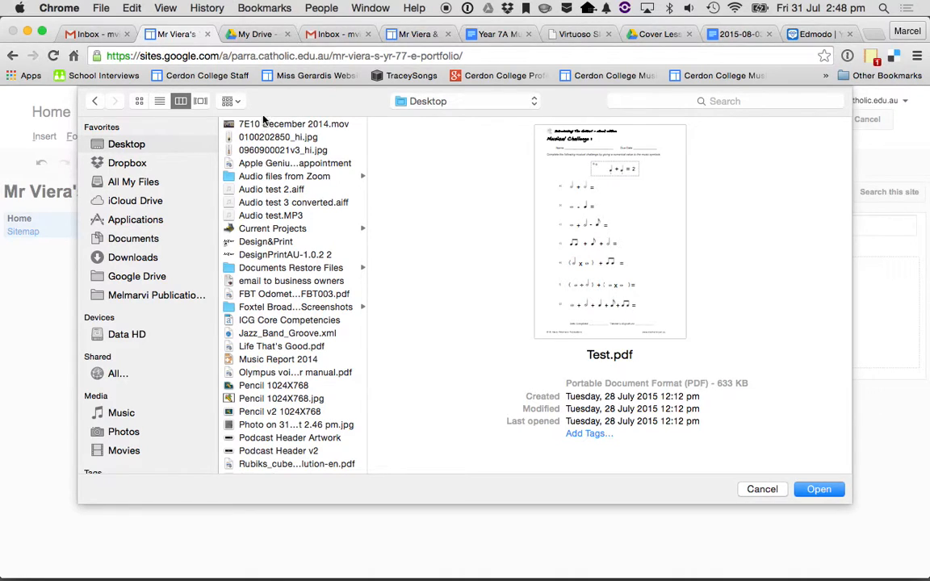
pyautogui.moveTo(260, 164)
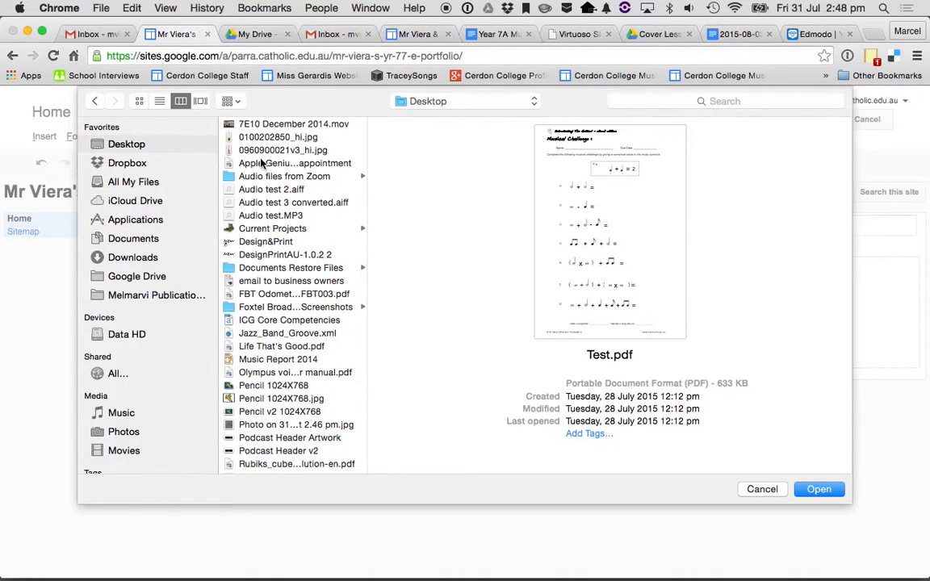
pyautogui.moveTo(268, 242)
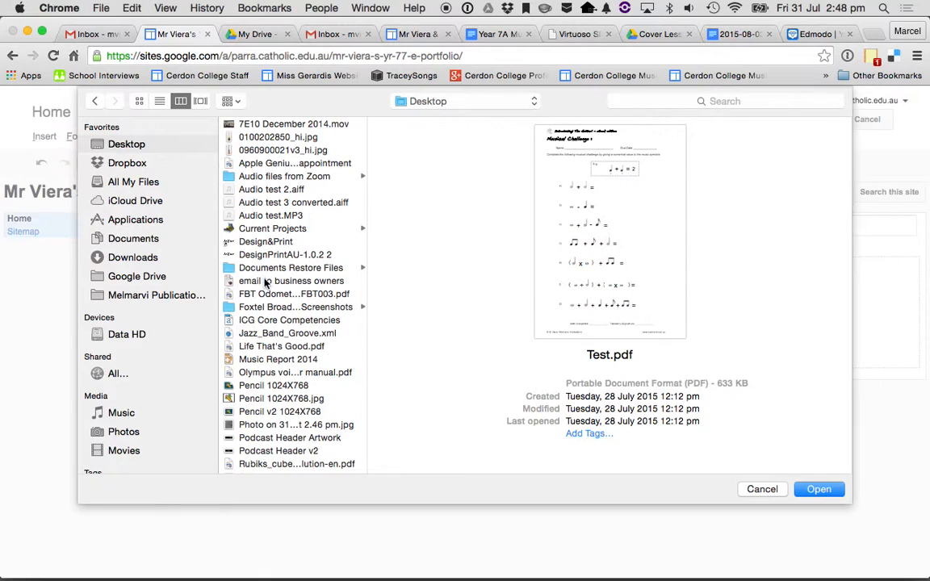
pyautogui.moveTo(268, 333)
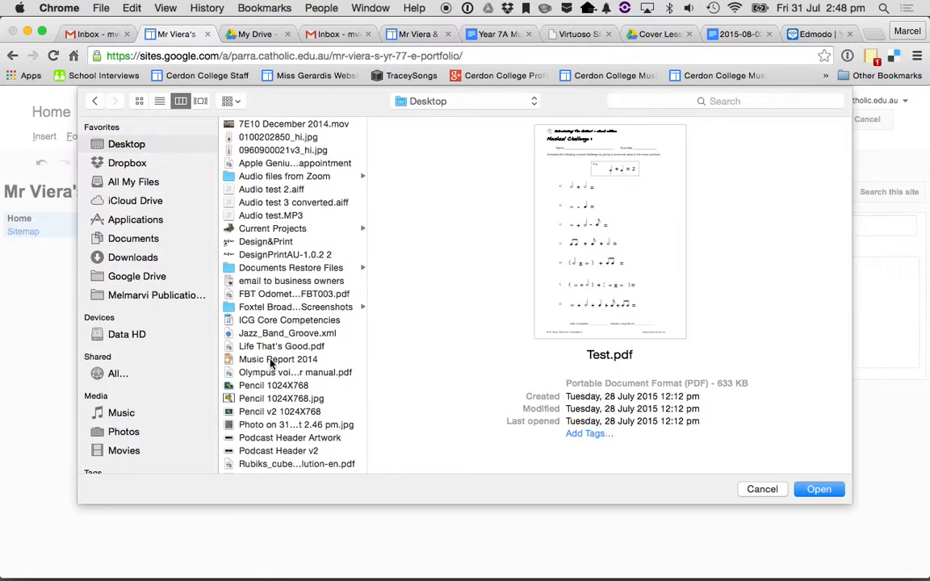
pyautogui.scroll(-3)
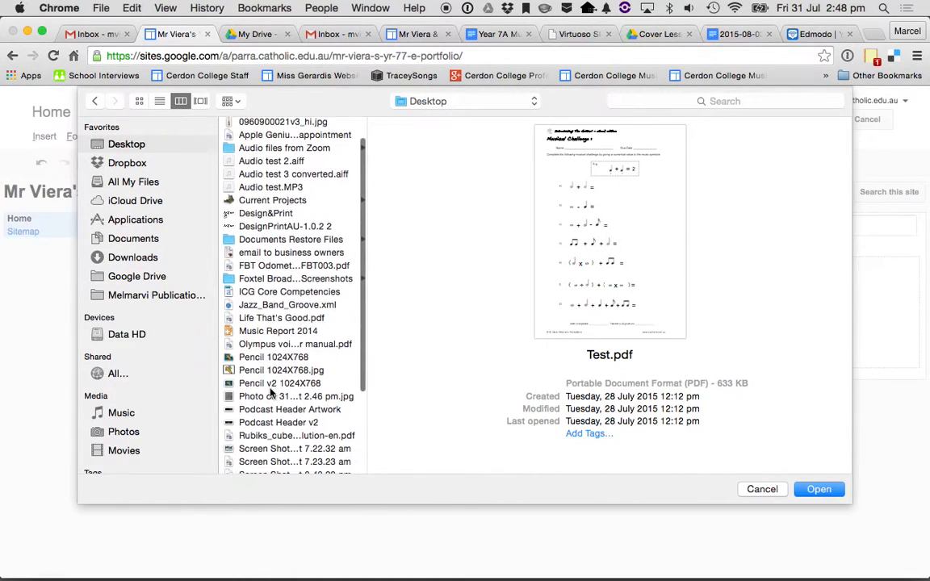
pyautogui.click(296, 359)
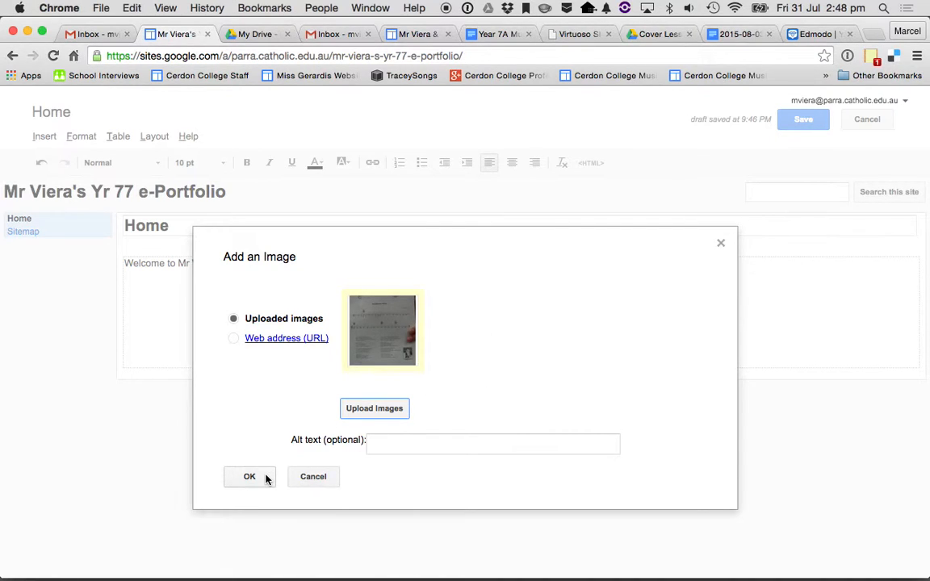
# Insert the photo with 'Friday 31 July 2015' and 'Today I completed this worksheet.' above it.
pyautogui.click(249, 477)
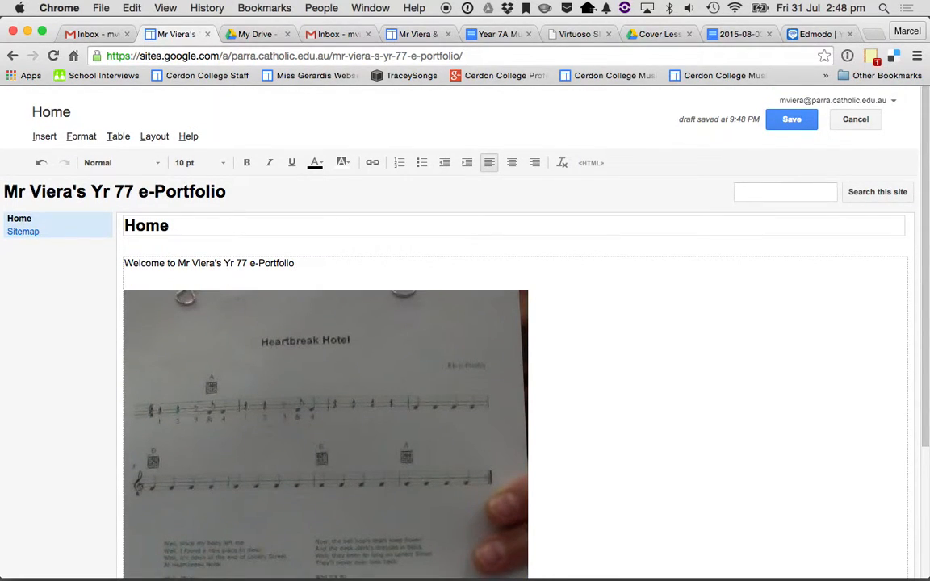
pyautogui.write('Friday')
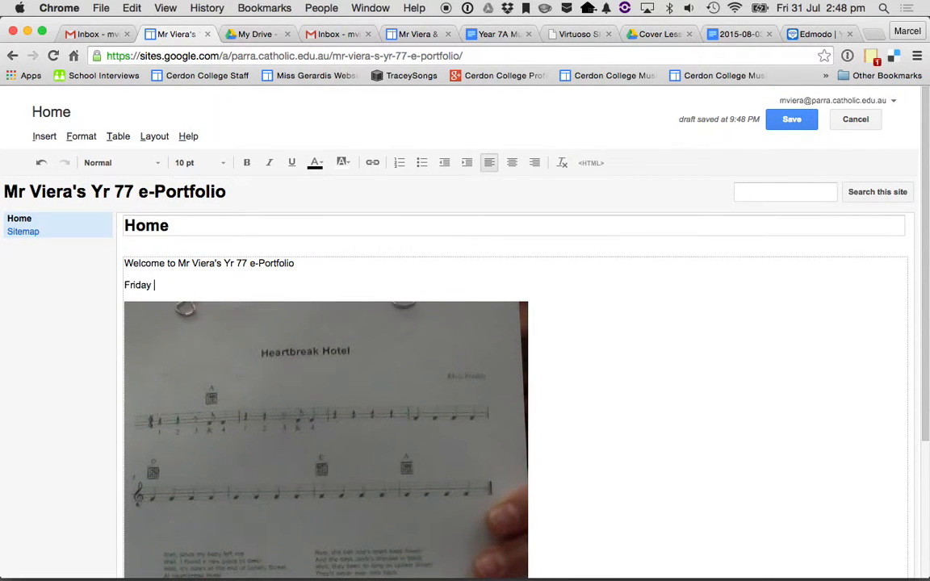
pyautogui.write('31 July')
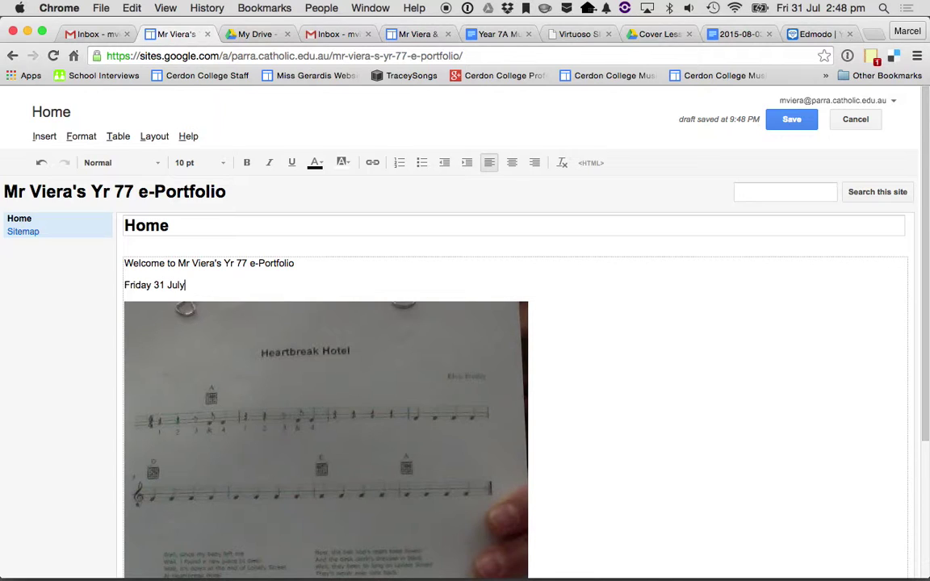
pyautogui.write('2015')
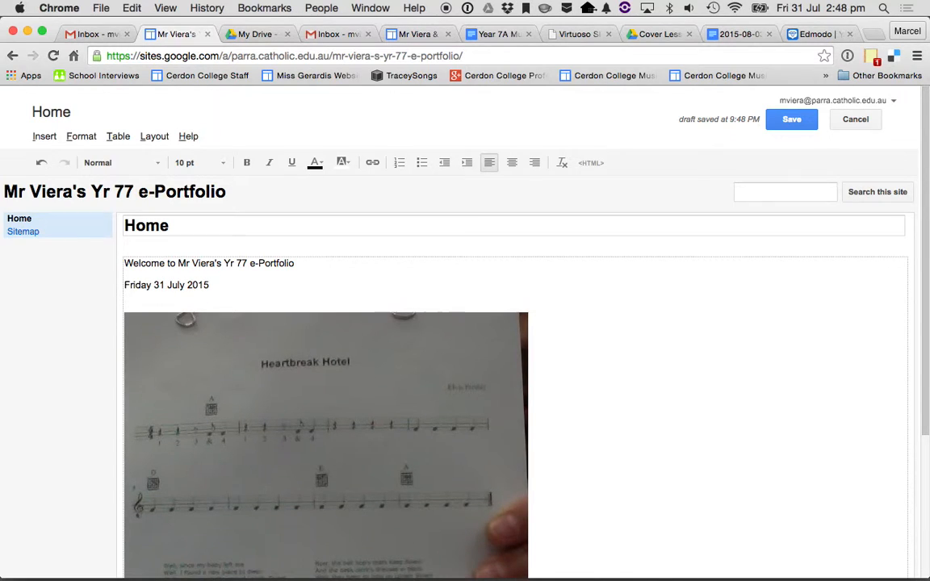
pyautogui.write('Today I com')
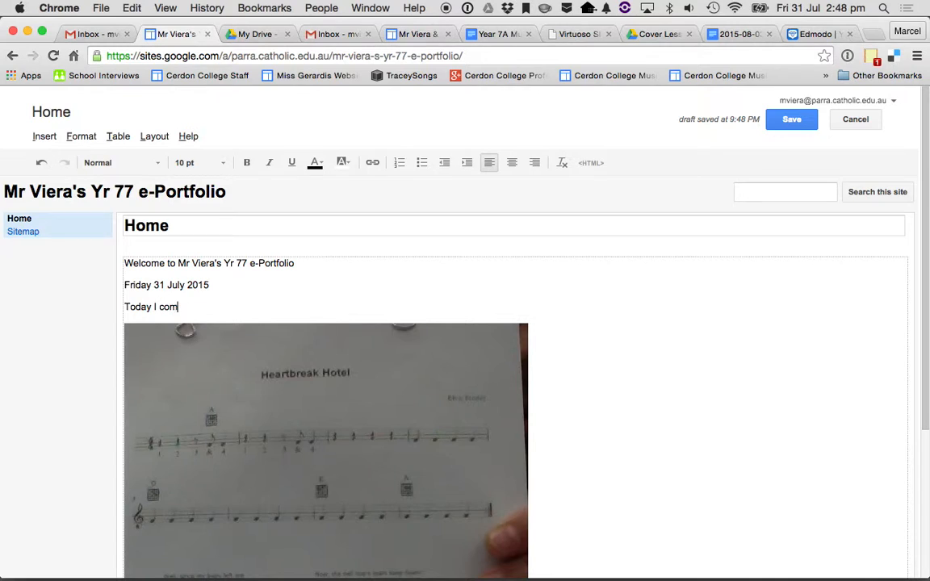
pyautogui.write('pleted this worksh')
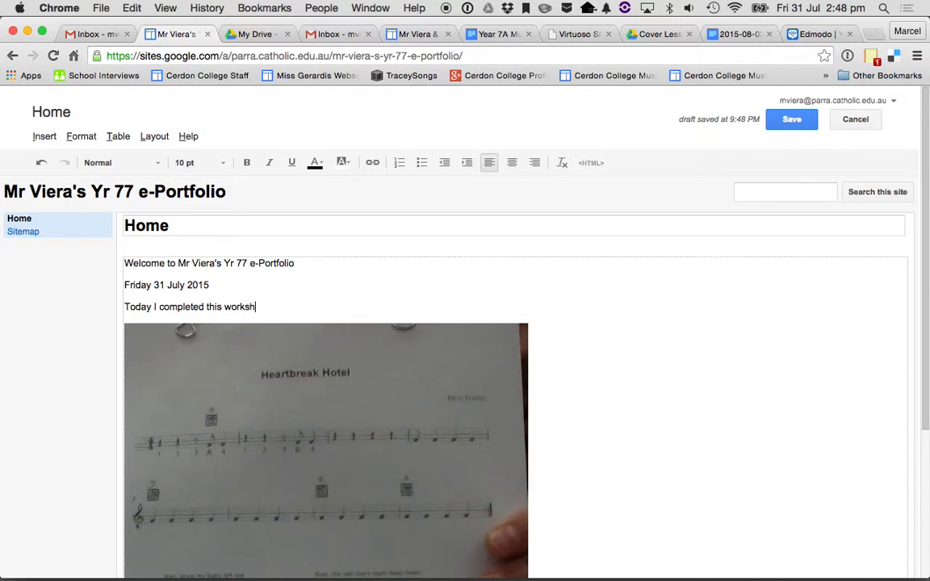
pyautogui.write('eet.')
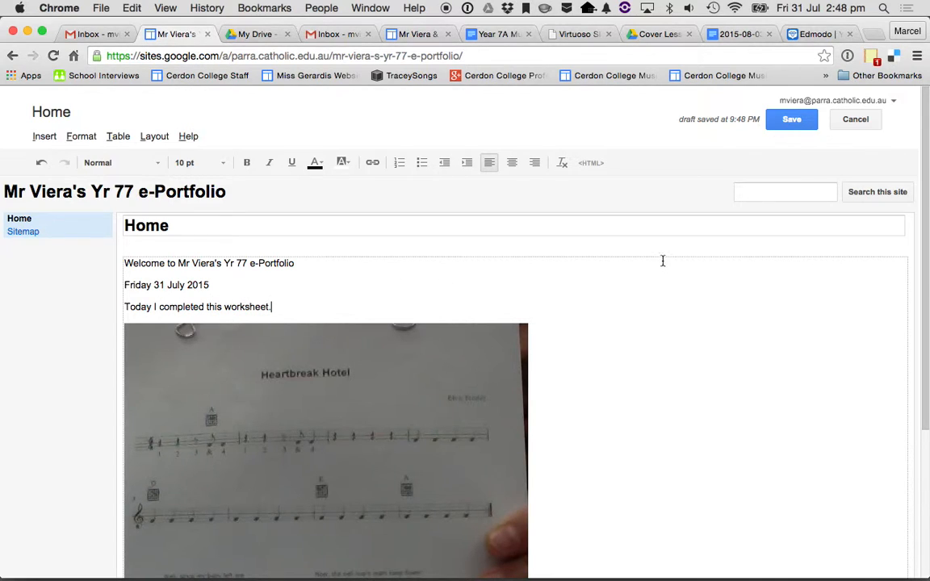
# Save the Home page with the new photo and caption.
pyautogui.click(791, 119)
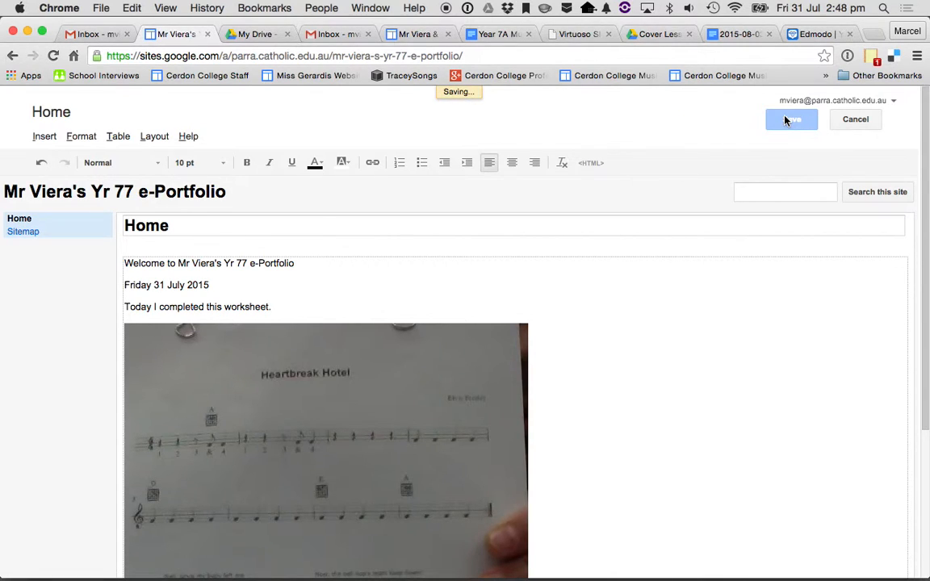
pyautogui.click(791, 120)
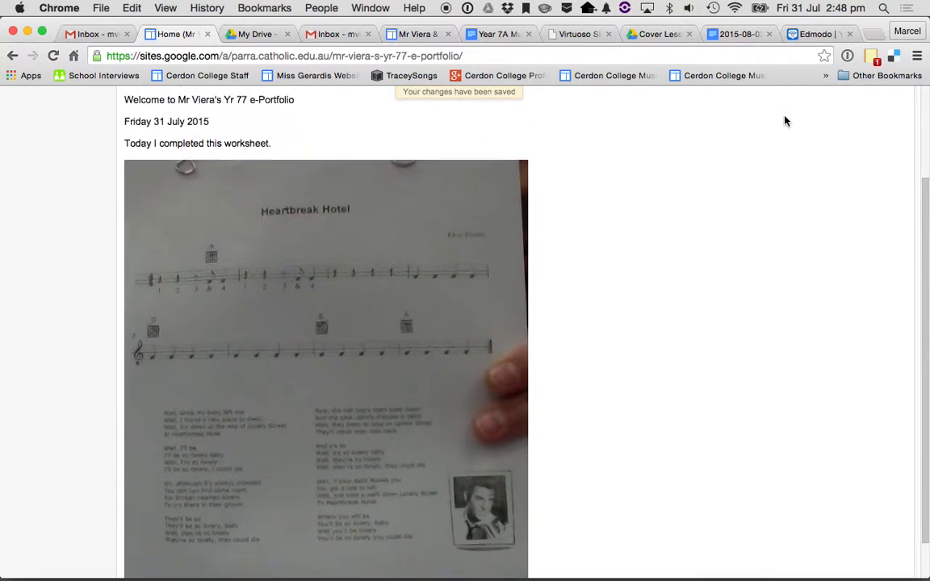
# Edit the page and shrink the worksheet photo to small, then nudge it one size up.
pyautogui.click(675, 119)
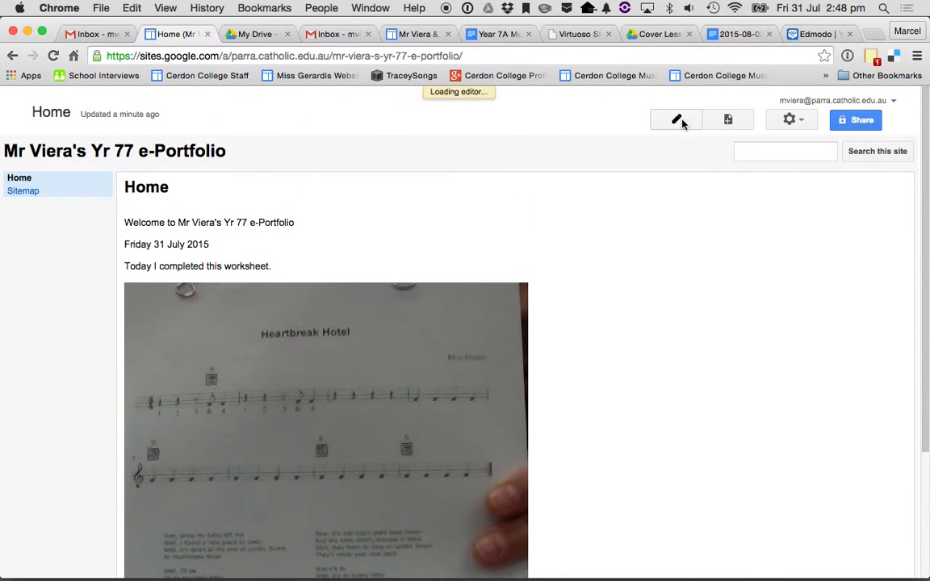
pyautogui.click(675, 120)
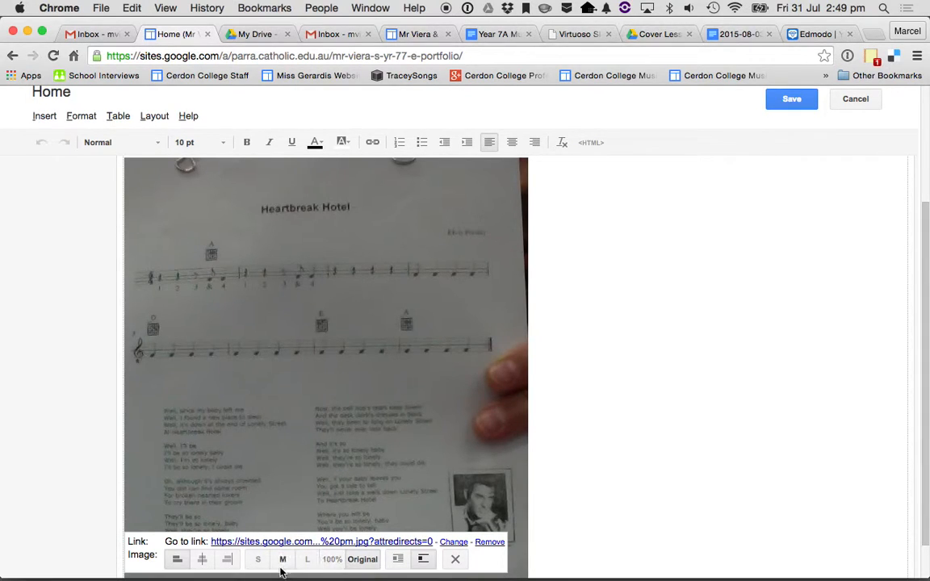
pyautogui.scroll(-3)
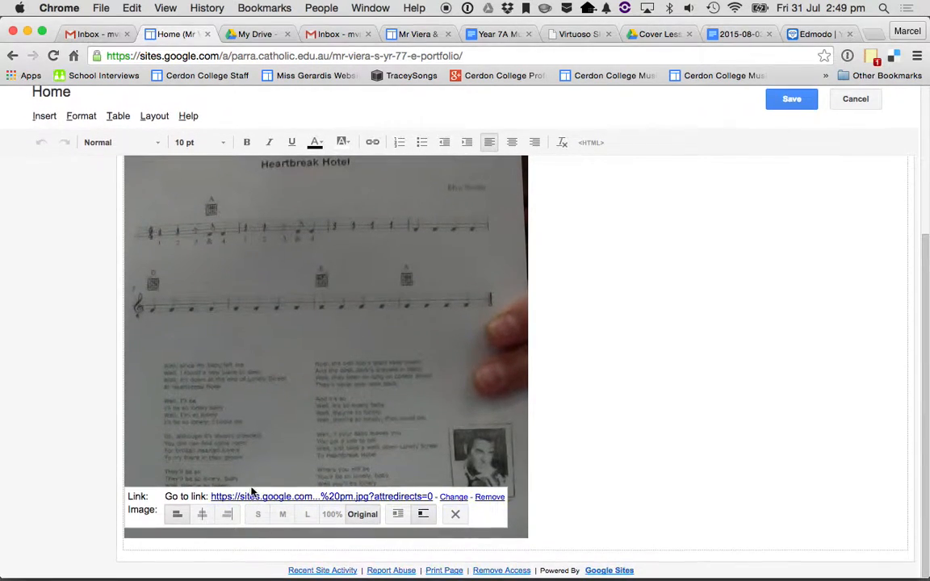
pyautogui.click(258, 513)
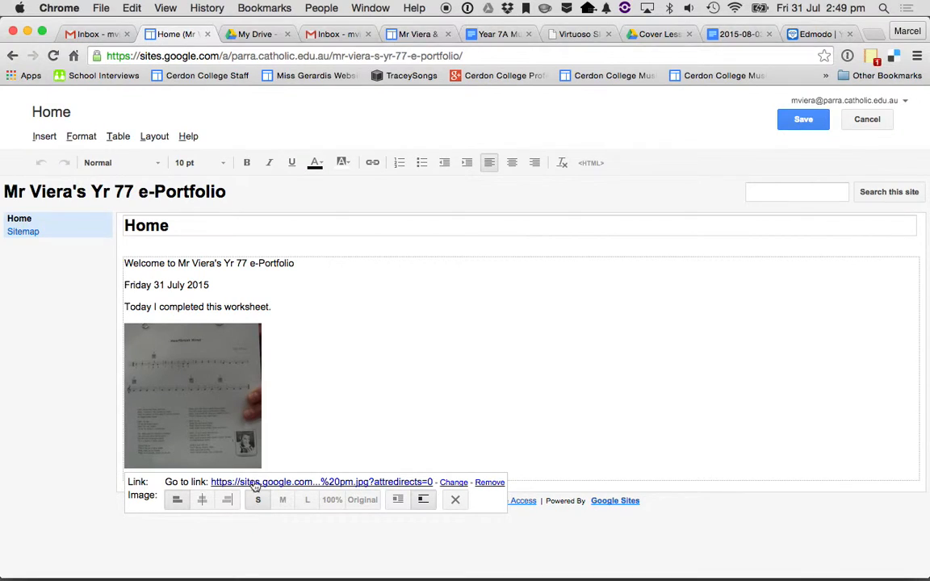
pyautogui.click(283, 501)
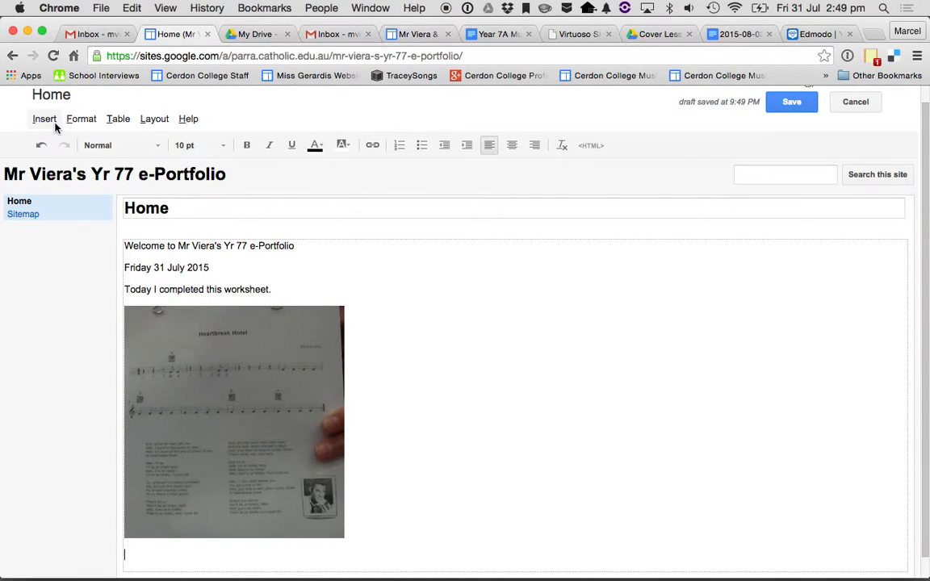
# Select '2015-03-25 Heartbreak Hotel Sample Small.m4v' from Drive's videos for embedding.
pyautogui.click(45, 120)
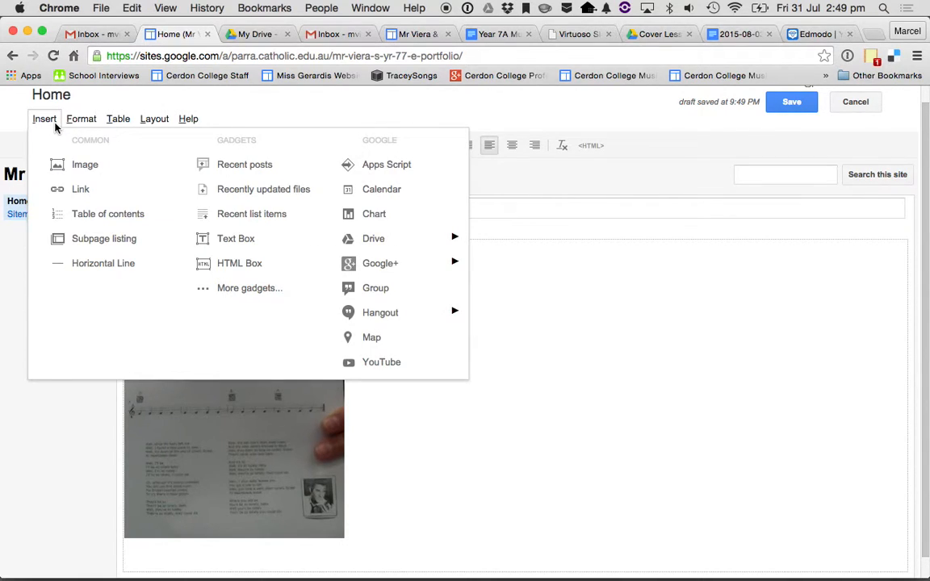
pyautogui.moveTo(381, 362)
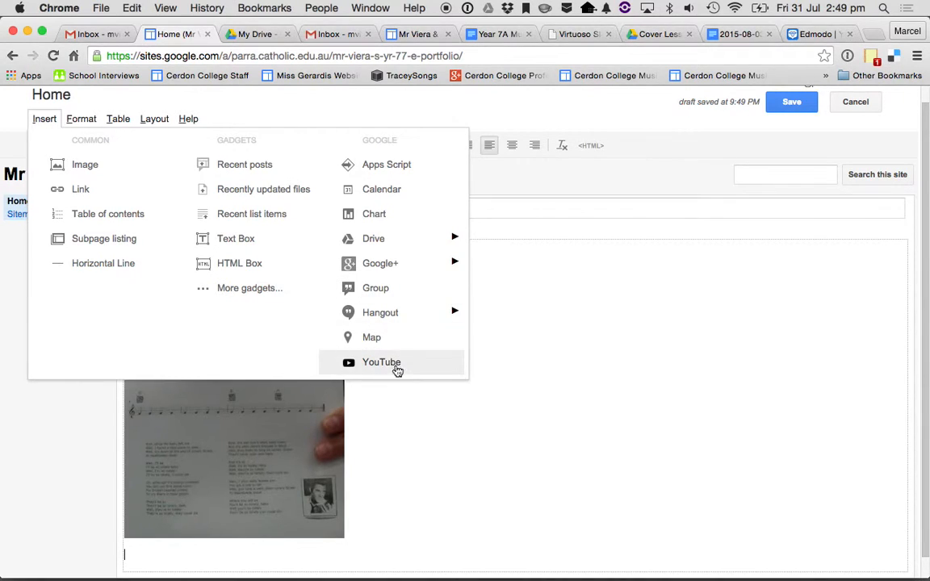
pyautogui.moveTo(384, 370)
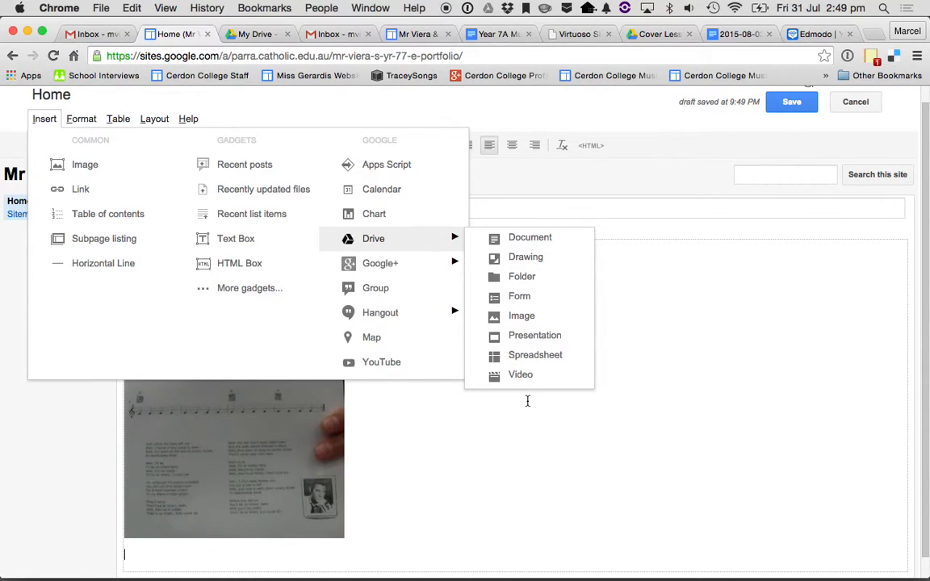
pyautogui.moveTo(520, 375)
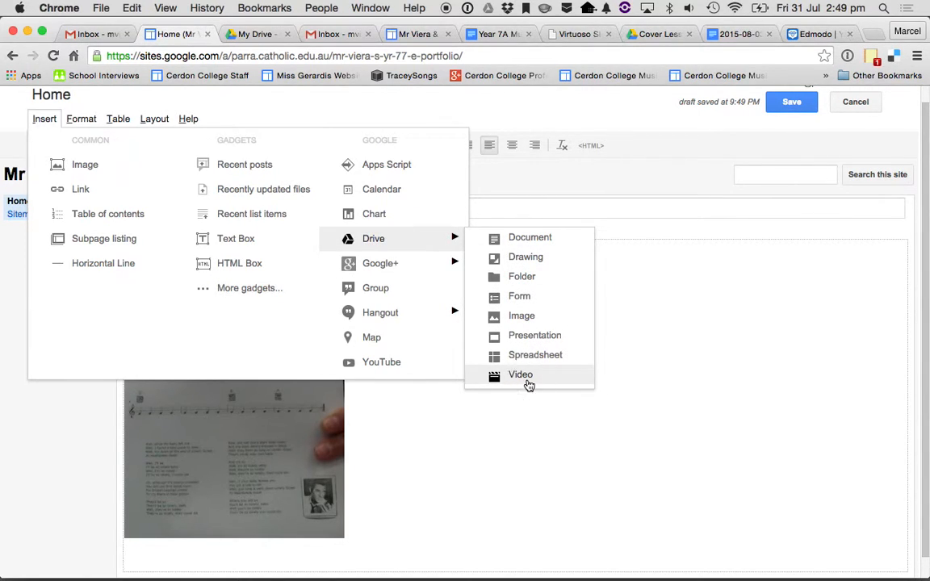
pyautogui.click(520, 375)
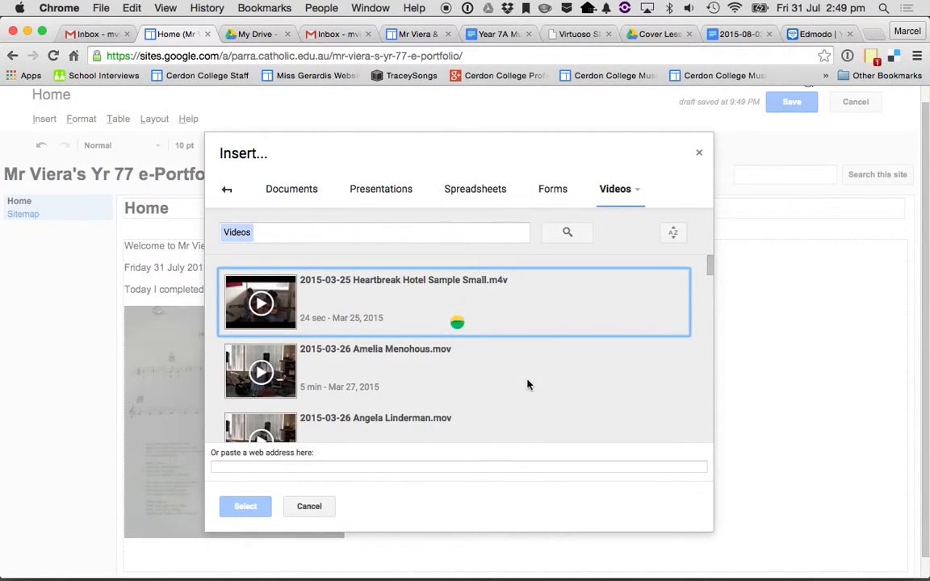
pyautogui.moveTo(310, 366)
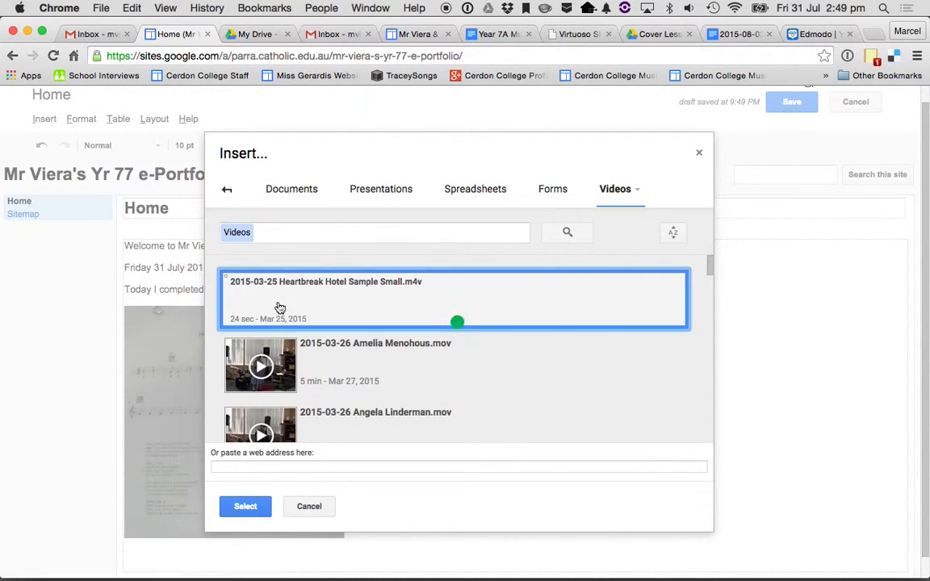
pyautogui.moveTo(316, 310)
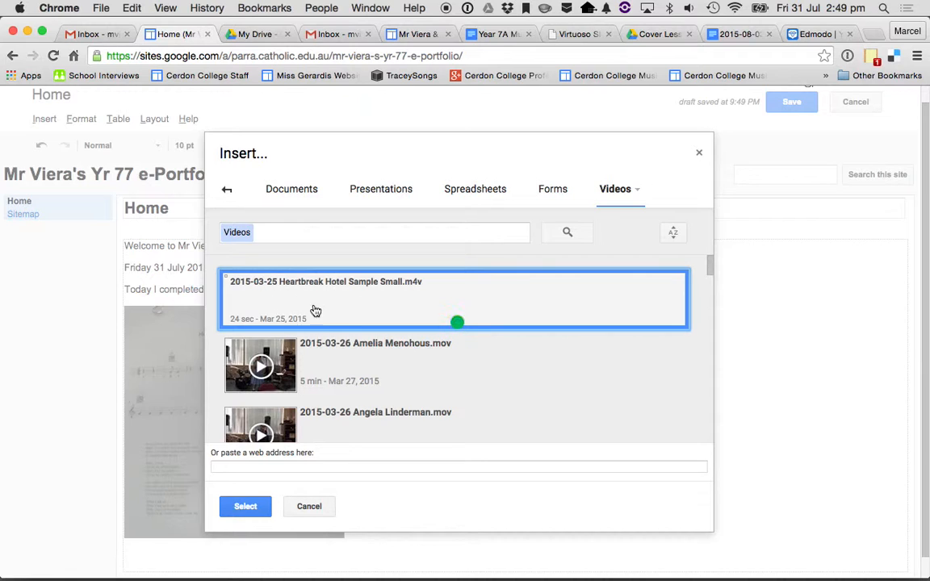
pyautogui.click(246, 507)
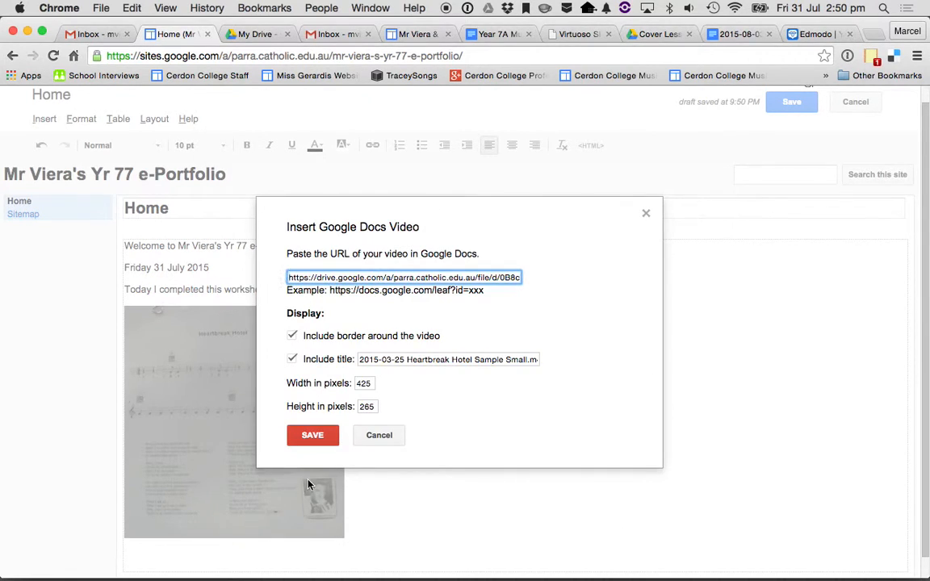
# Embed the Heartbreak Hotel video below the photo and save the Home page.
pyautogui.click(313, 436)
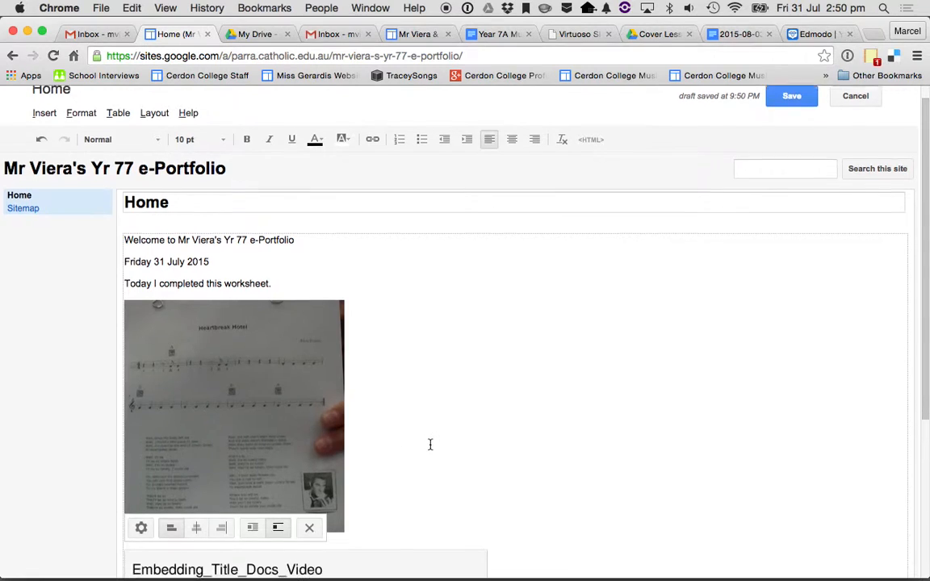
pyautogui.scroll(-3)
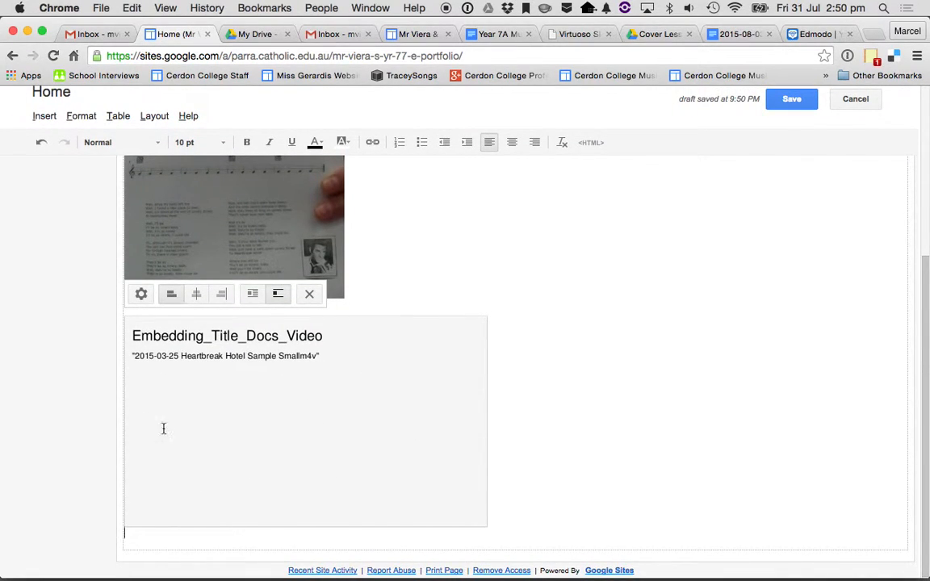
pyautogui.click(791, 99)
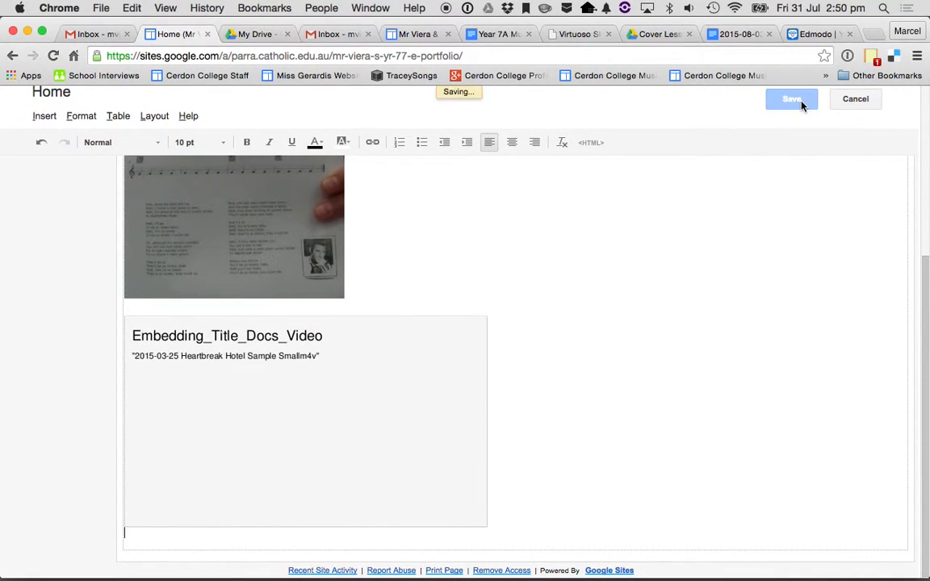
pyautogui.click(791, 99)
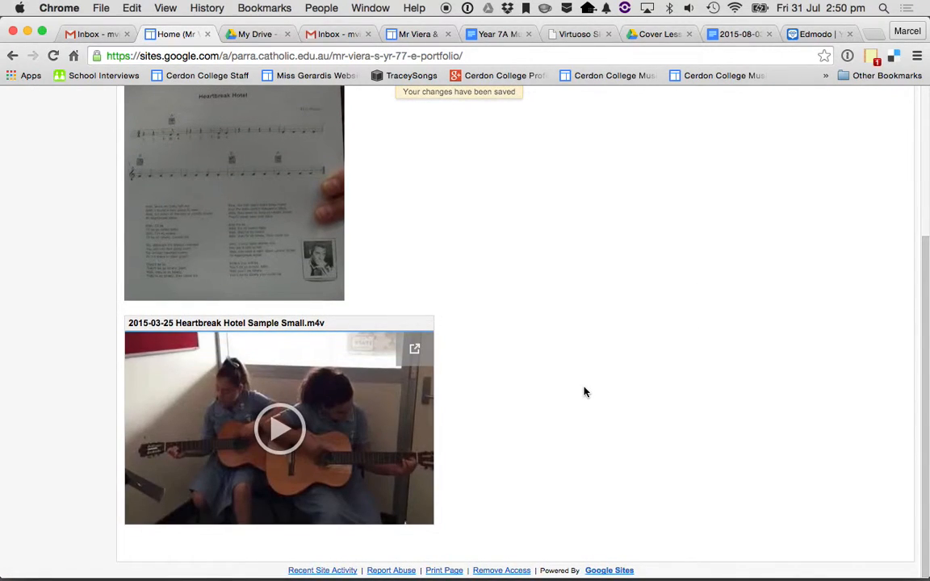
# Play the embedded guitar video to check it, then return to editing.
pyautogui.click(278, 430)
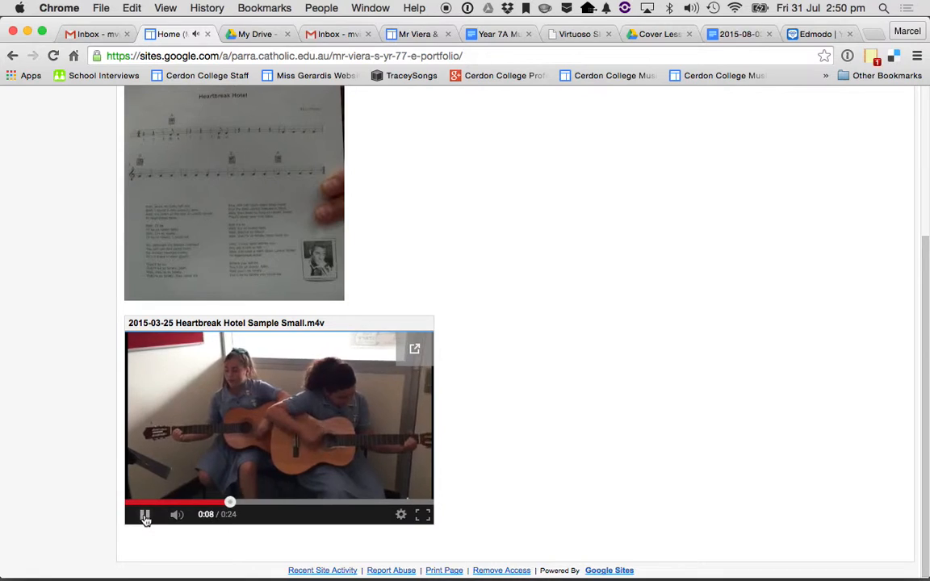
pyautogui.click(145, 513)
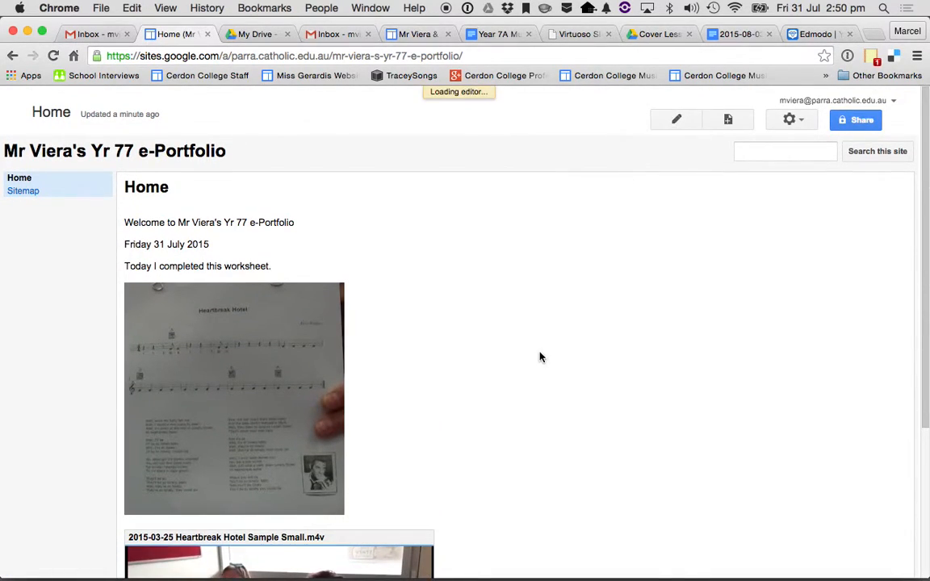
# Write 'This is me playing the guitar!' between the worksheet photo and the video.
pyautogui.click(675, 119)
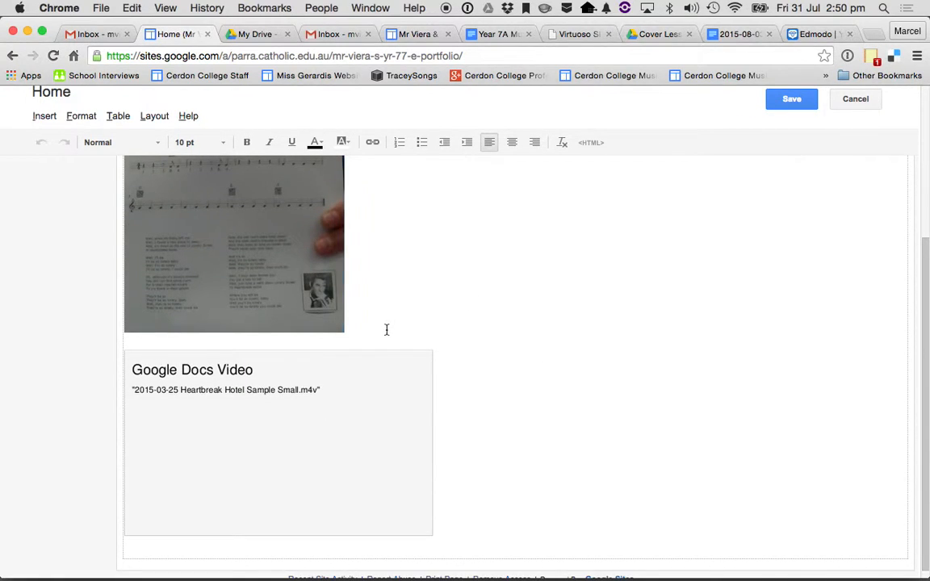
pyautogui.moveTo(397, 306)
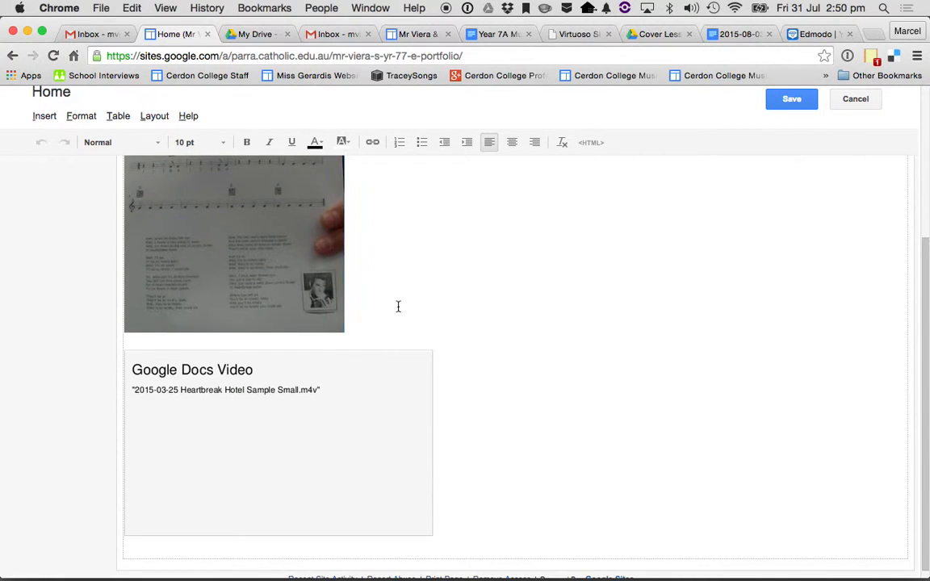
pyautogui.write('H')
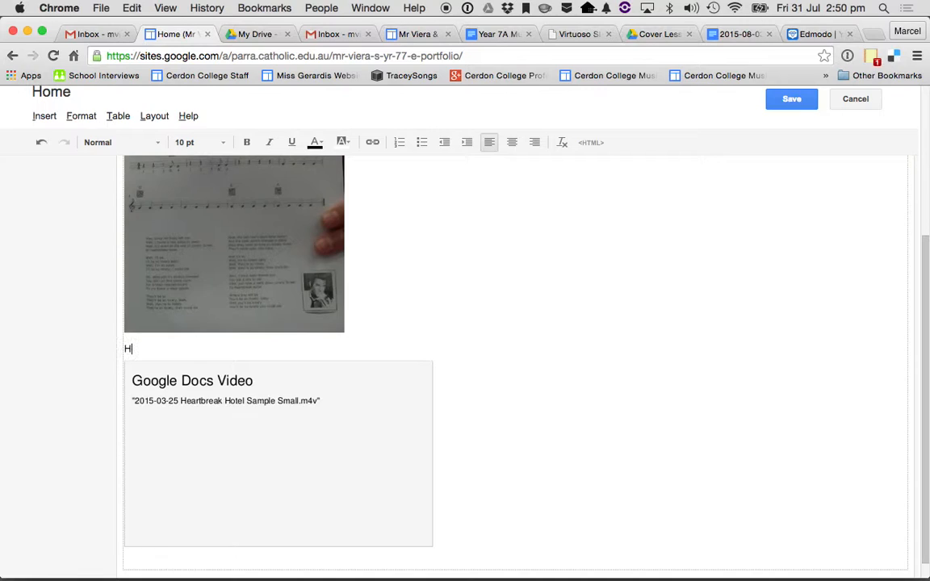
pyautogui.write('This is me p')
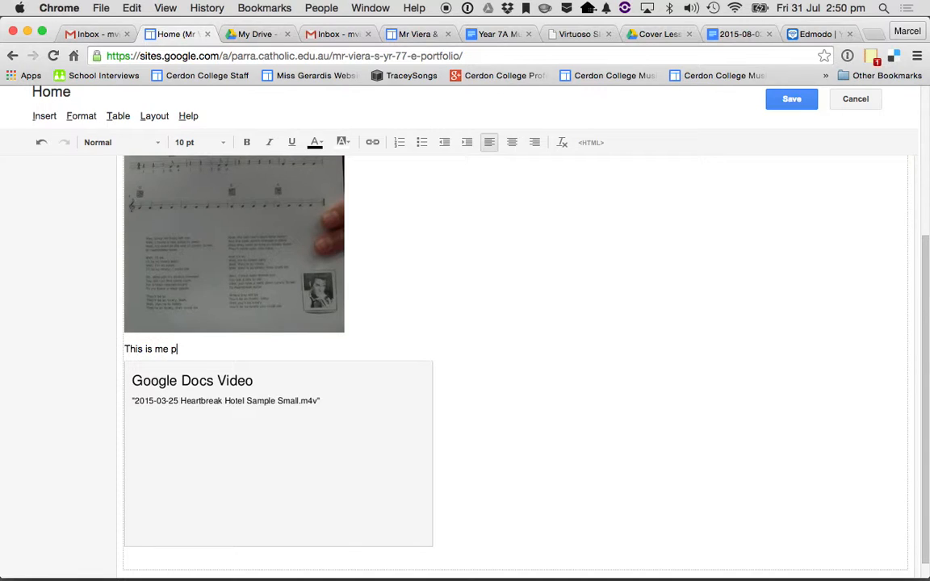
pyautogui.write('laying the guitar')
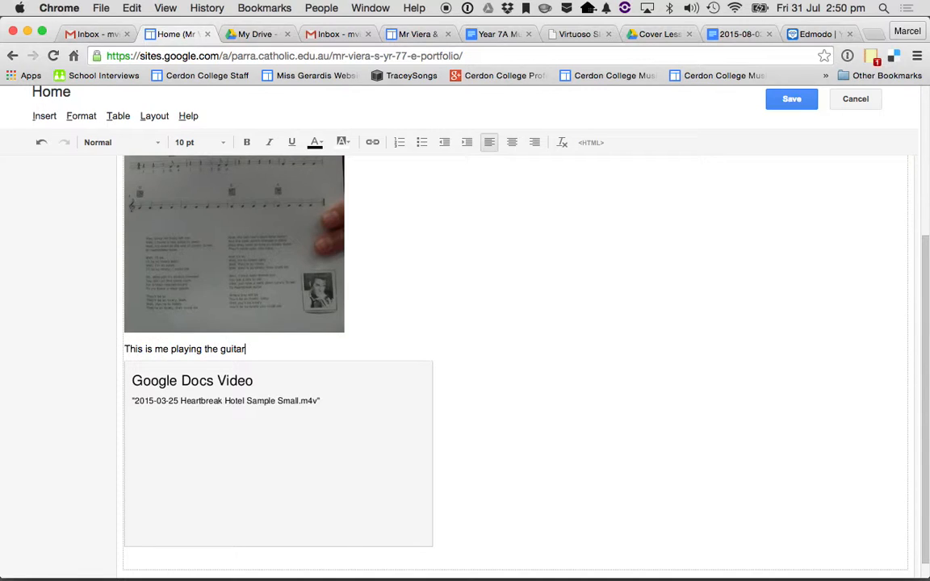
pyautogui.write('!')
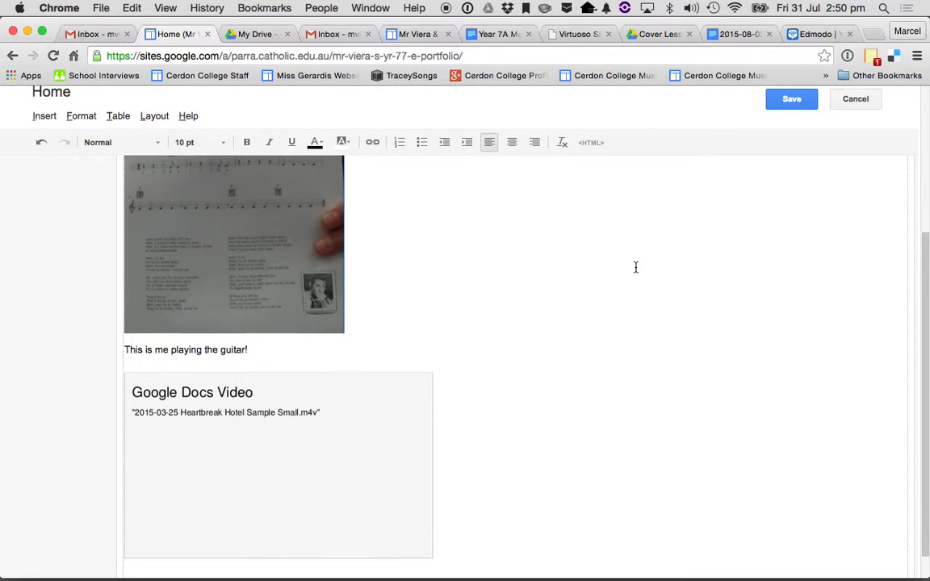
pyautogui.scroll(3)
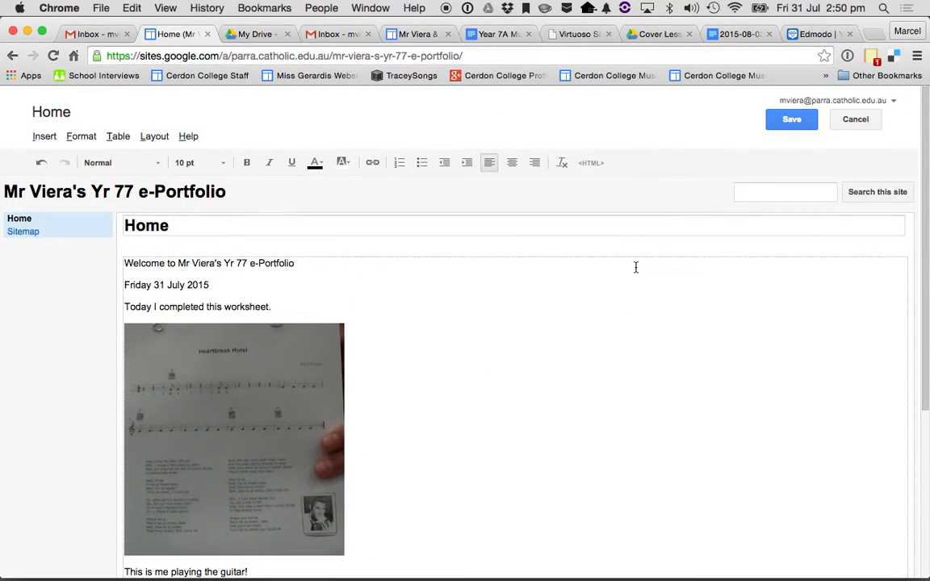
pyautogui.moveTo(792, 120)
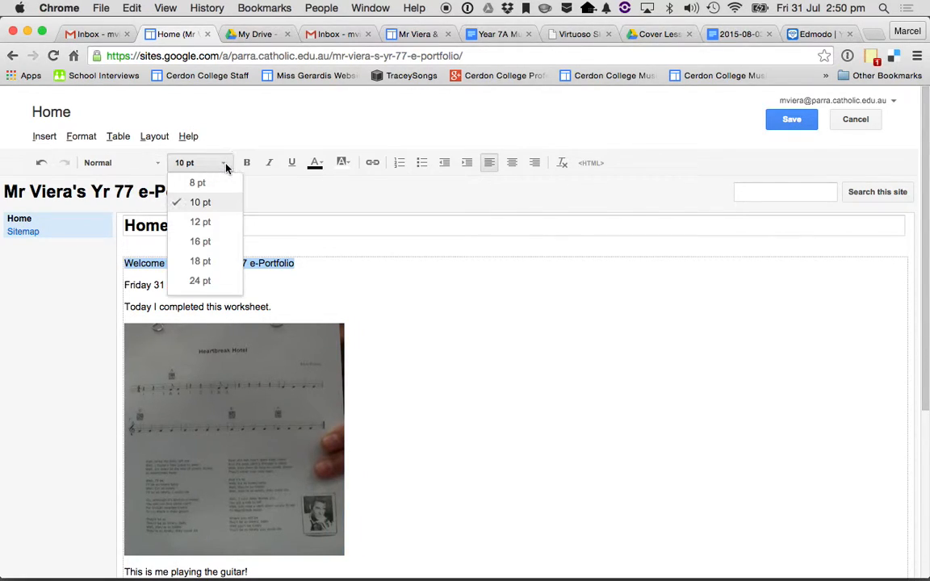
# Enlarge the welcome line to an 18 pt heading and save the Home page.
pyautogui.click(200, 261)
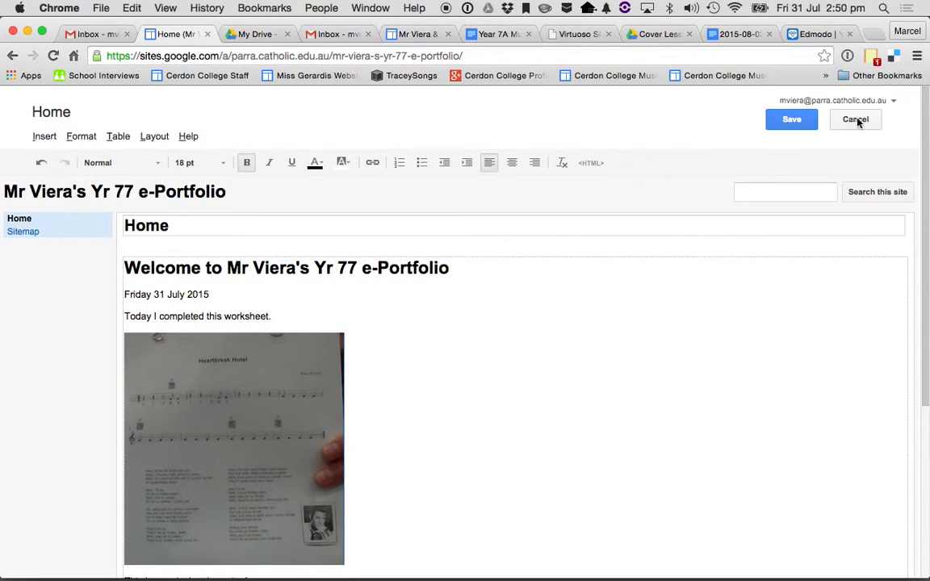
pyautogui.click(792, 120)
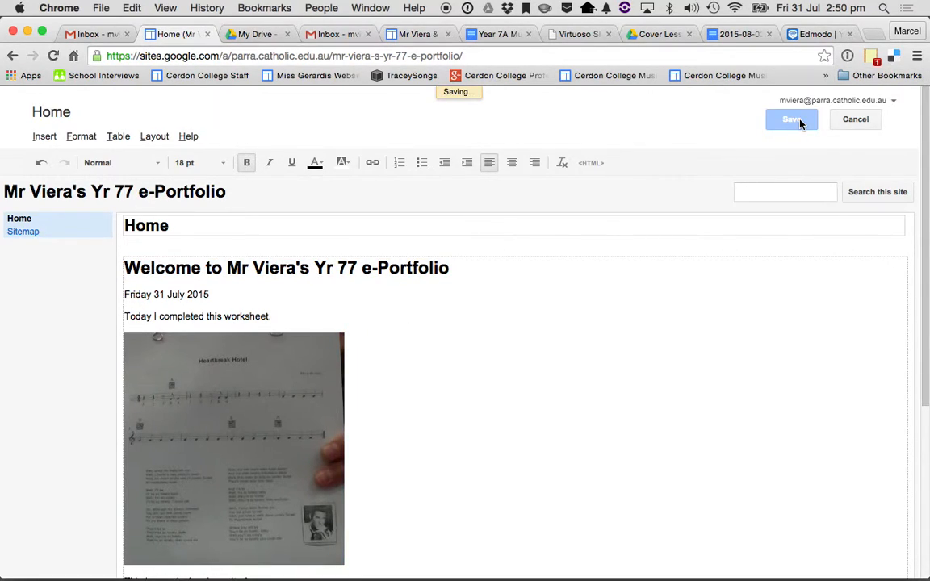
pyautogui.click(791, 119)
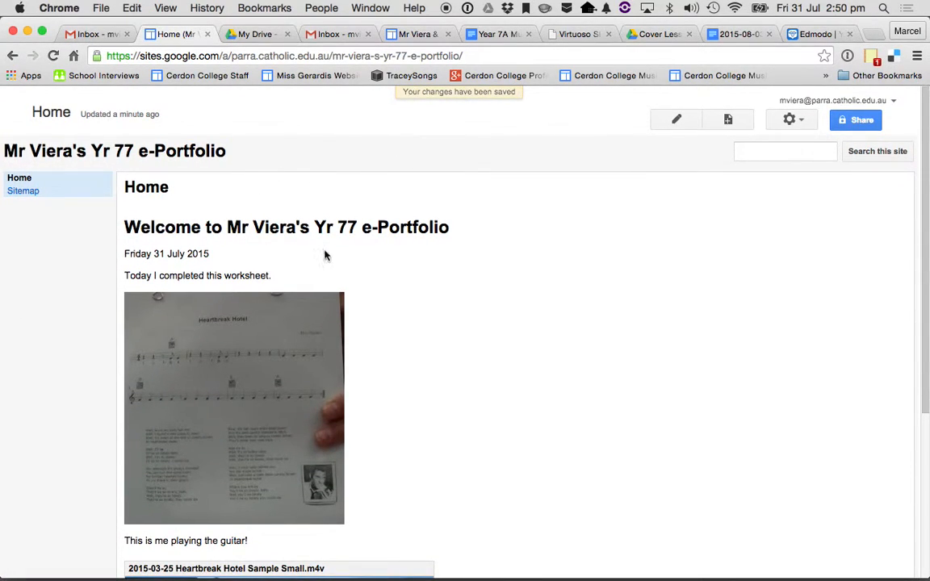
pyautogui.scroll(-3)
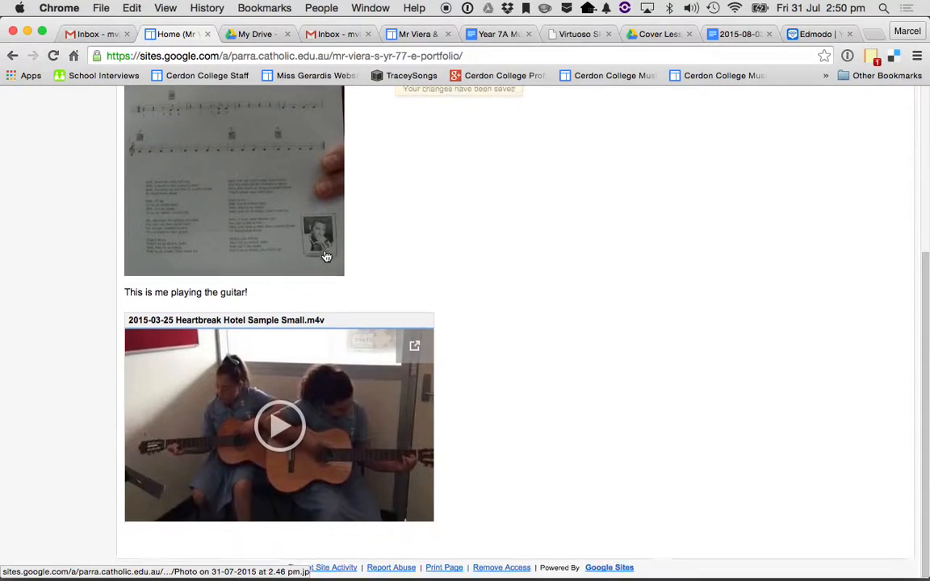
pyautogui.scroll(3)
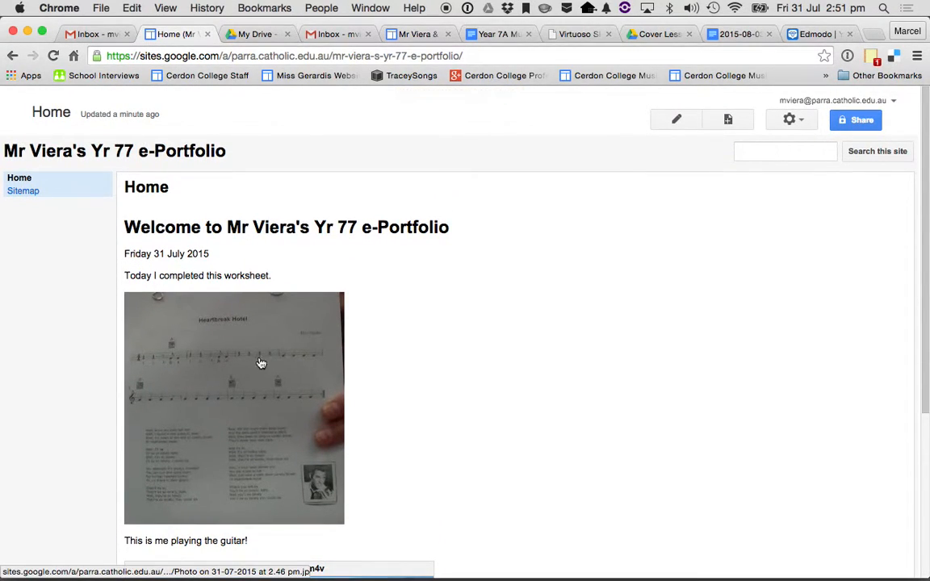
pyautogui.moveTo(342, 343)
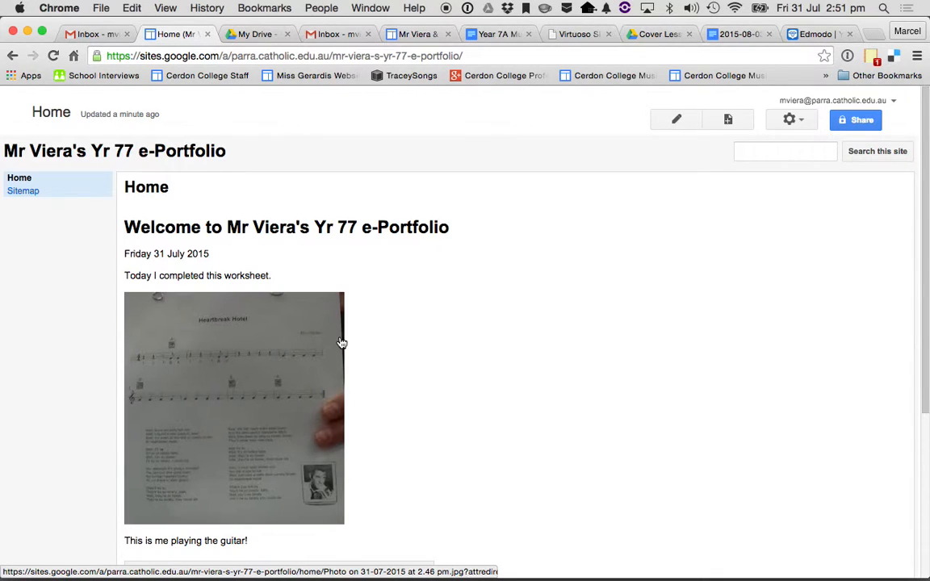
pyautogui.moveTo(797, 221)
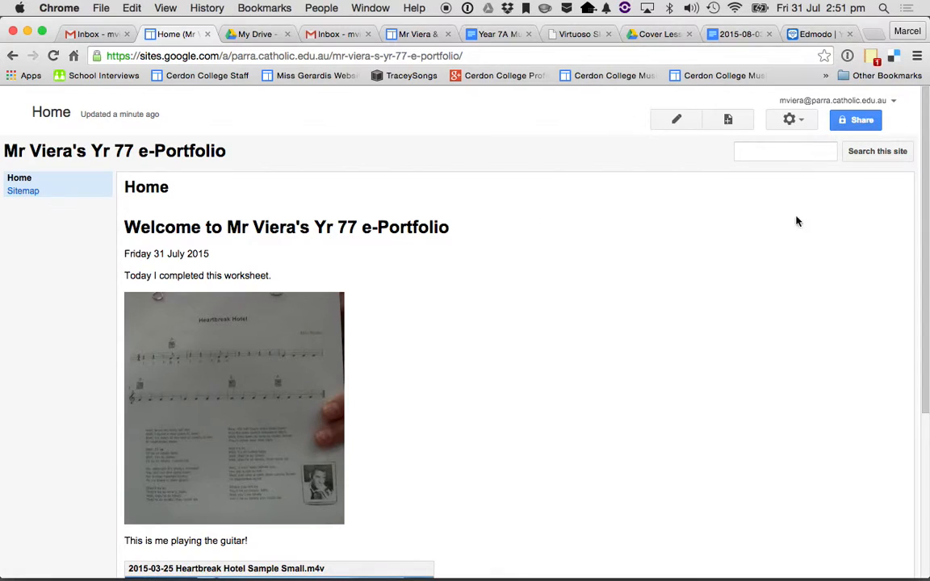
pyautogui.moveTo(789, 120)
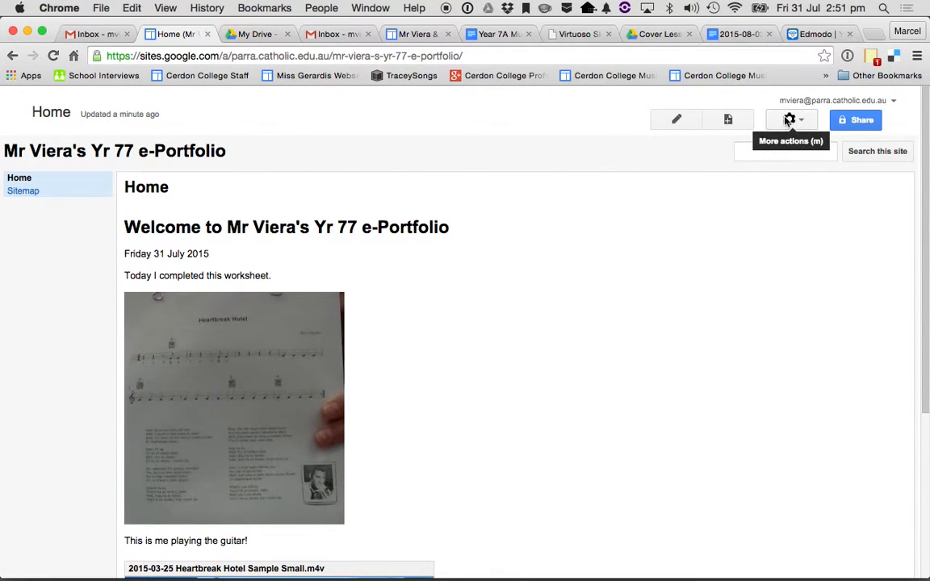
# Open Manage site from the More actions menu to reach the e-portfolio's settings.
pyautogui.click(790, 120)
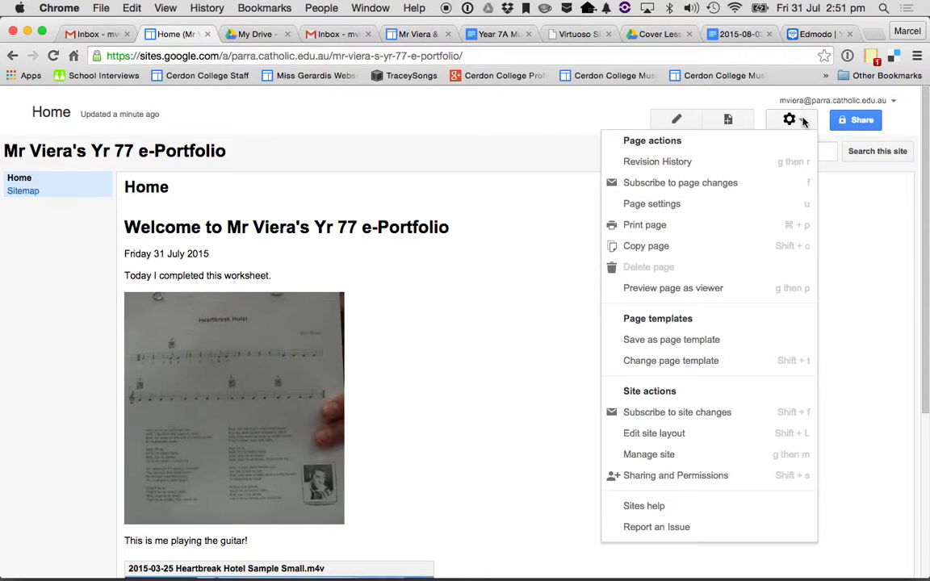
pyautogui.moveTo(696, 362)
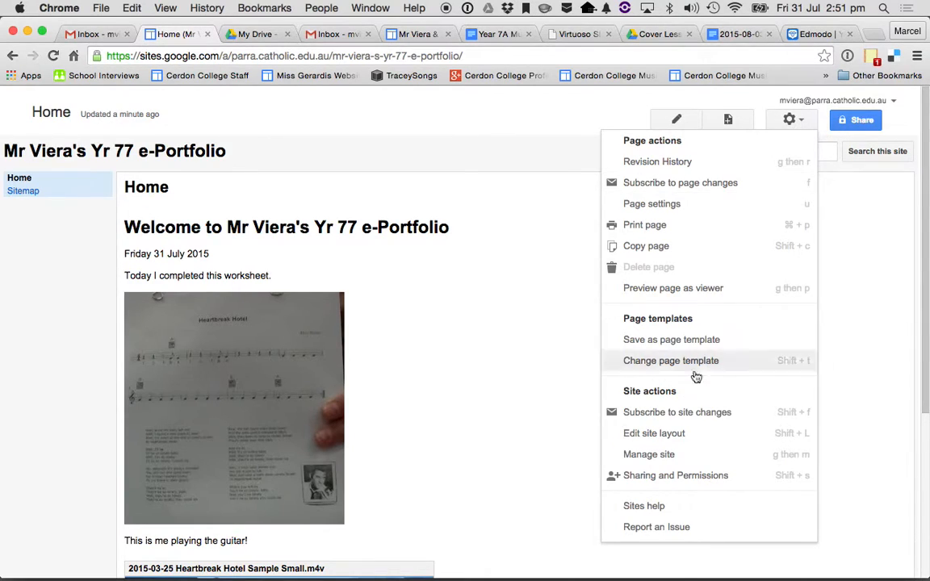
pyautogui.moveTo(649, 454)
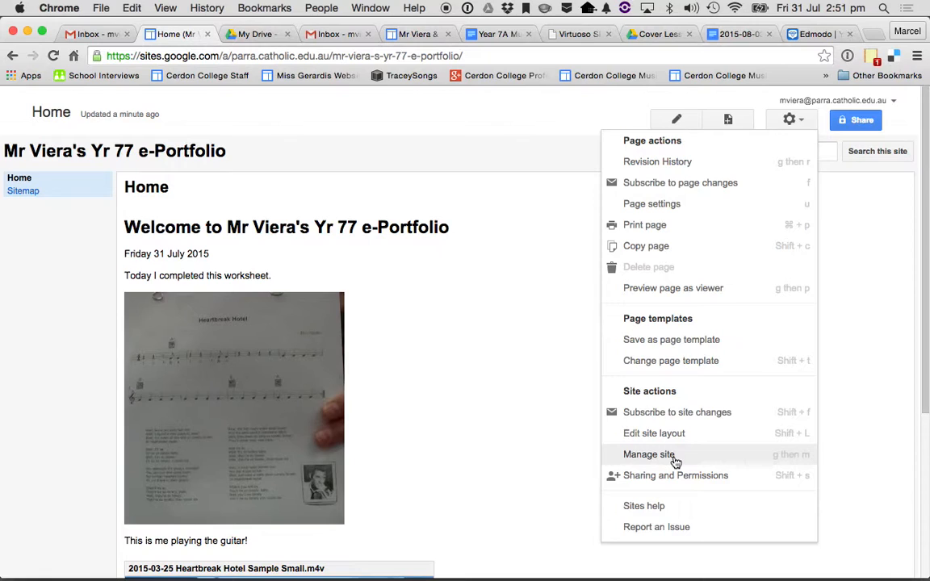
pyautogui.click(649, 454)
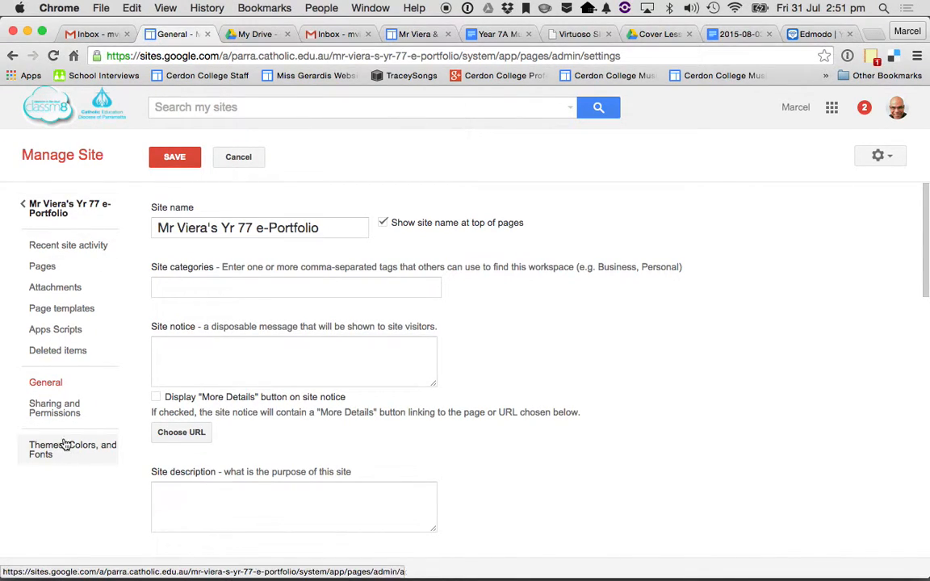
# Choose Terra: Ruby as the base theme under Themes, Colors, and Fonts, save it, and return to Home.
pyautogui.click(71, 449)
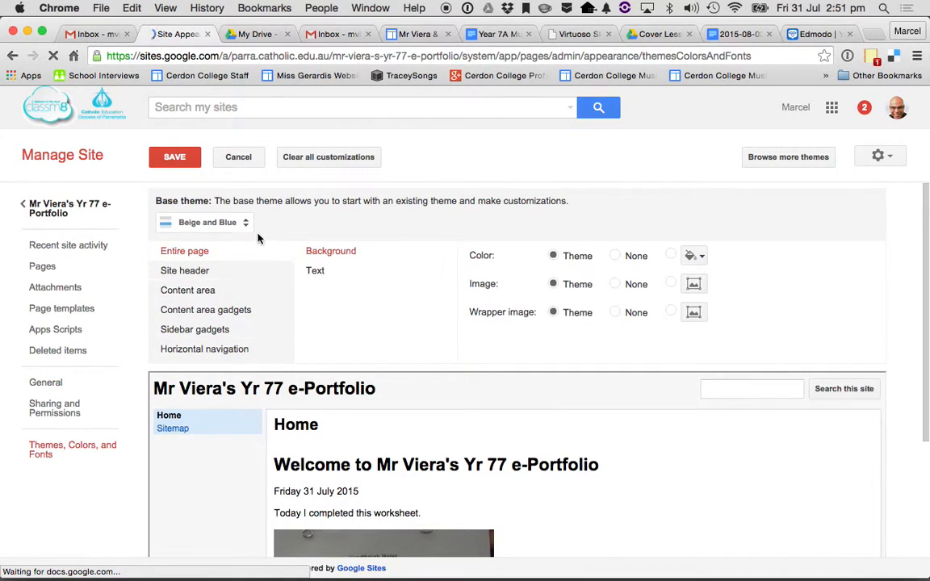
pyautogui.click(204, 223)
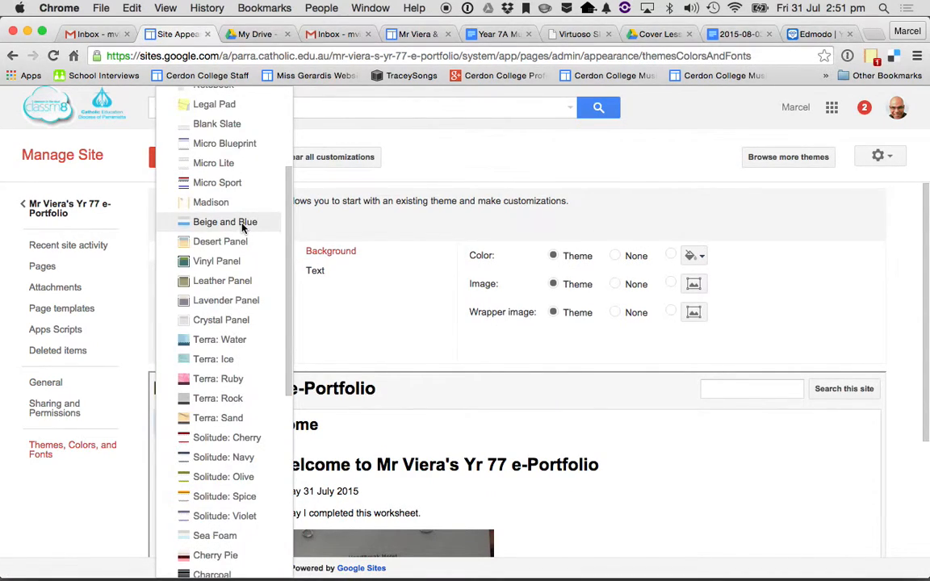
pyautogui.moveTo(218, 378)
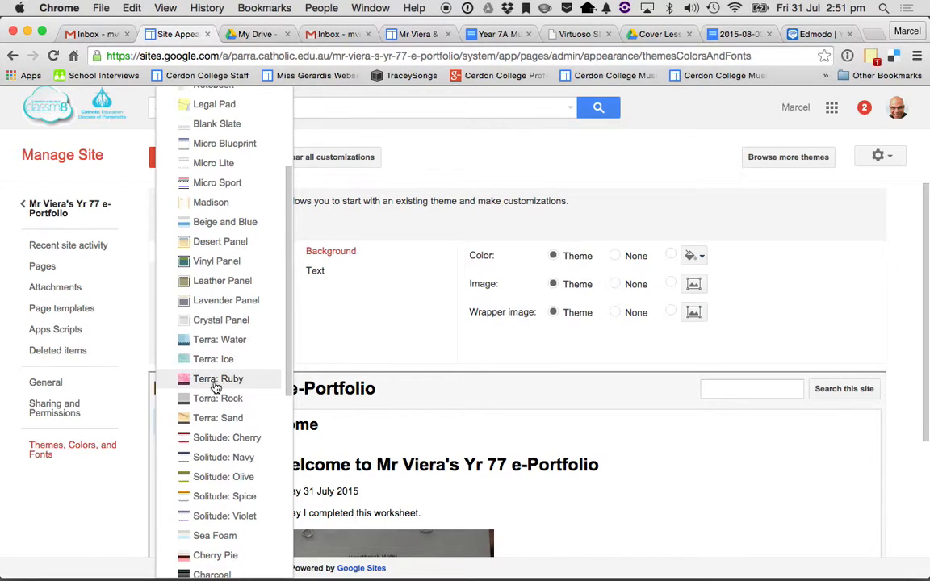
pyautogui.click(218, 378)
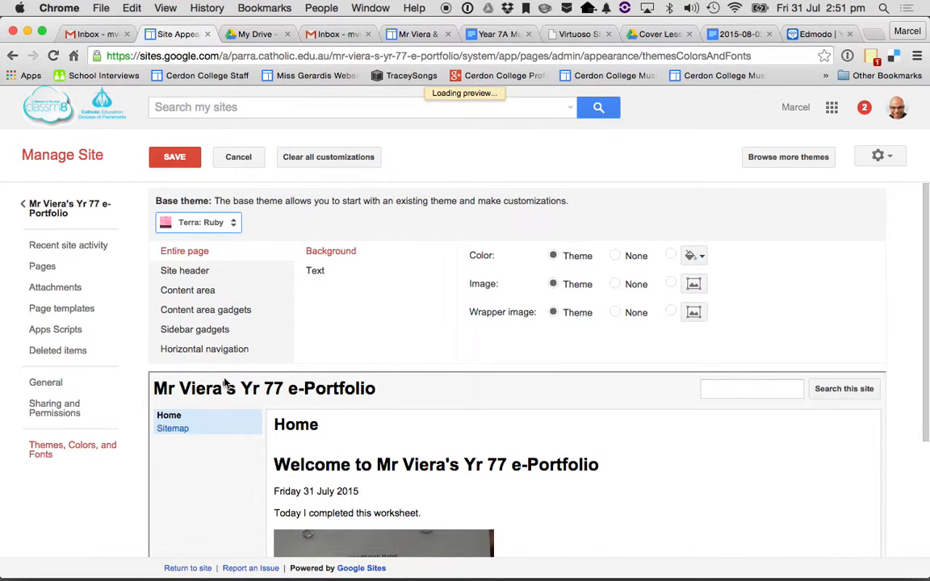
pyautogui.click(174, 157)
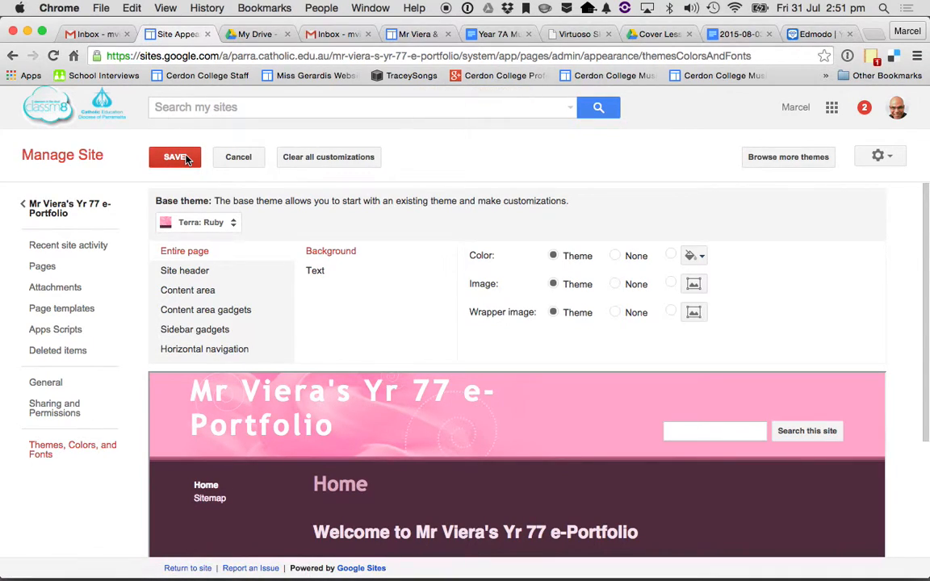
pyautogui.moveTo(177, 165)
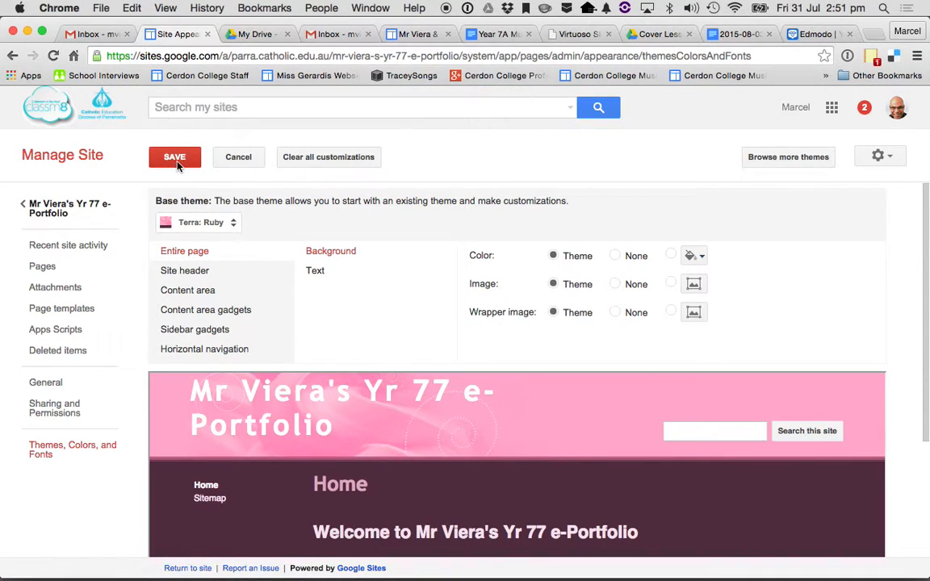
pyautogui.click(174, 157)
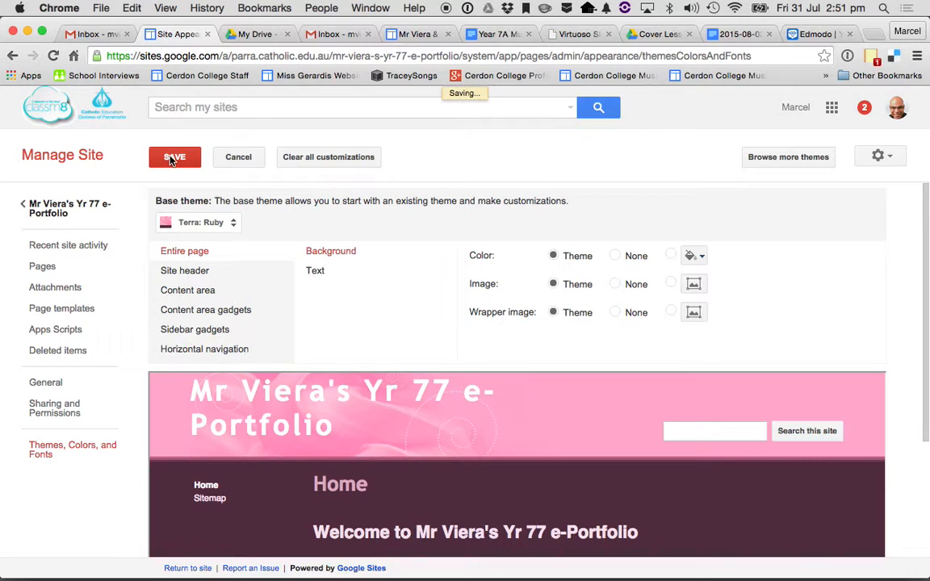
pyautogui.click(175, 156)
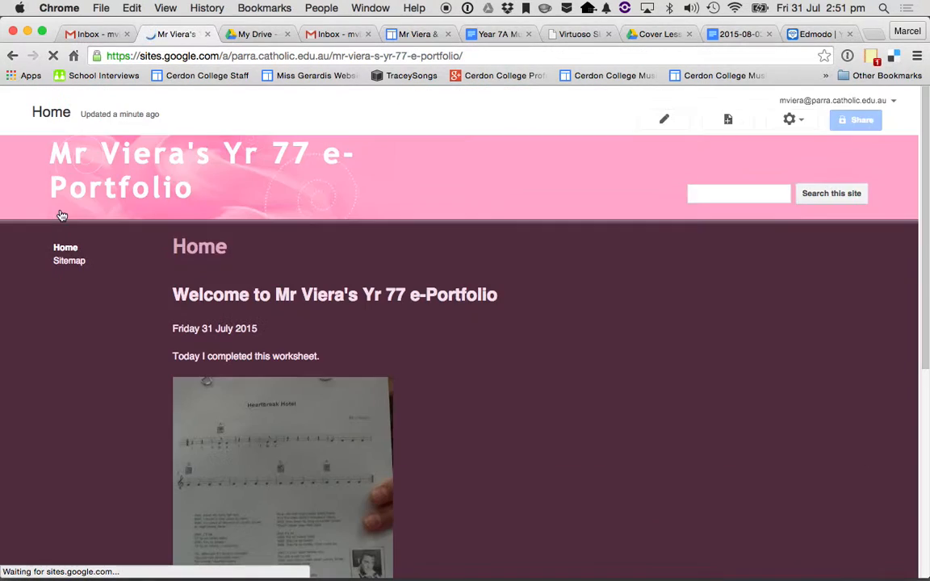
pyautogui.scroll(-3)
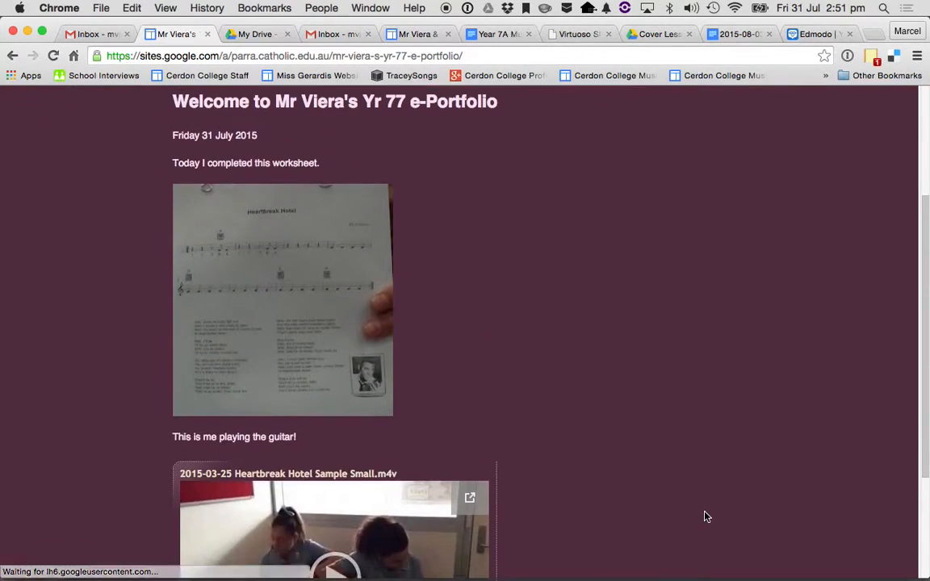
pyautogui.scroll(3)
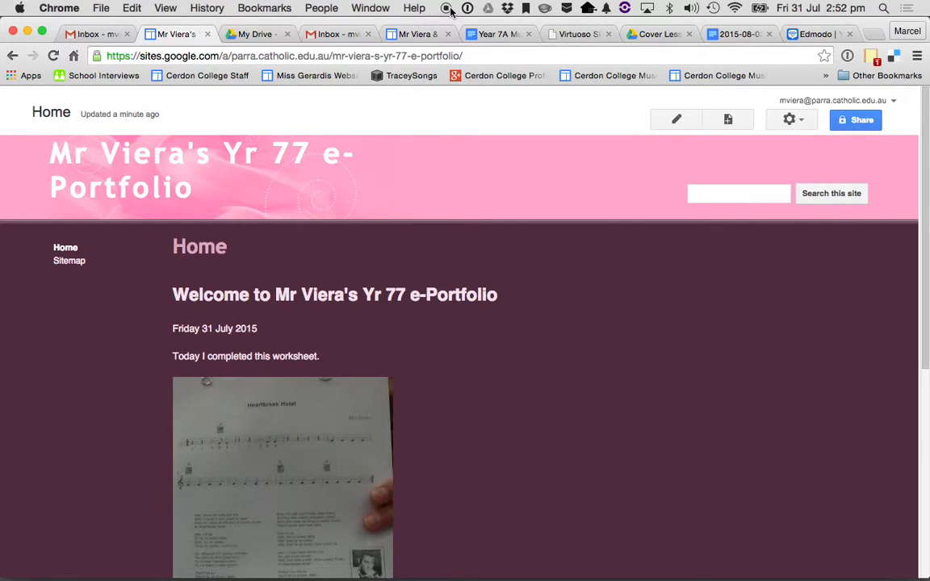
pyautogui.moveTo(705, 94)
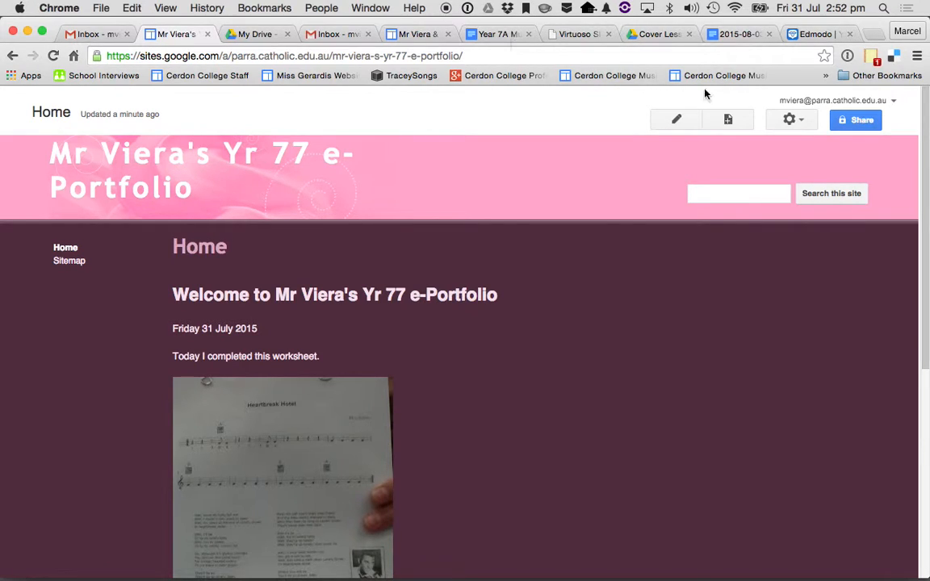
# Start editing the Home page, list its Insert options, then switch to the Gmail inbox.
pyautogui.click(675, 120)
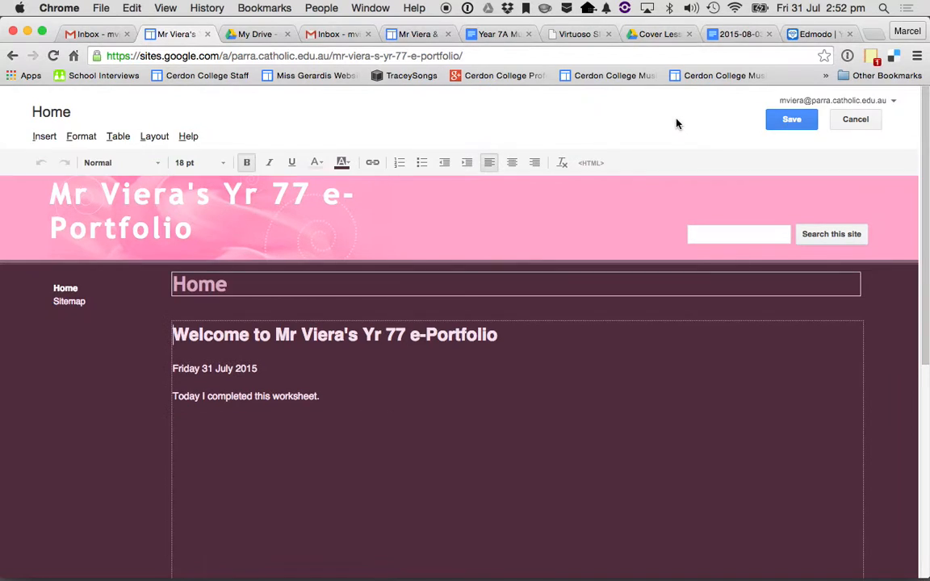
pyautogui.click(45, 135)
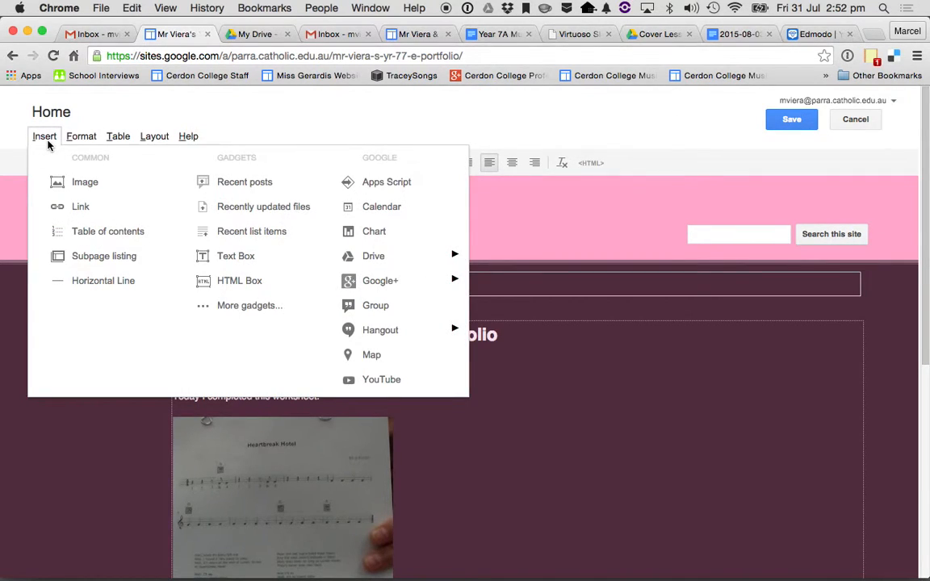
pyautogui.moveTo(81, 207)
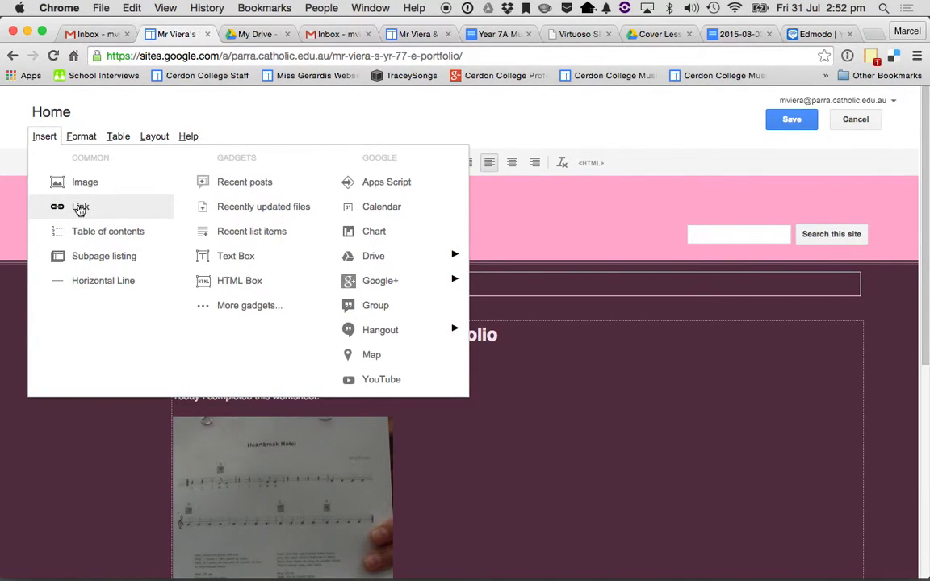
pyautogui.moveTo(396, 207)
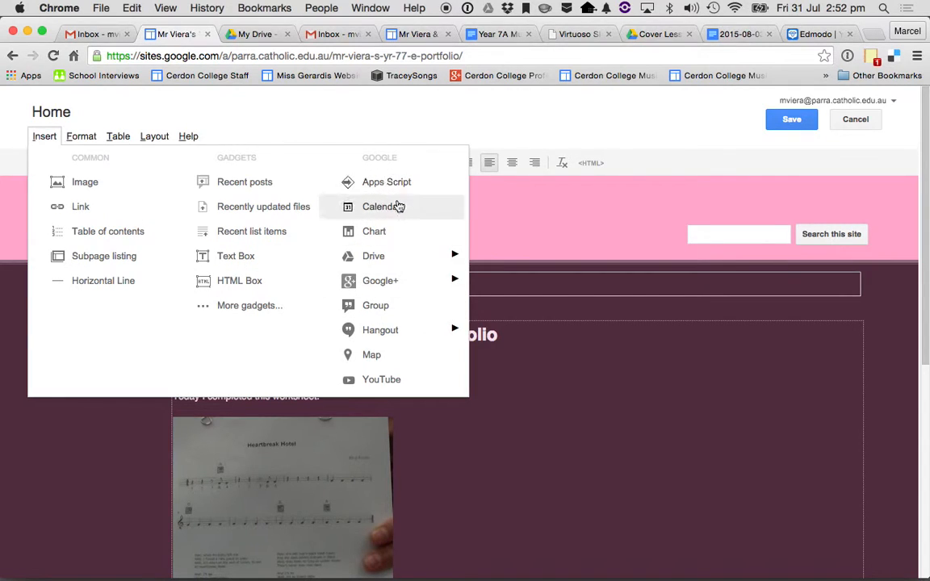
pyautogui.moveTo(380, 281)
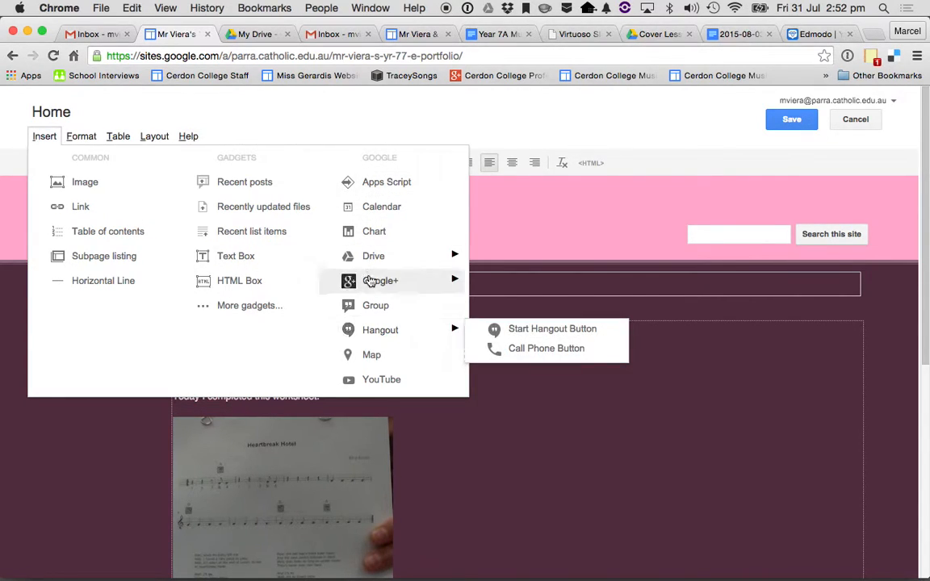
pyautogui.moveTo(375, 231)
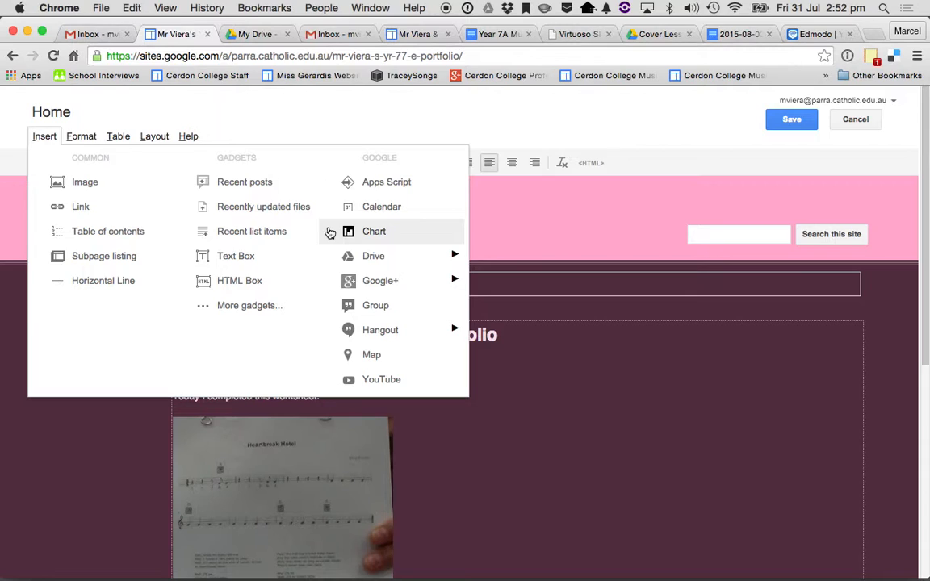
pyautogui.click(89, 34)
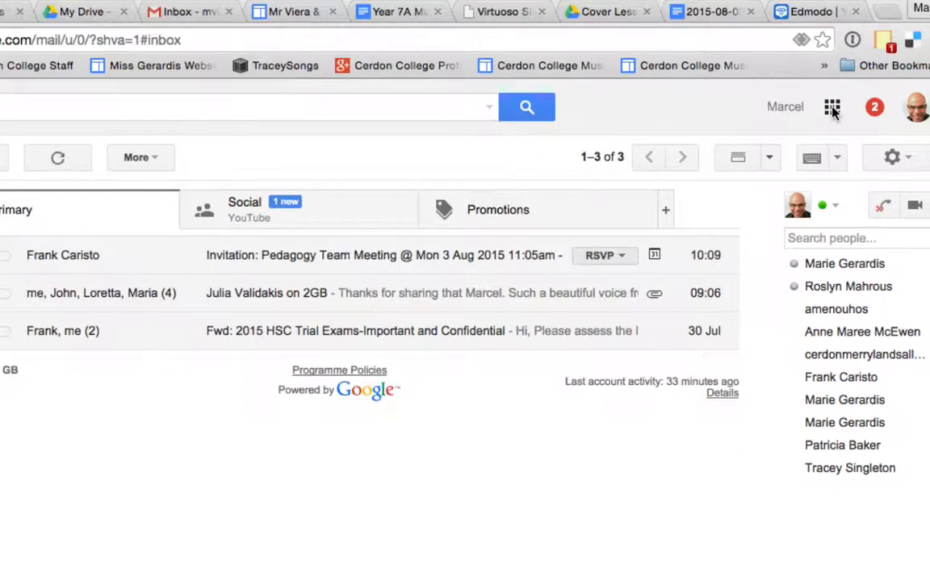
# Open Google Drive from Gmail's apps grid, then return to the Sites Home page editor.
pyautogui.click(832, 106)
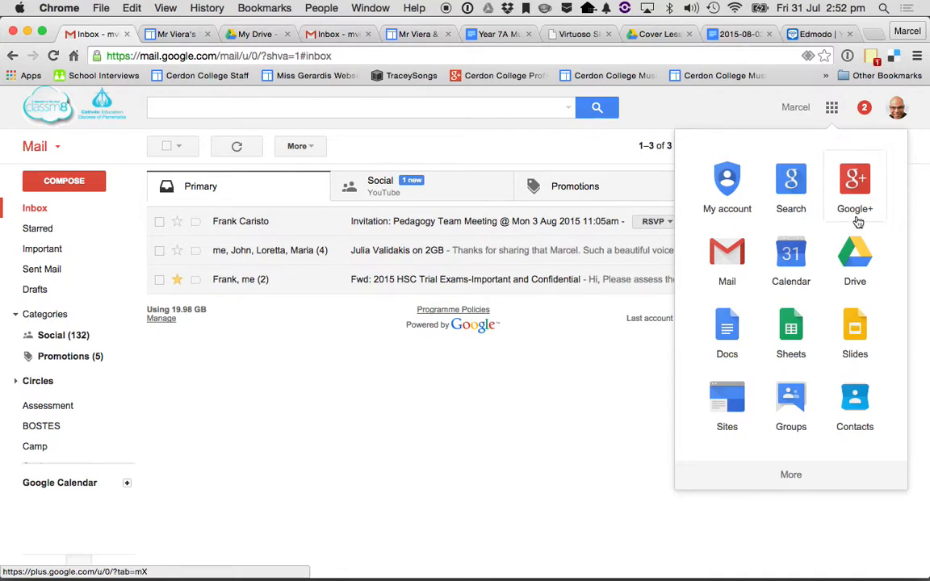
pyautogui.click(856, 258)
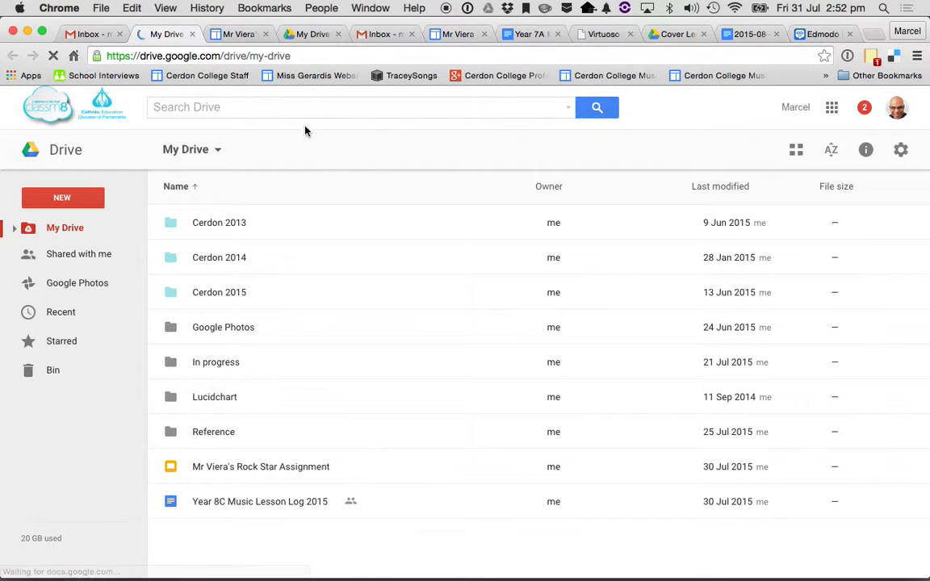
pyautogui.click(239, 34)
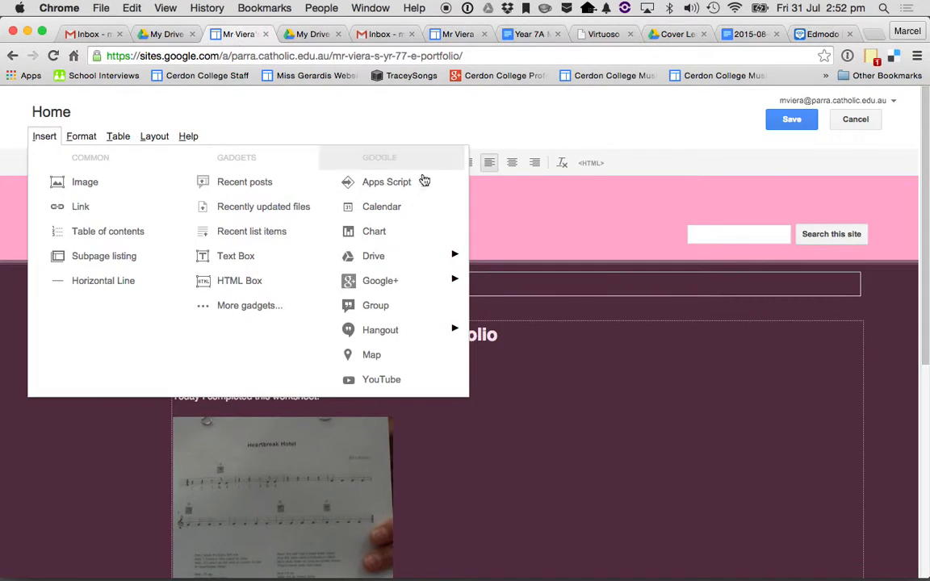
pyautogui.moveTo(379, 281)
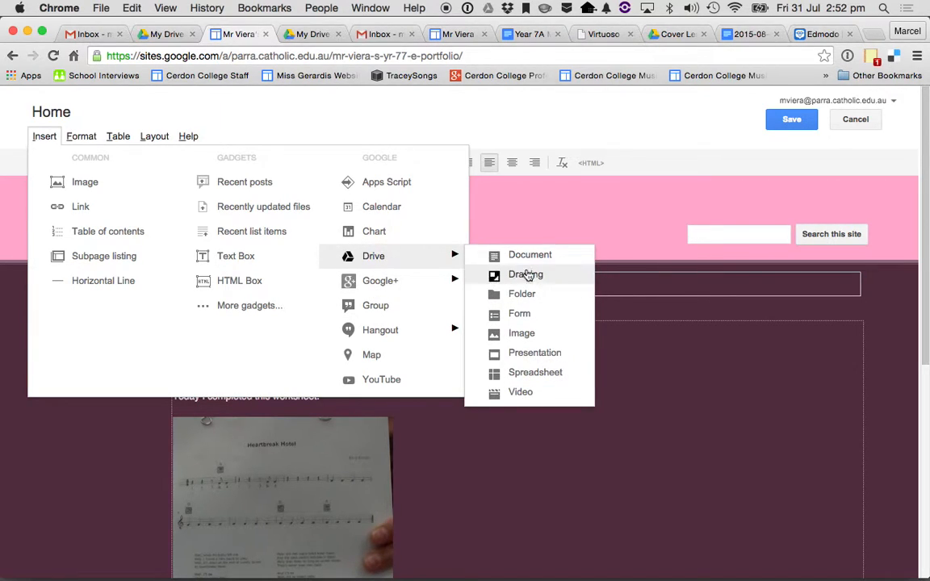
pyautogui.moveTo(525, 392)
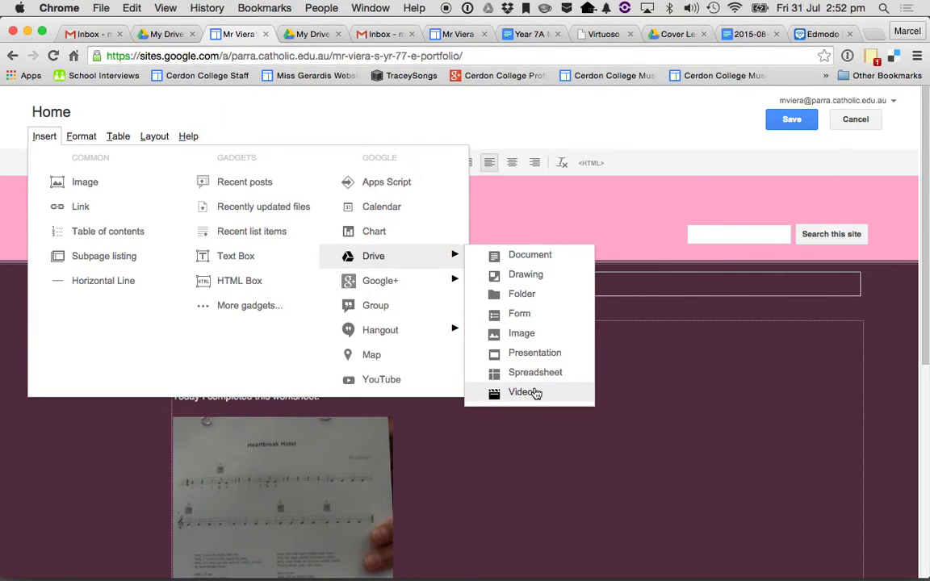
pyautogui.moveTo(767, 364)
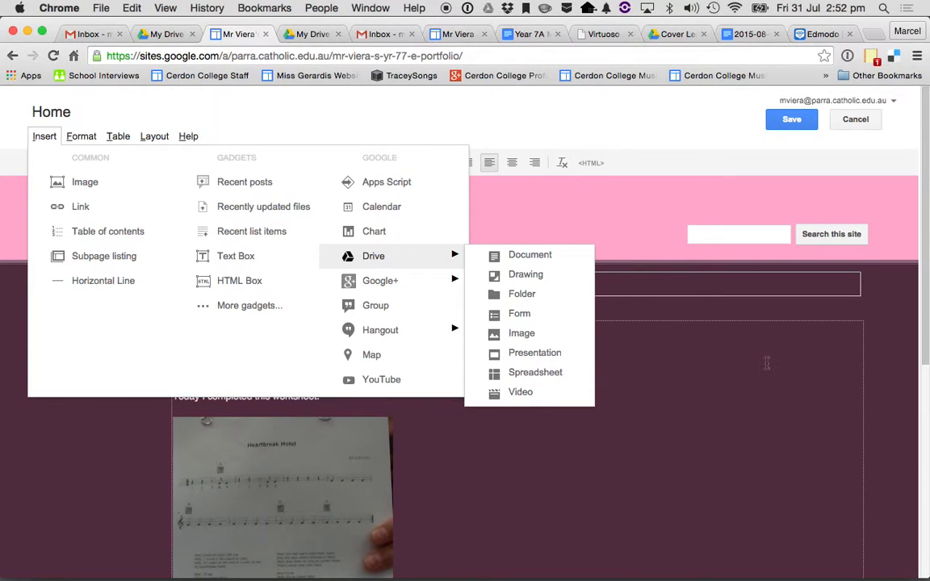